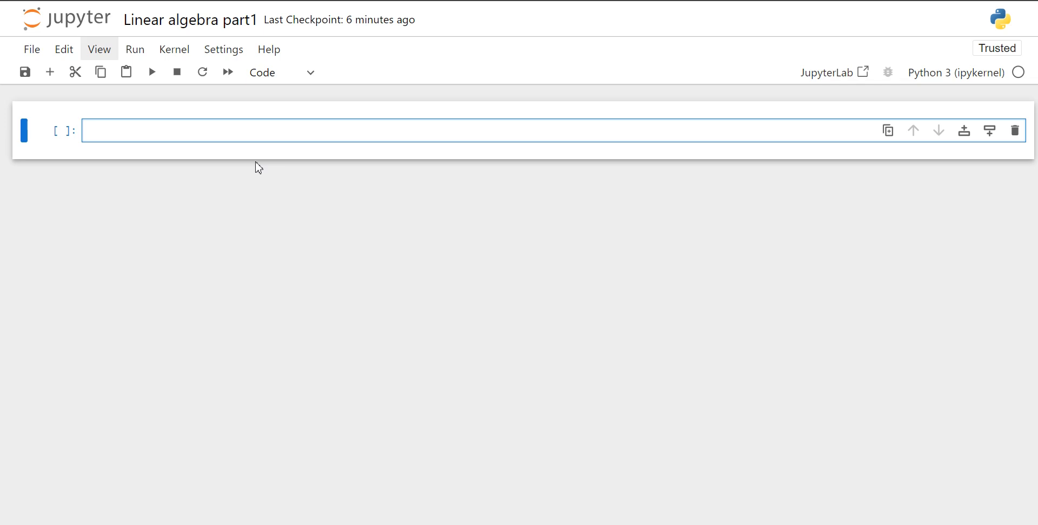
pyautogui.moveTo(240, 164)
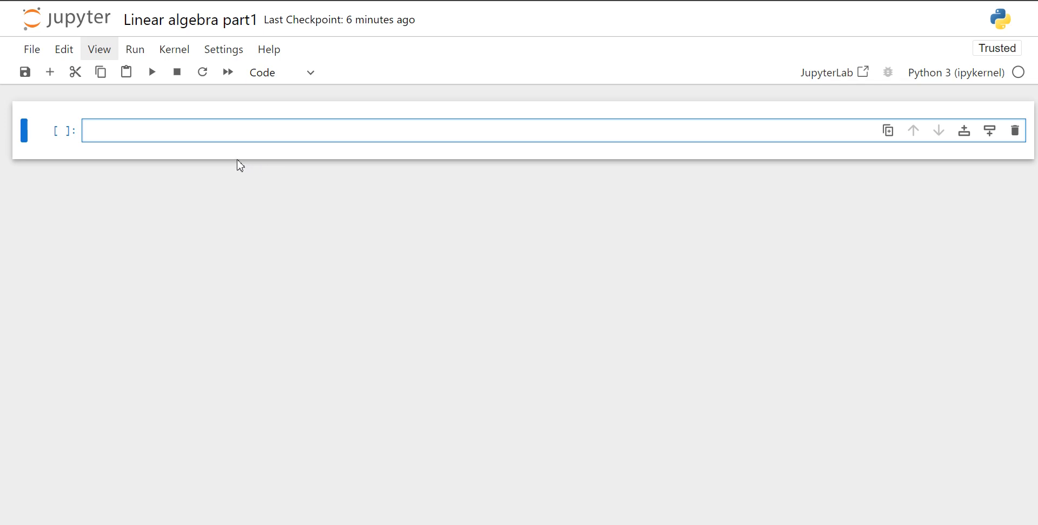
pyautogui.moveTo(226, 132)
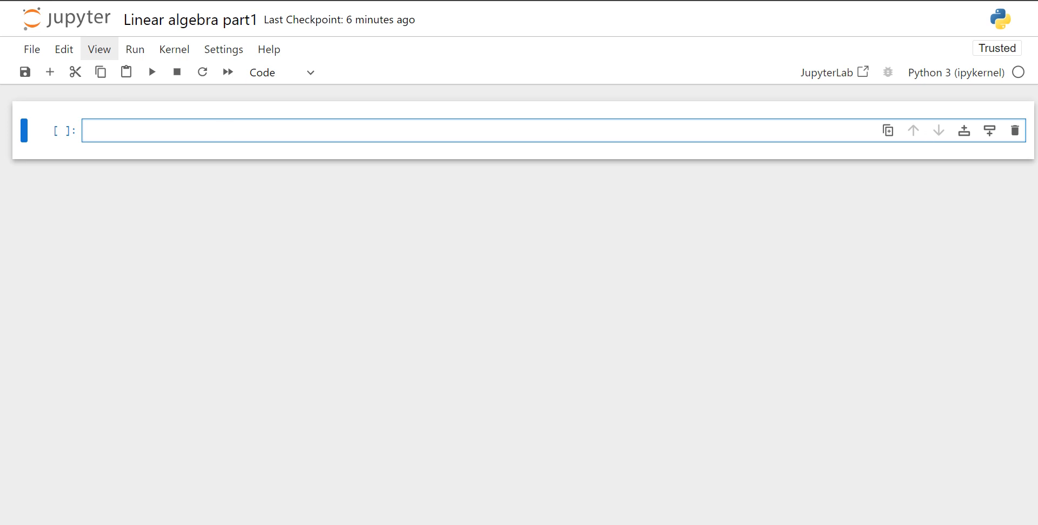
pyautogui.moveTo(436, 112)
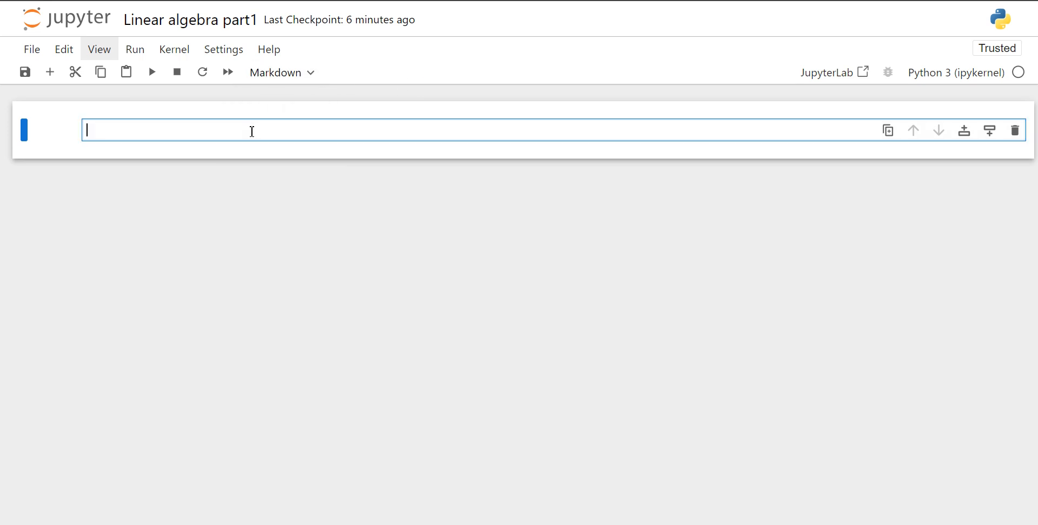
# Render the '# Linear algebra part1' heading and make the new cell below it Markdown
pyautogui.press('Shift+Enter')
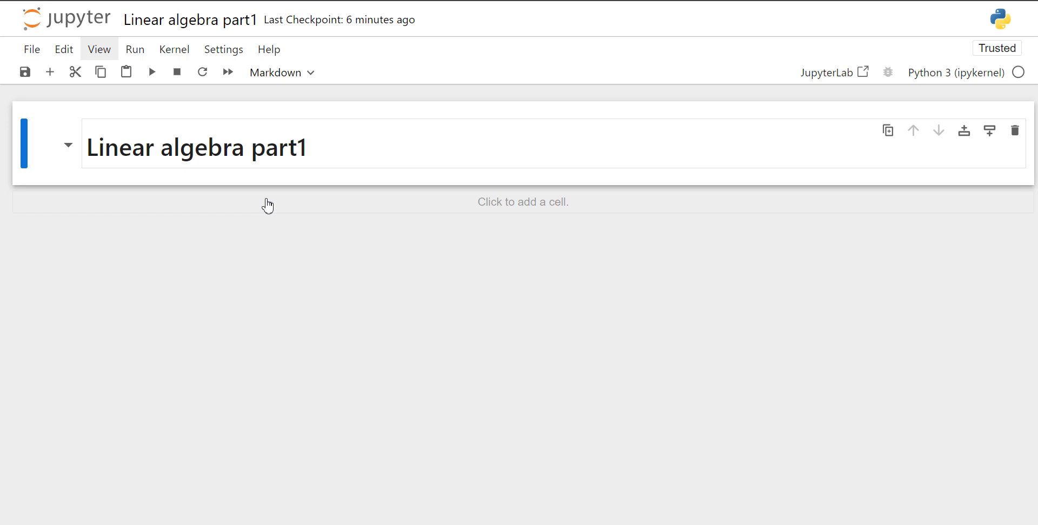
pyautogui.click(522, 201)
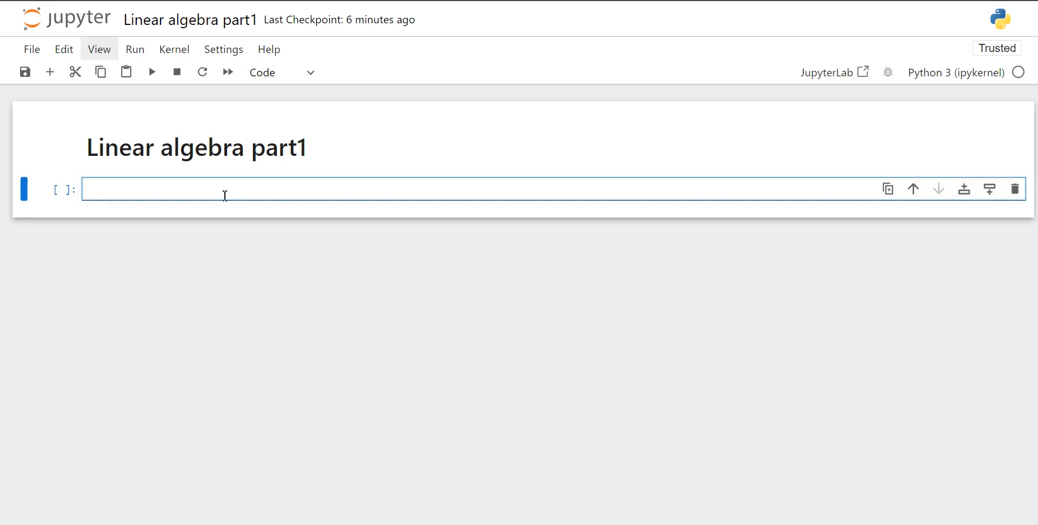
pyautogui.click(281, 72)
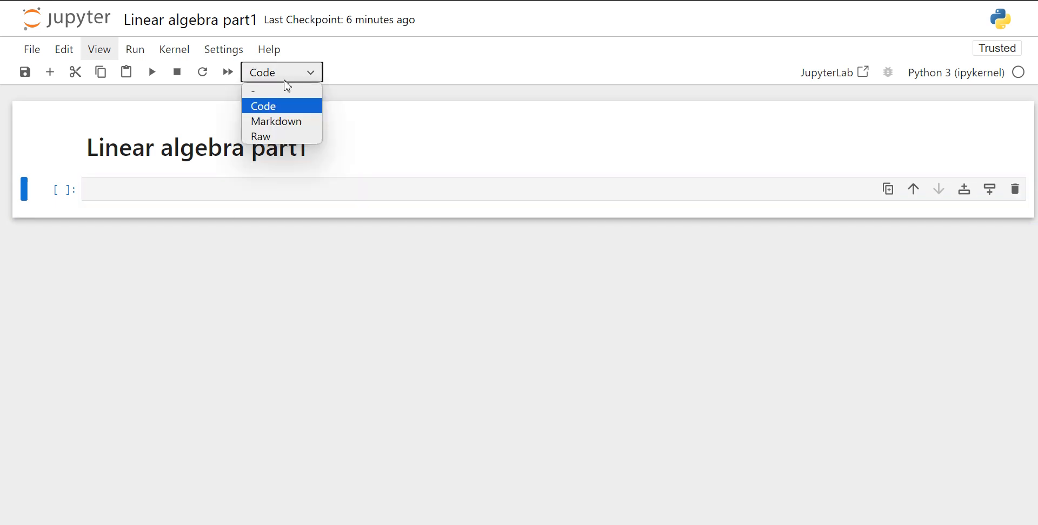
pyautogui.click(275, 121)
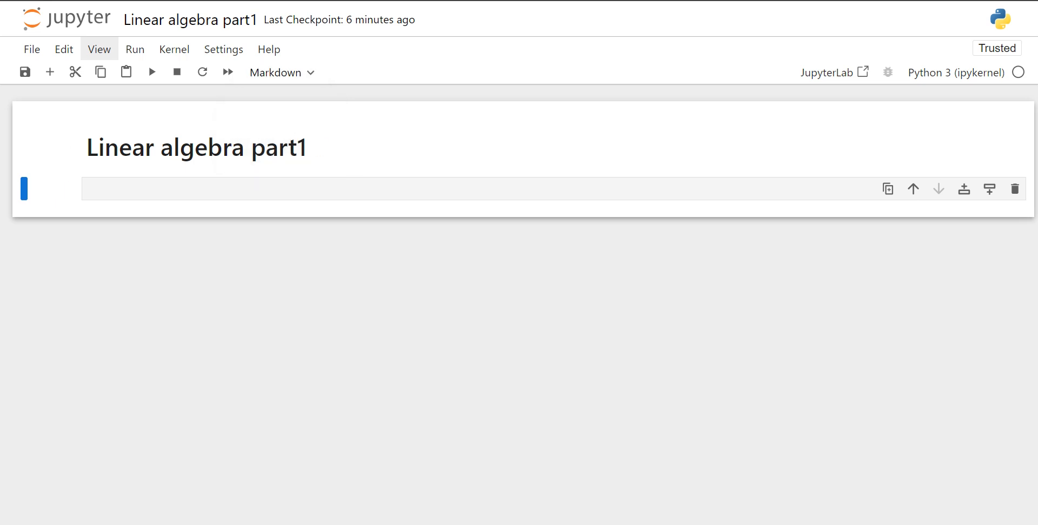
pyautogui.click(187, 188)
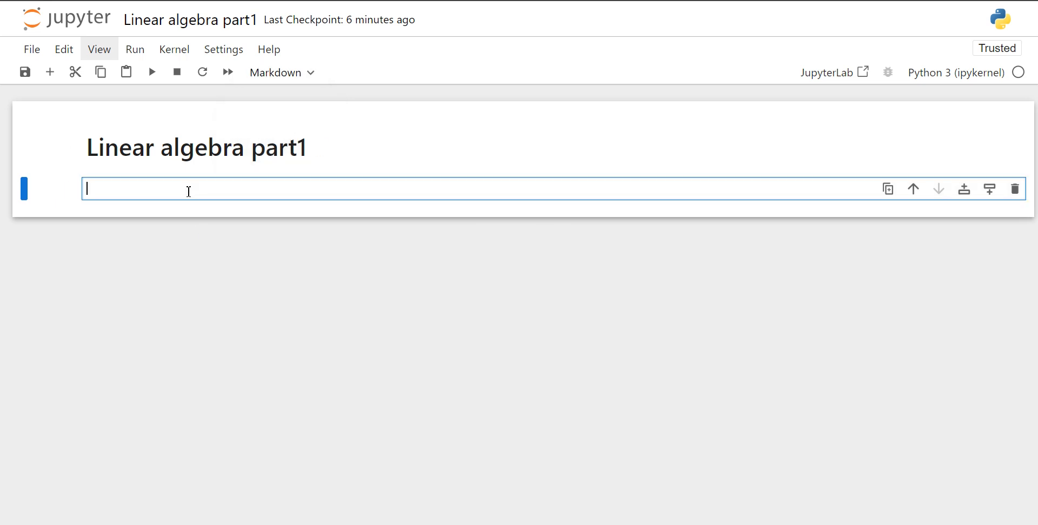
# Render the '# Determinant of matrix' heading and move into the empty code cell below
pyautogui.press('shift+Enter')
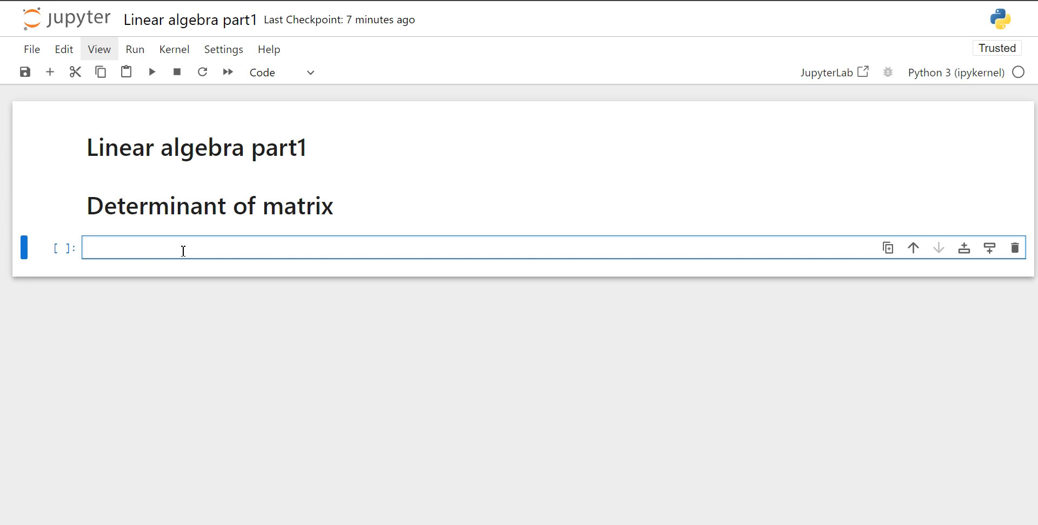
pyautogui.click(86, 247)
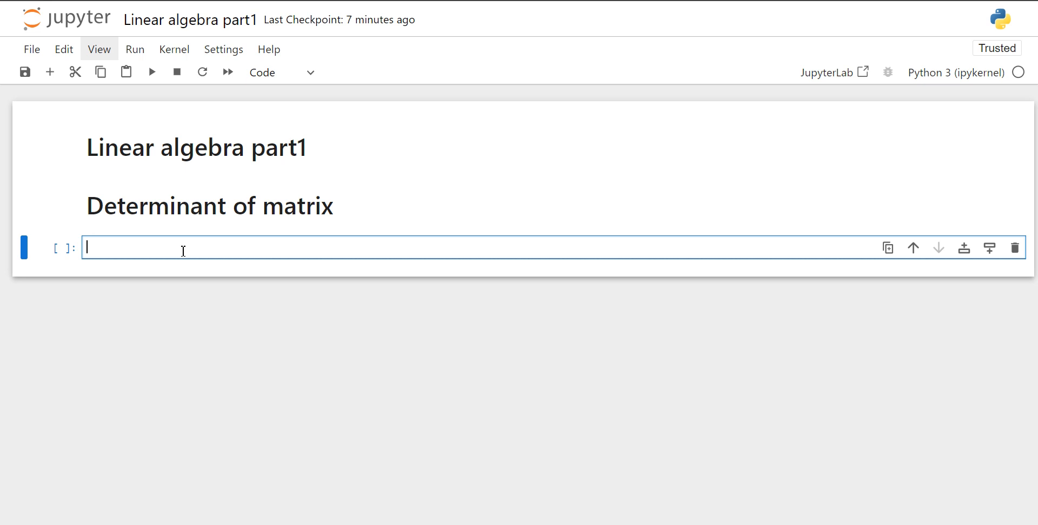
pyautogui.moveTo(468, 338)
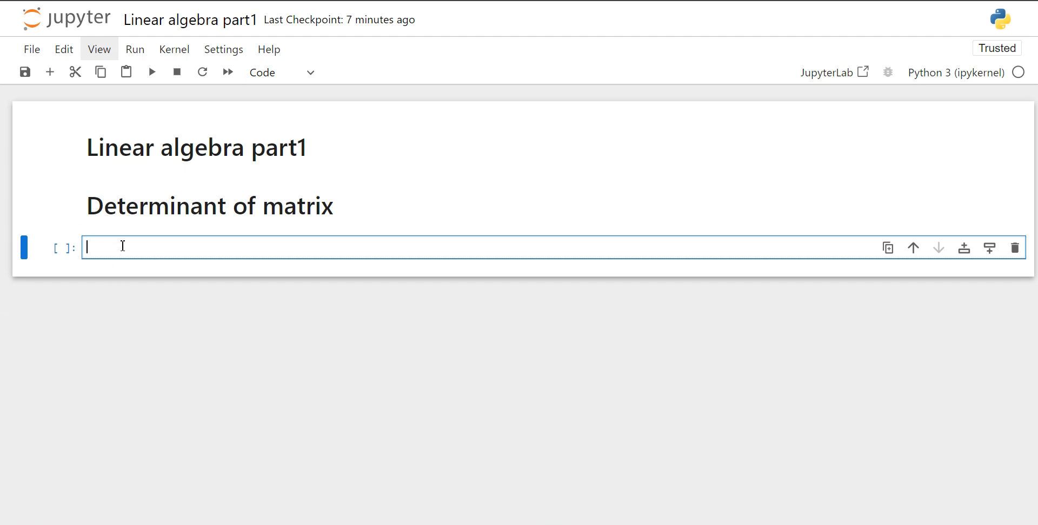
# Write the comment 'numpy.linalg().det() - return determinant of the matrix'
pyautogui.write('numpy')
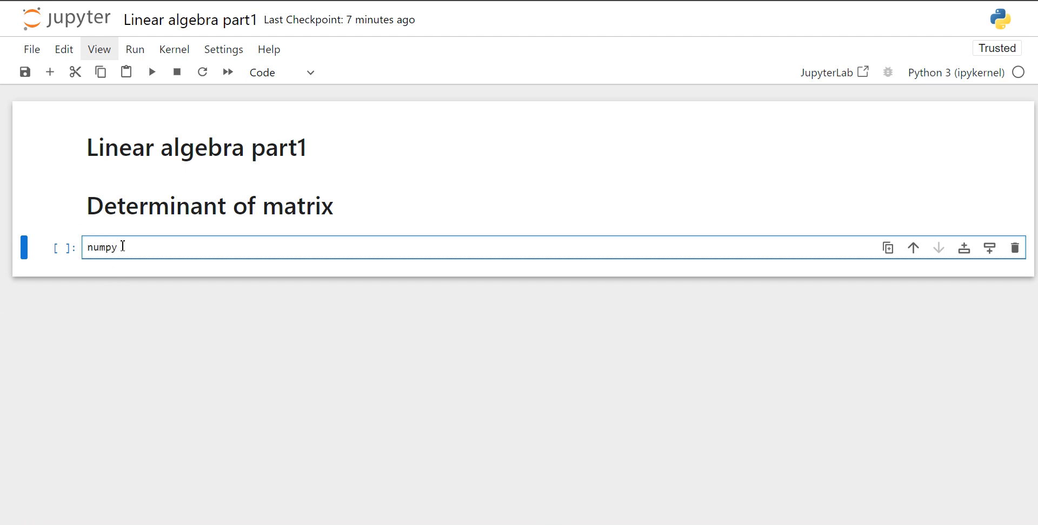
pyautogui.write('.lina')
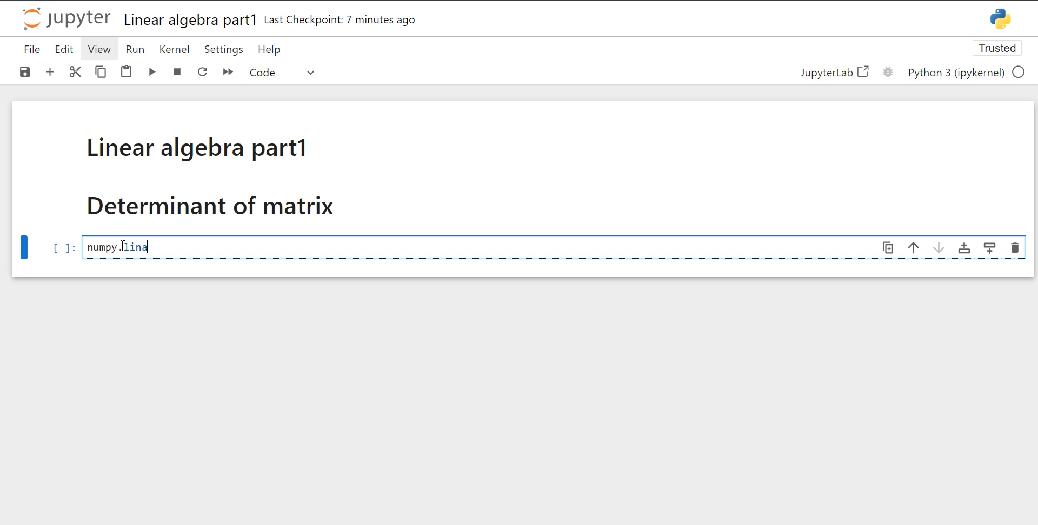
pyautogui.write('g(')
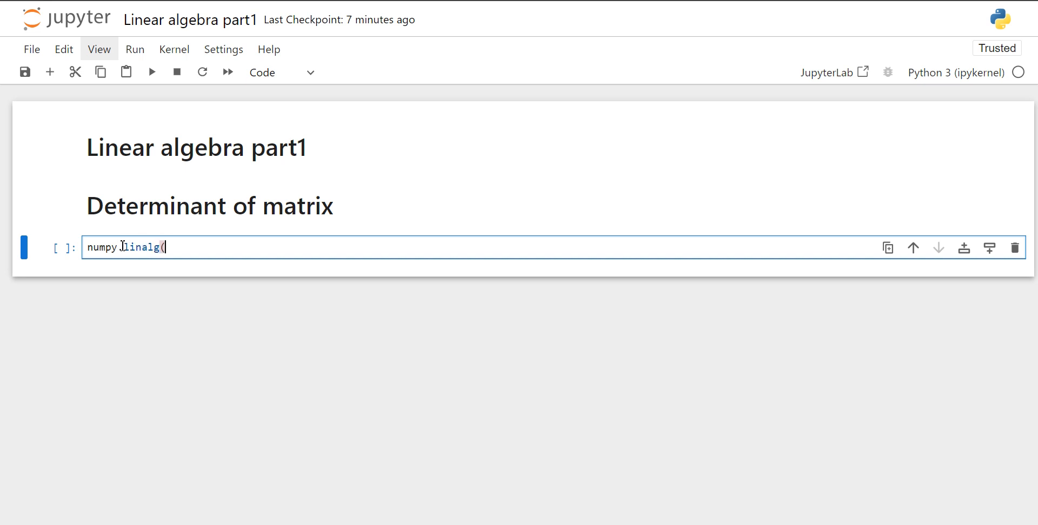
pyautogui.write(').de')
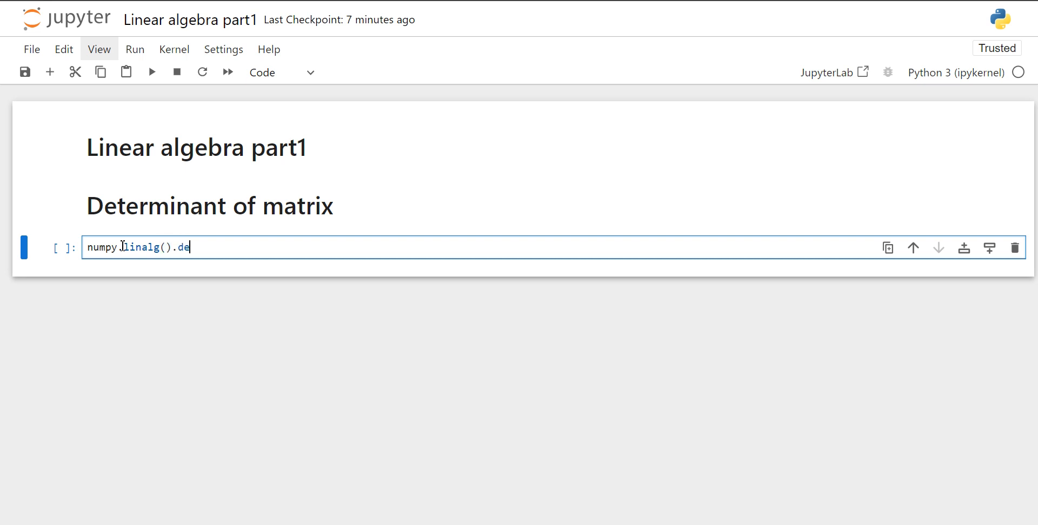
pyautogui.write('t()')
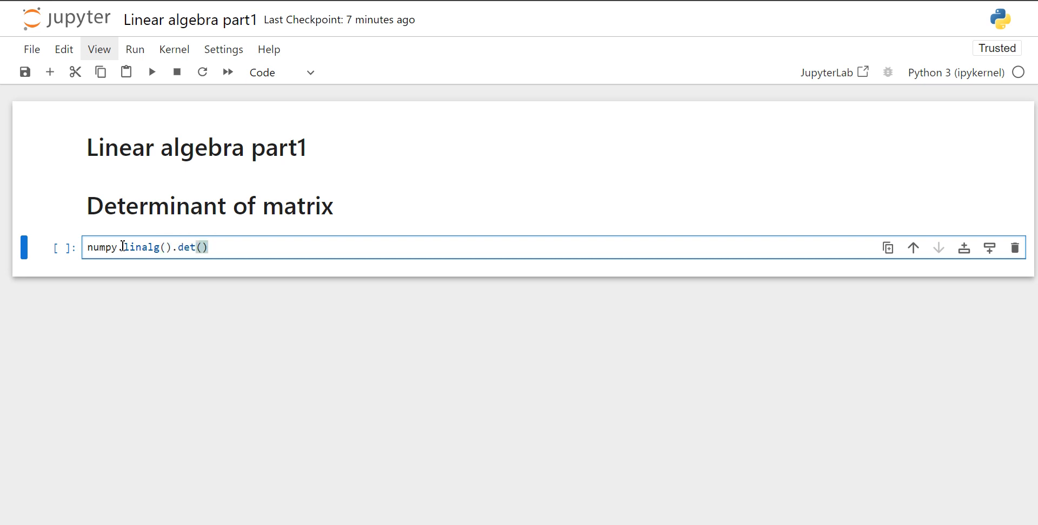
pyautogui.write('- retu')
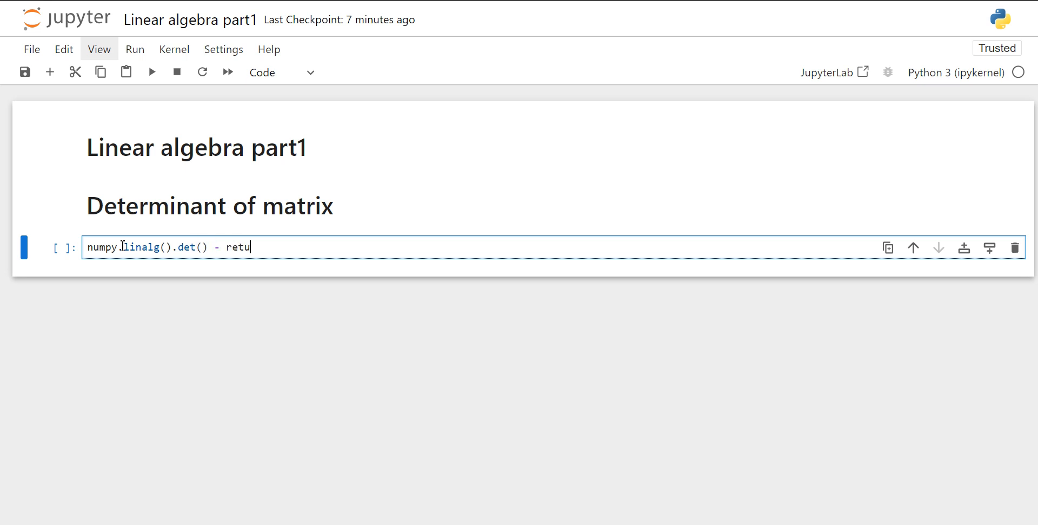
pyautogui.write('rn dete')
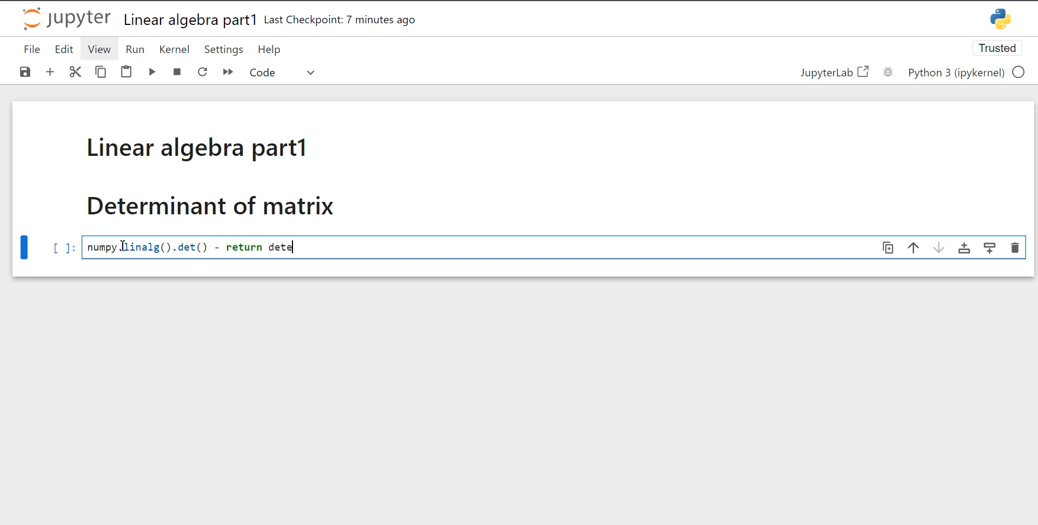
pyautogui.write('rminant')
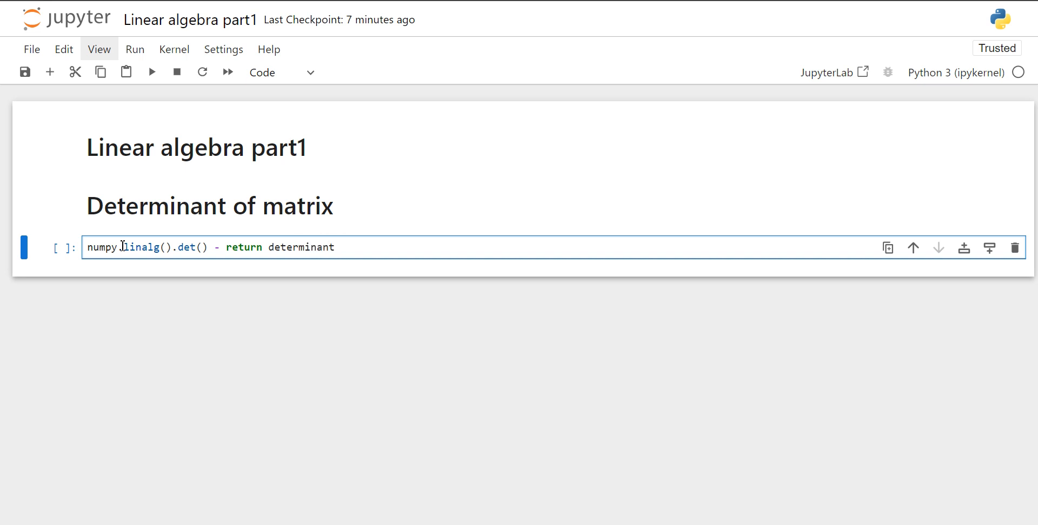
pyautogui.write('of the ma')
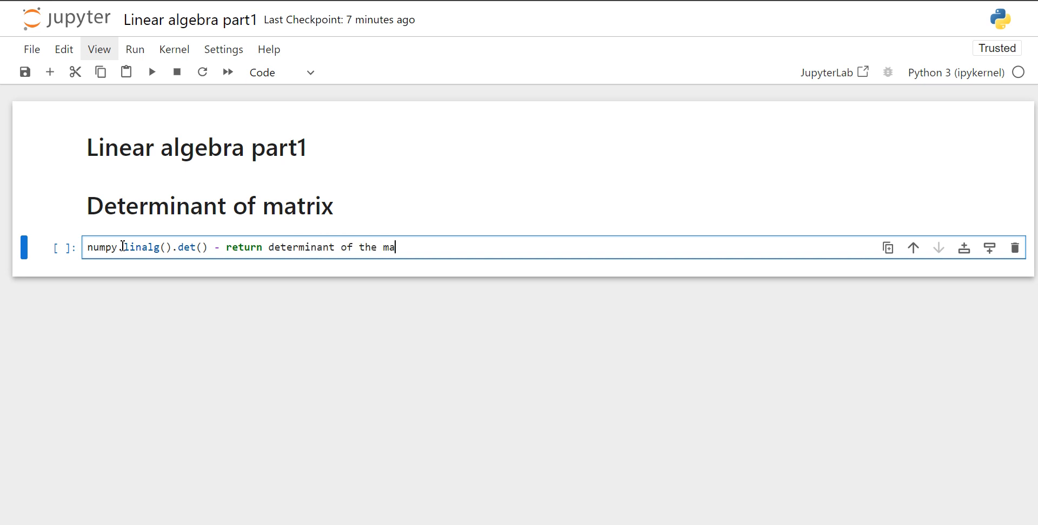
pyautogui.write('trix')
pyautogui.write('#S')
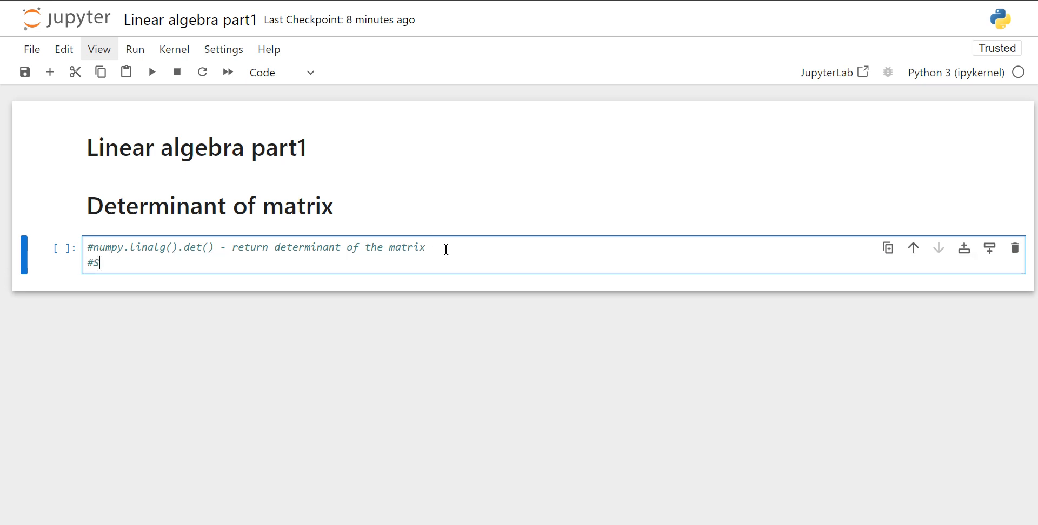
# Write the syntax comment 'numpy.linalg.det(mat...)', retyping the misspelled linalg
pyautogui.write('ynstax')
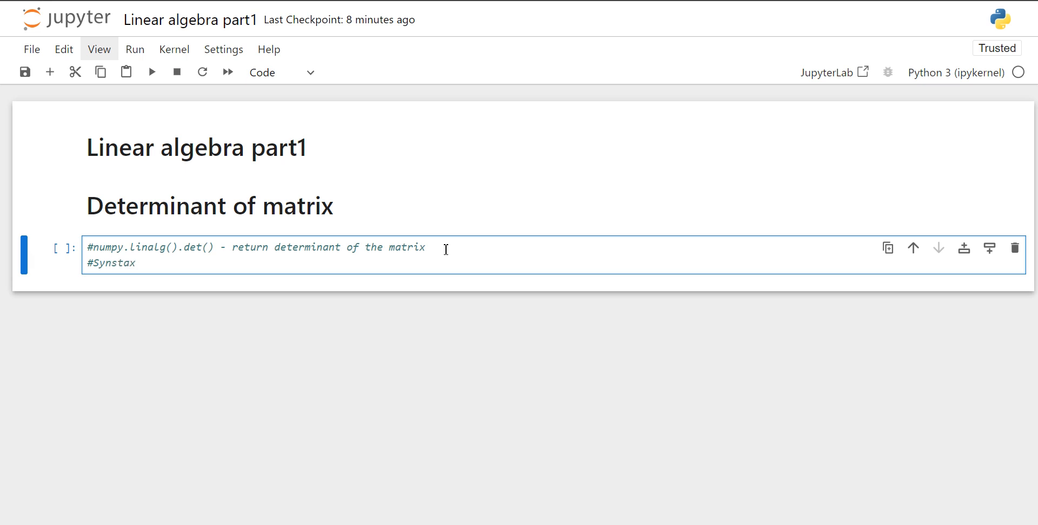
pyautogui.write(':')
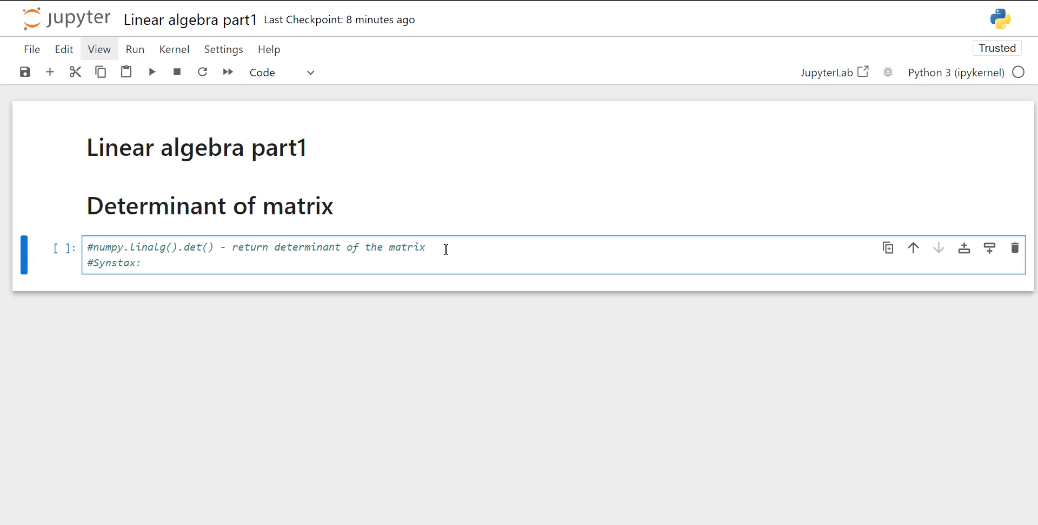
pyautogui.write('n')
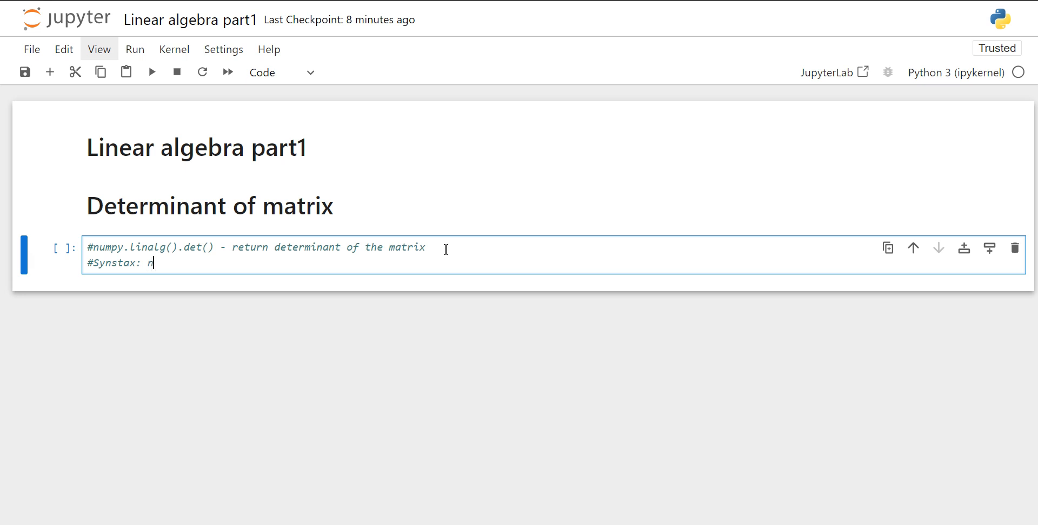
pyautogui.write('umpy.')
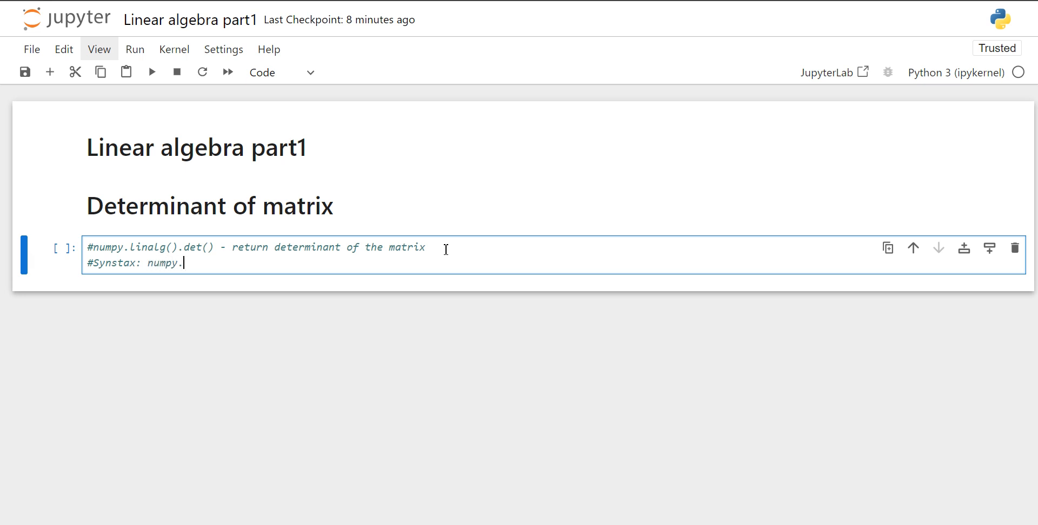
pyautogui.write('lenalg')
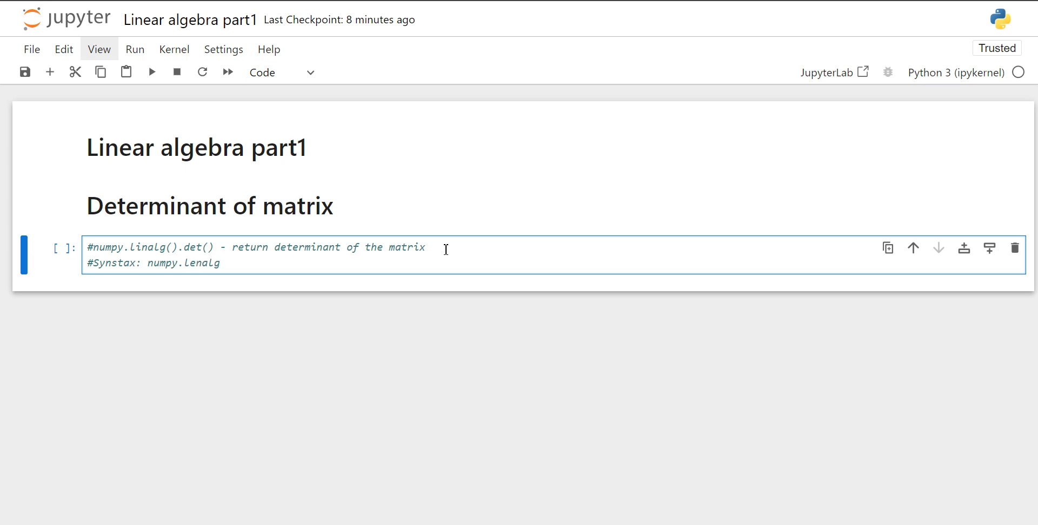
pyautogui.press('BackSpace')
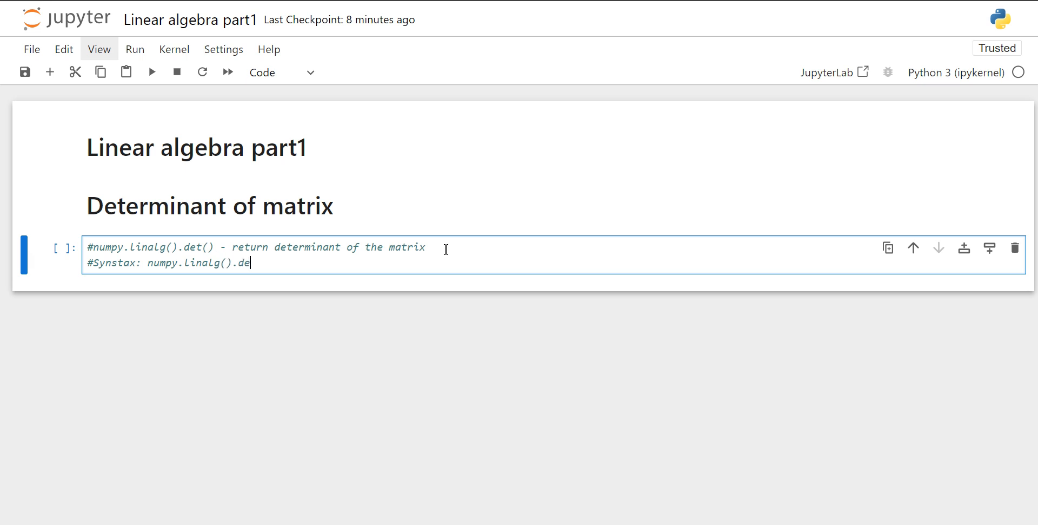
pyautogui.write('t()')
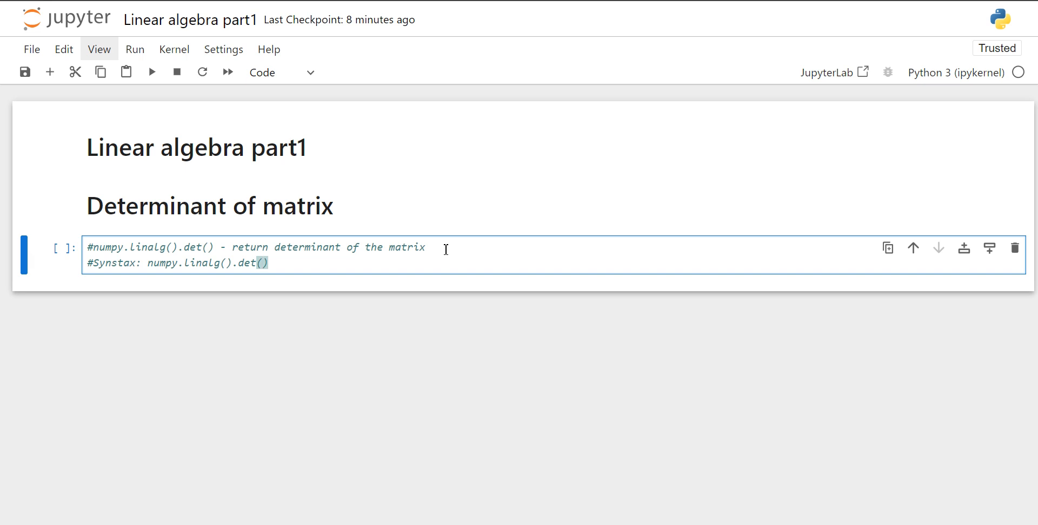
pyautogui.write('matrix')
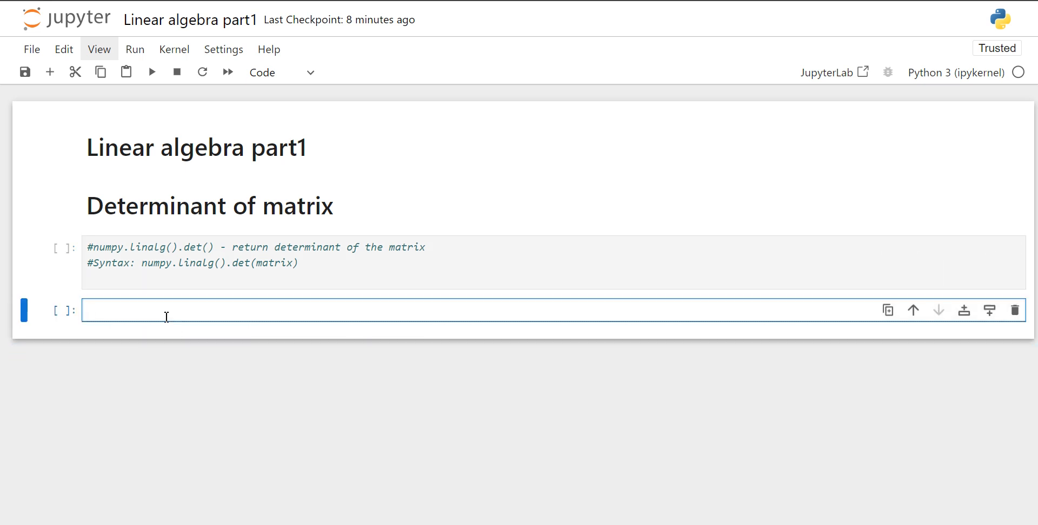
# Write 'import numpy as np' in the code cell
pyautogui.write('import')
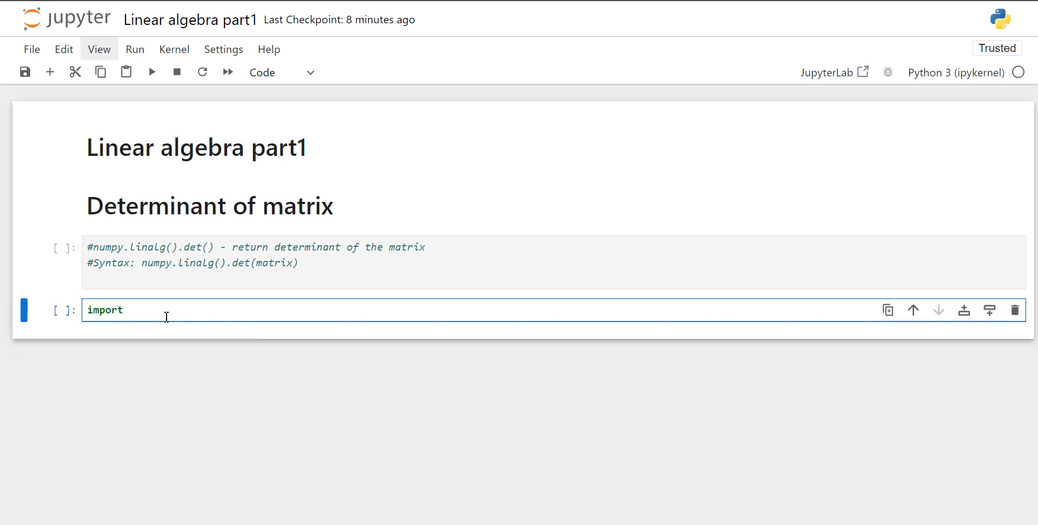
pyautogui.write('numpy as')
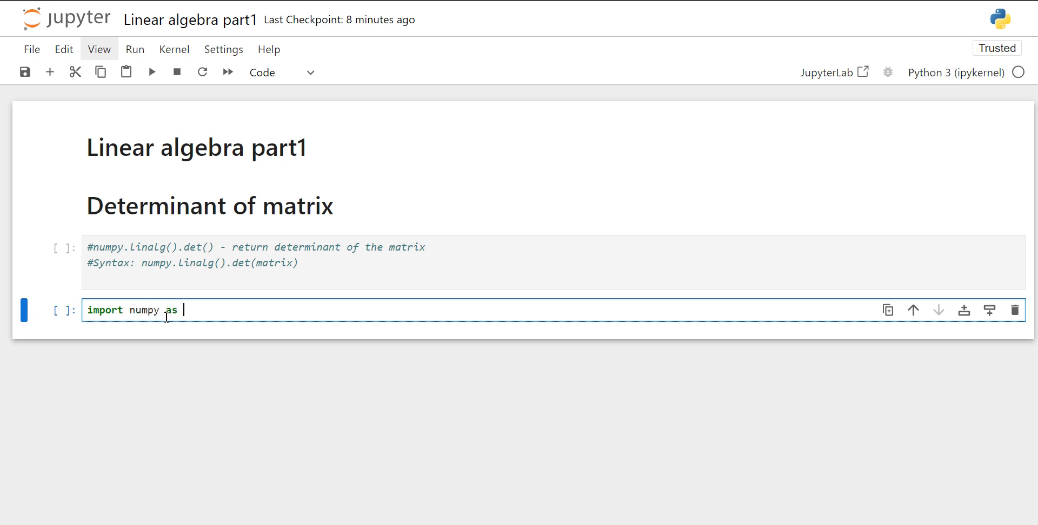
pyautogui.write('np')
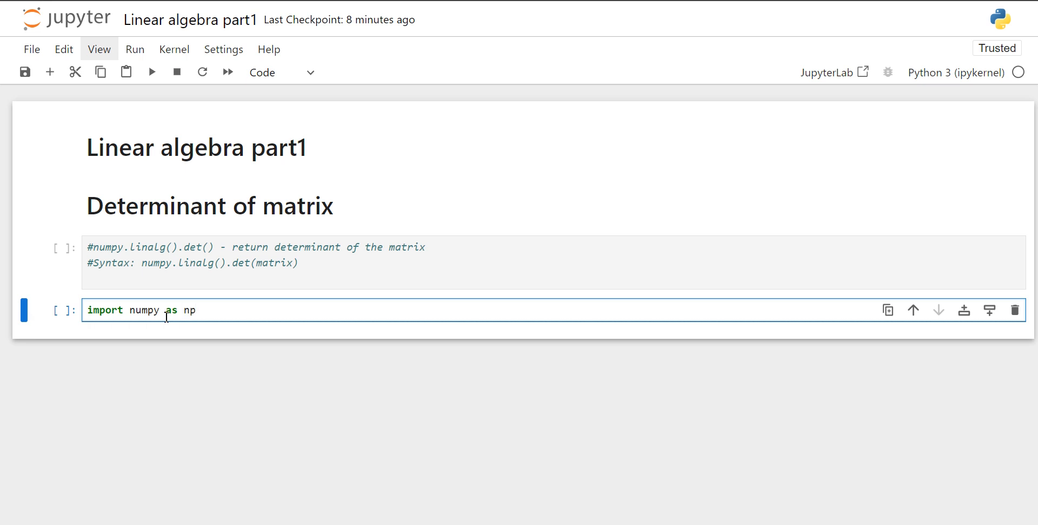
pyautogui.moveTo(79, 309)
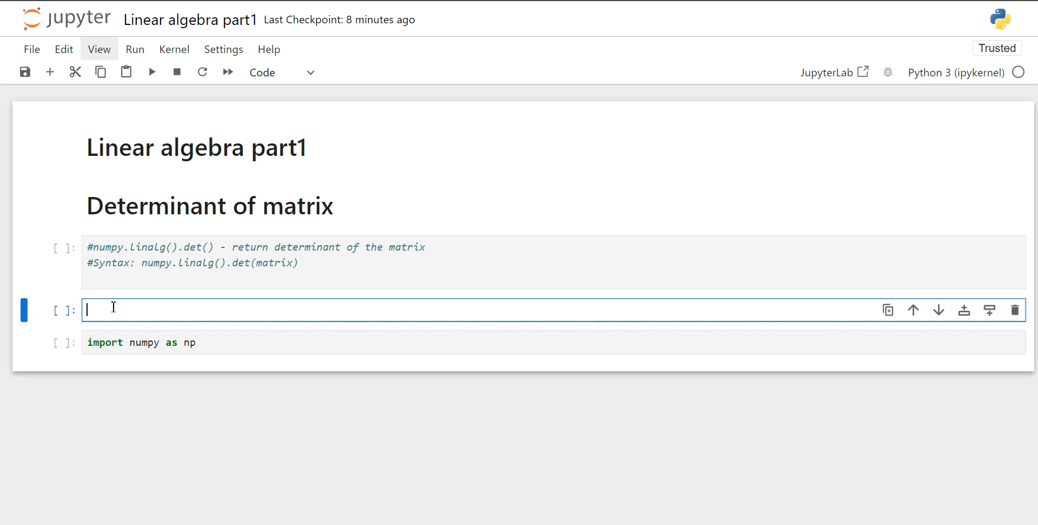
# Add a cell above it containing 'pip install numpy'
pyautogui.write('pip insta')
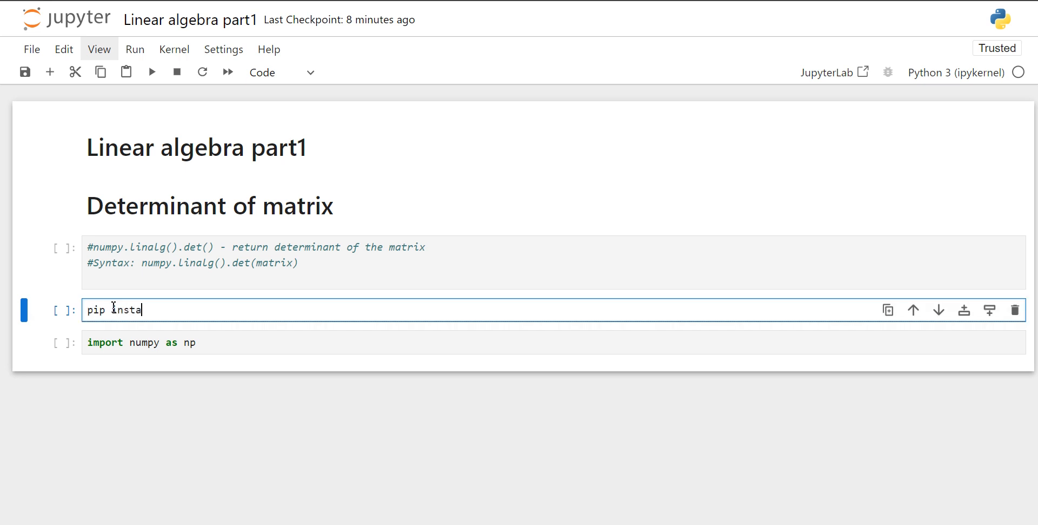
pyautogui.write('ll num')
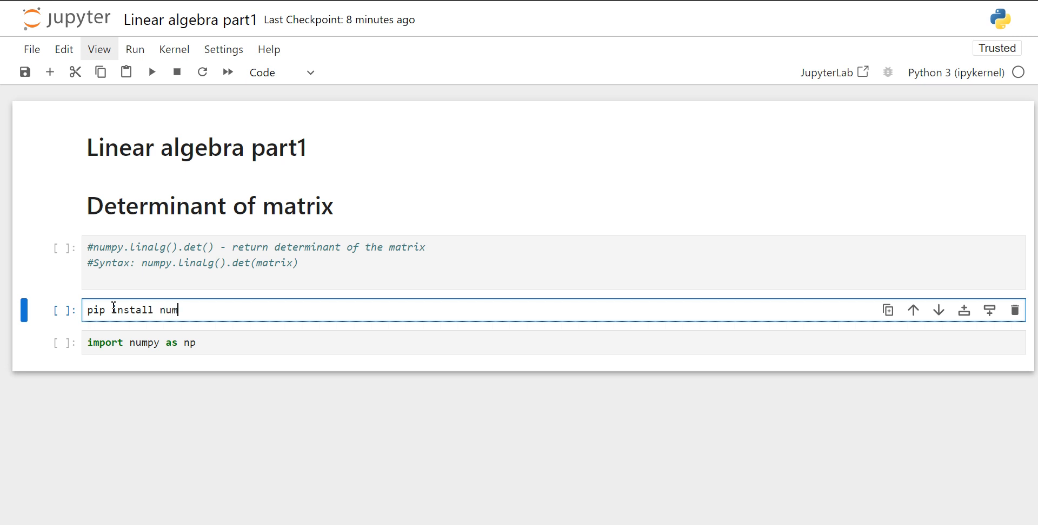
pyautogui.write('py')
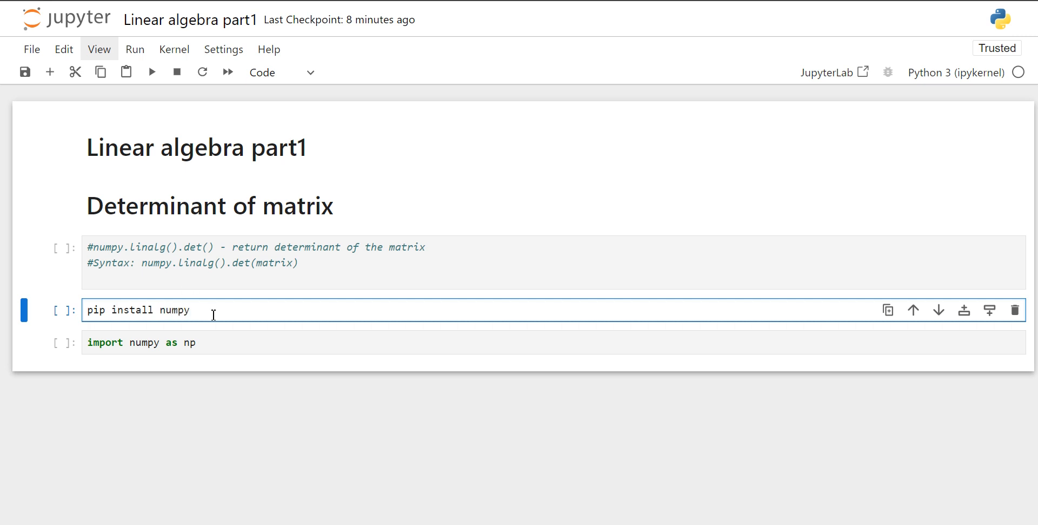
# Run the pip install numpy cell, showing numpy 1.26.4 already installed, and return to the import cell
pyautogui.click(151, 72)
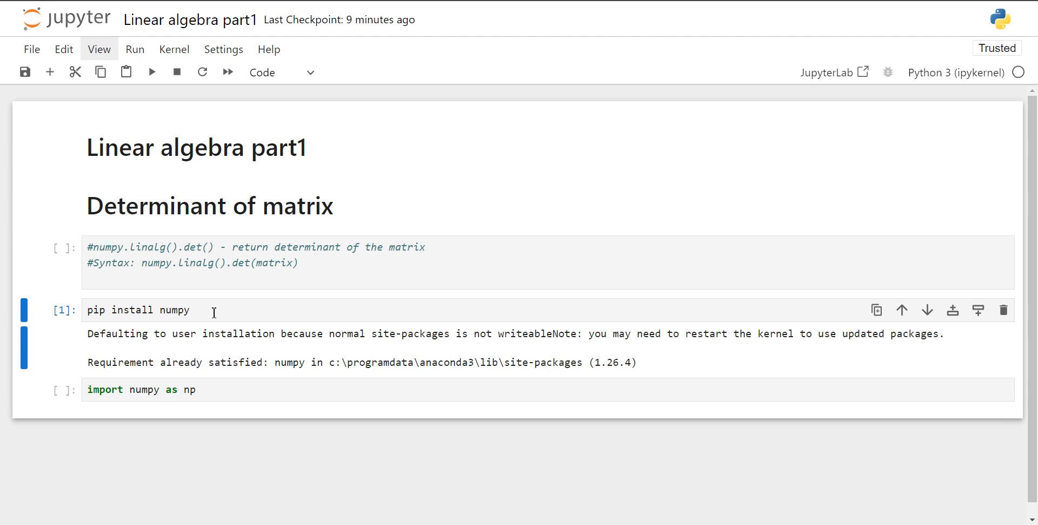
pyautogui.click(199, 388)
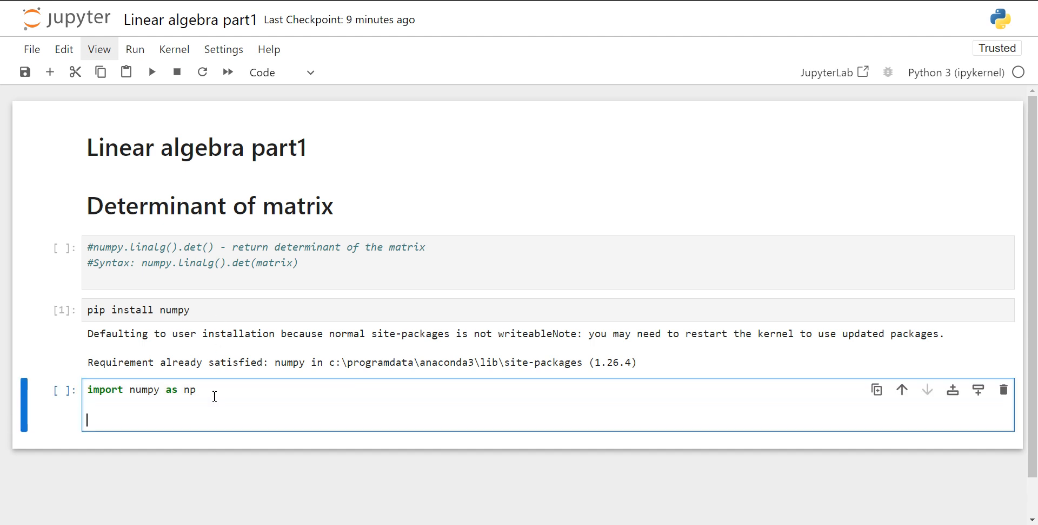
# Start x = np.matrix("4,5,16,7;2,-3,2,3;") with the first two rows
pyautogui.write('x =')
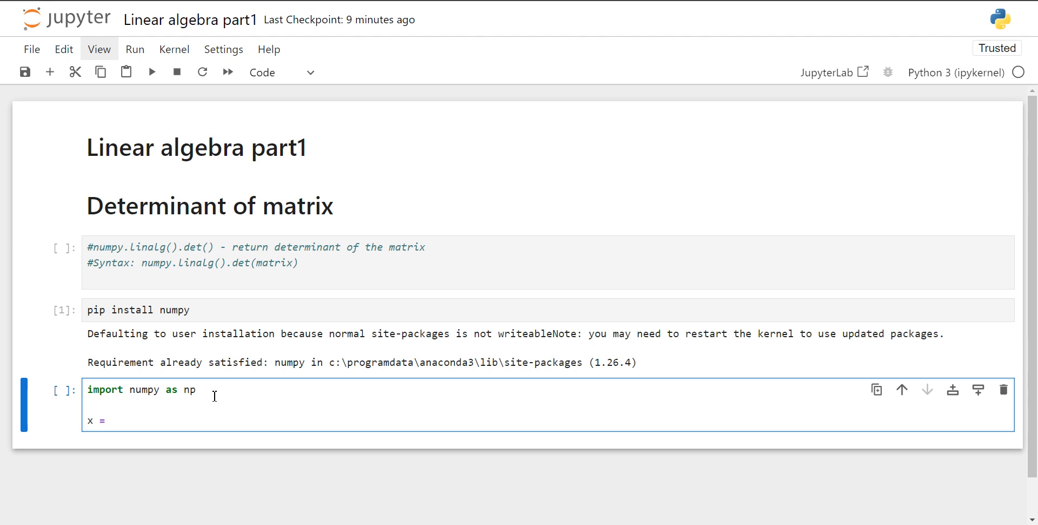
pyautogui.write('np.mat')
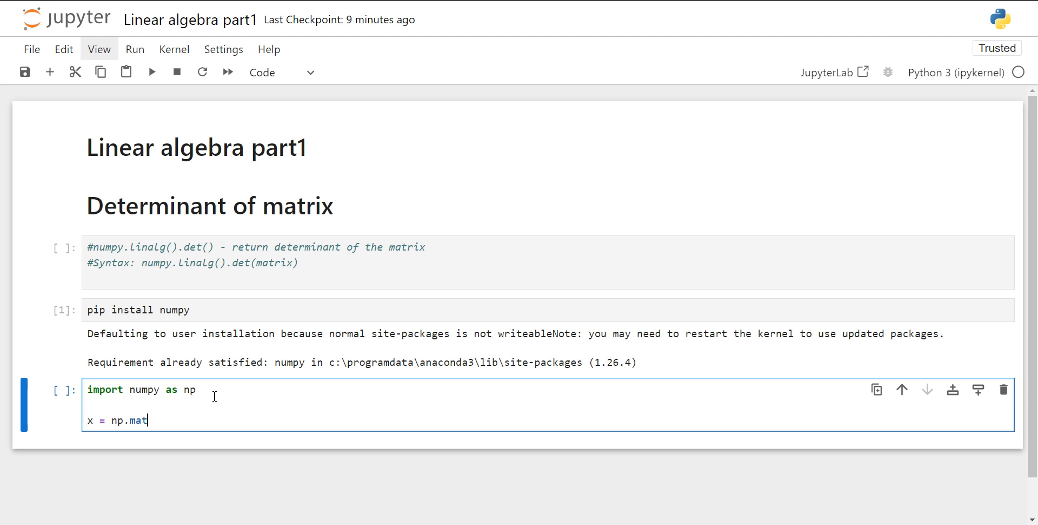
pyautogui.write('rix(')
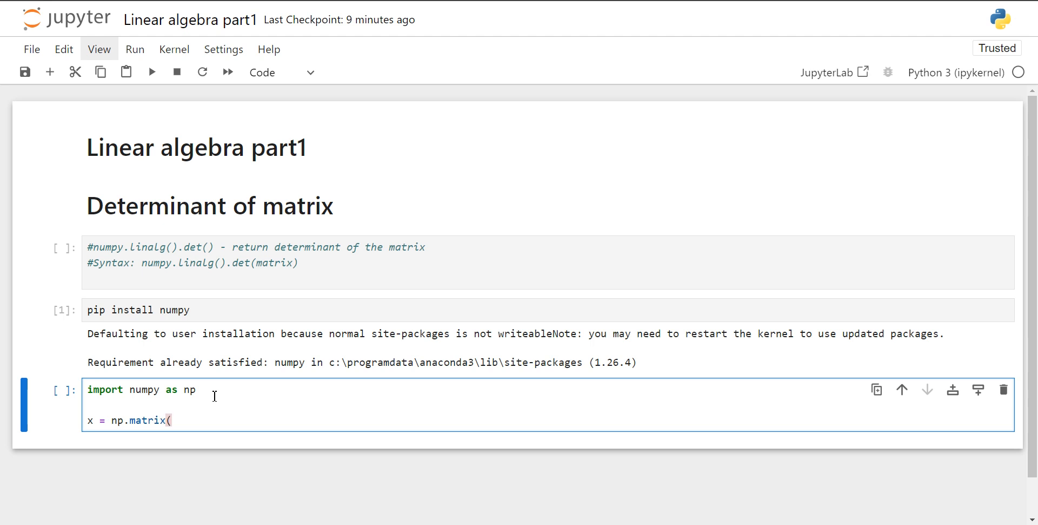
pyautogui.write('"')
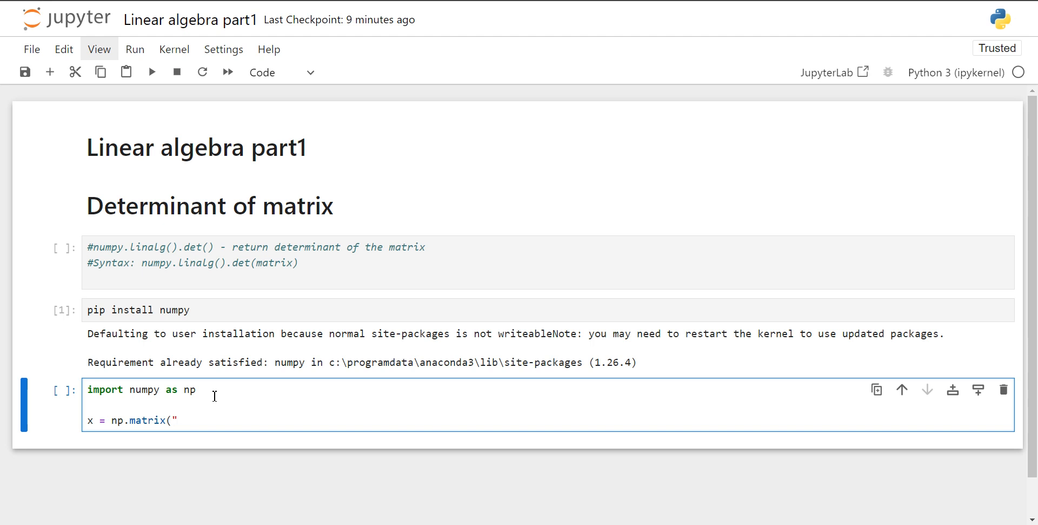
pyautogui.write('4,5,')
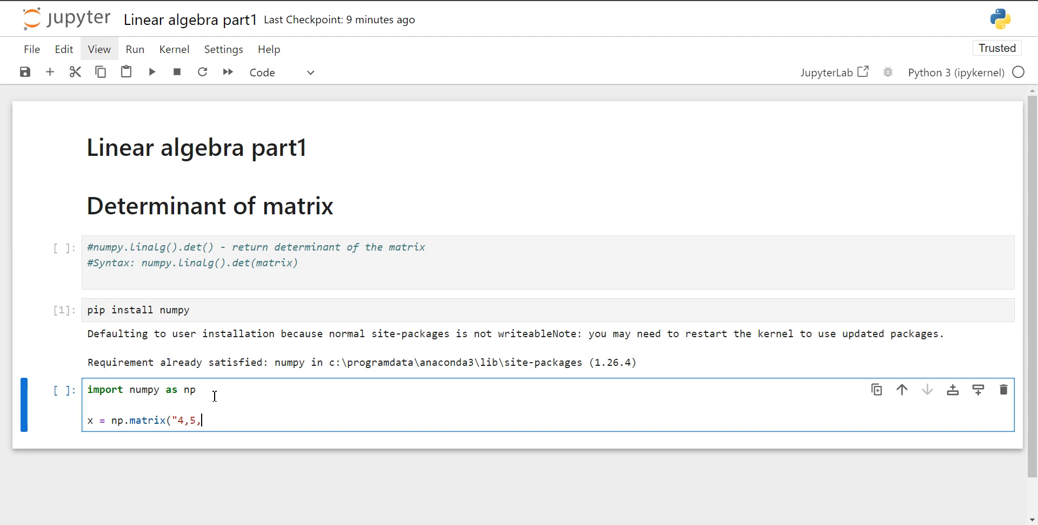
pyautogui.write('16,')
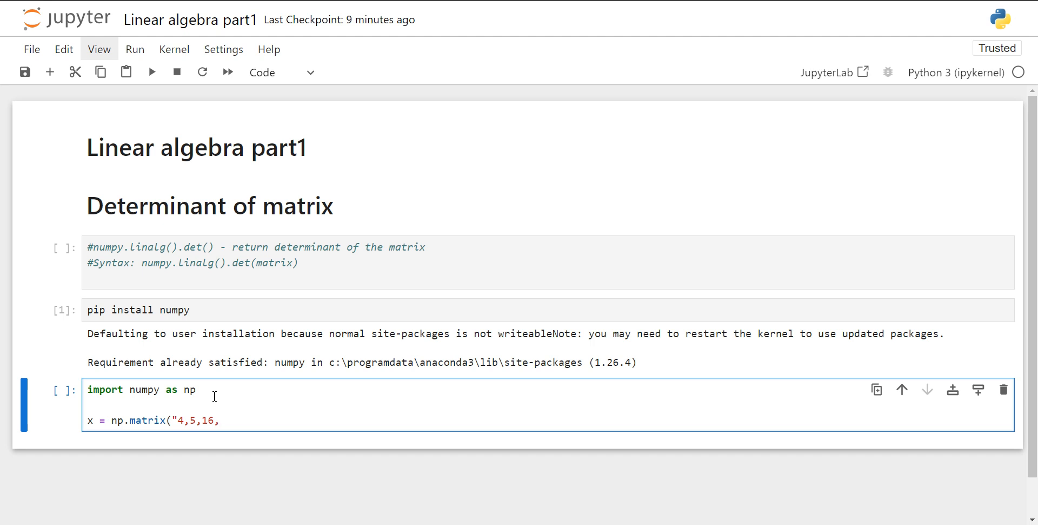
pyautogui.write('7;')
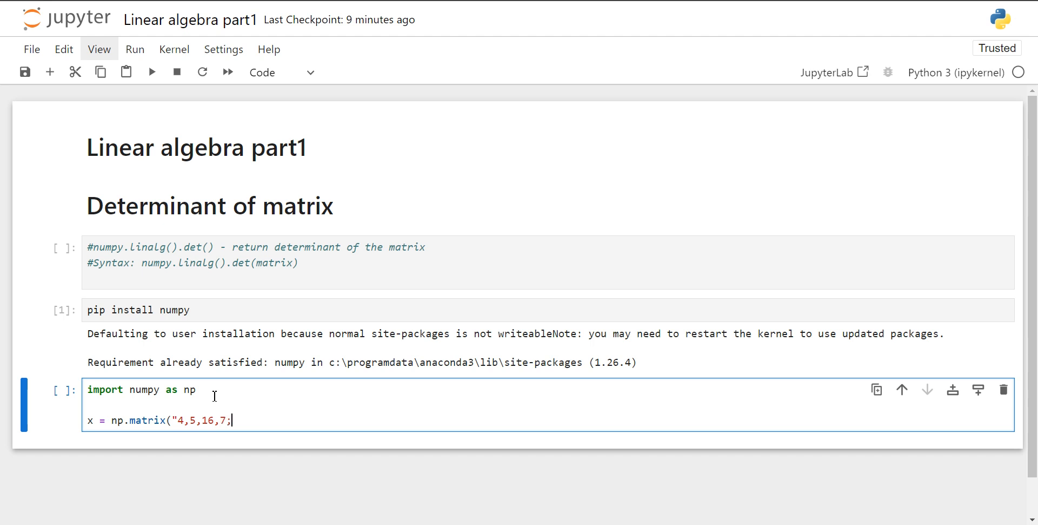
pyautogui.write('2,')
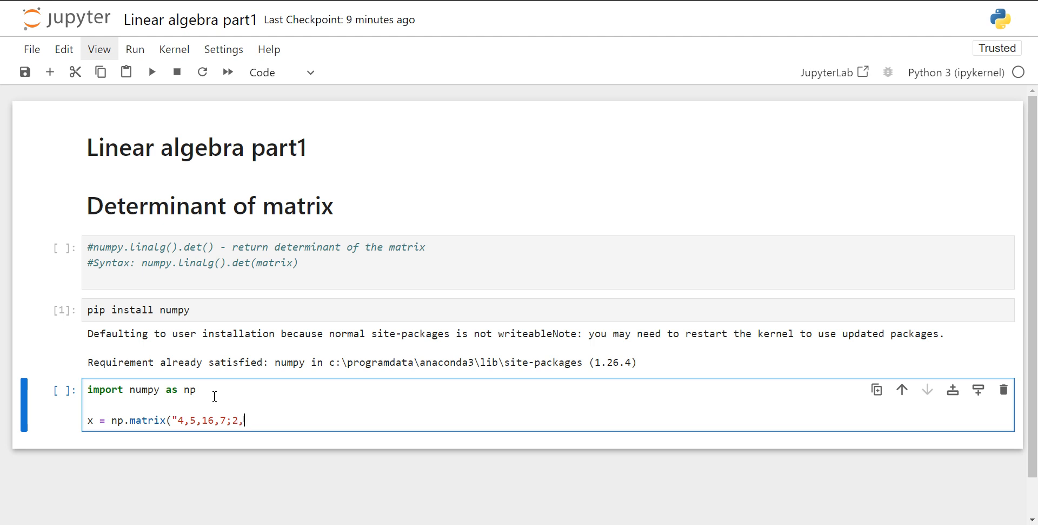
pyautogui.write('-3,')
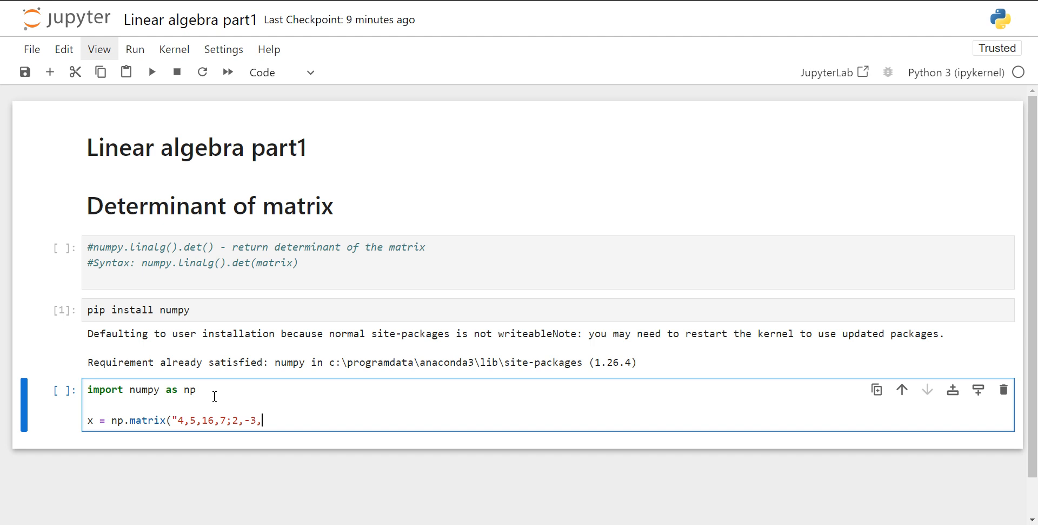
pyautogui.write('2,3;')
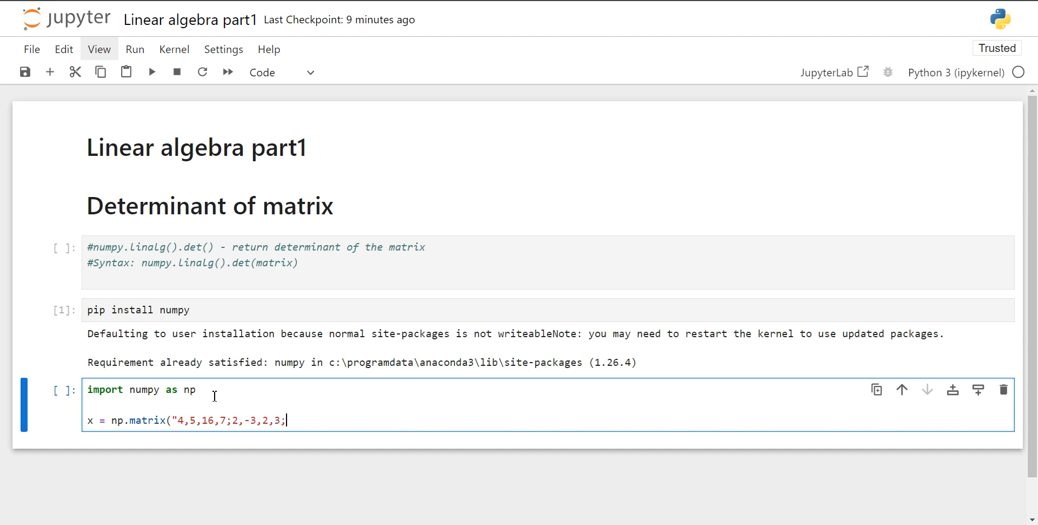
# Finish the matrix string with rows ',3,4,5,6;4,7,8,9' and add print(x)
pyautogui.write(',')
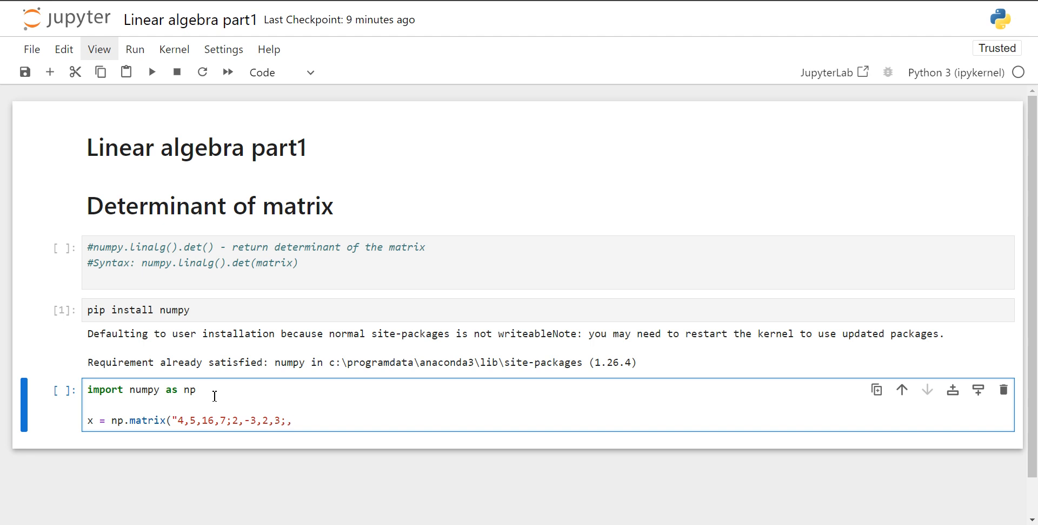
pyautogui.write('3,4,5')
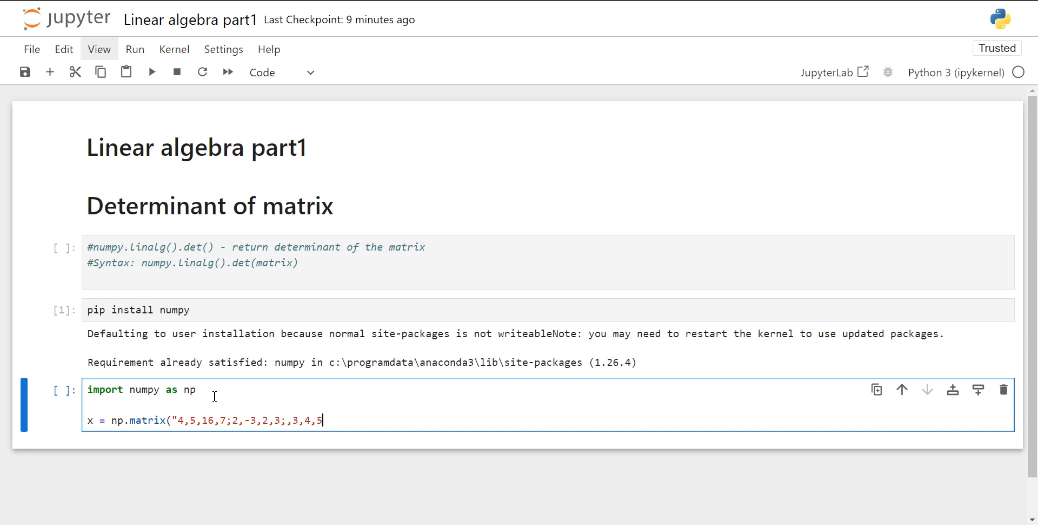
pyautogui.write(',6')
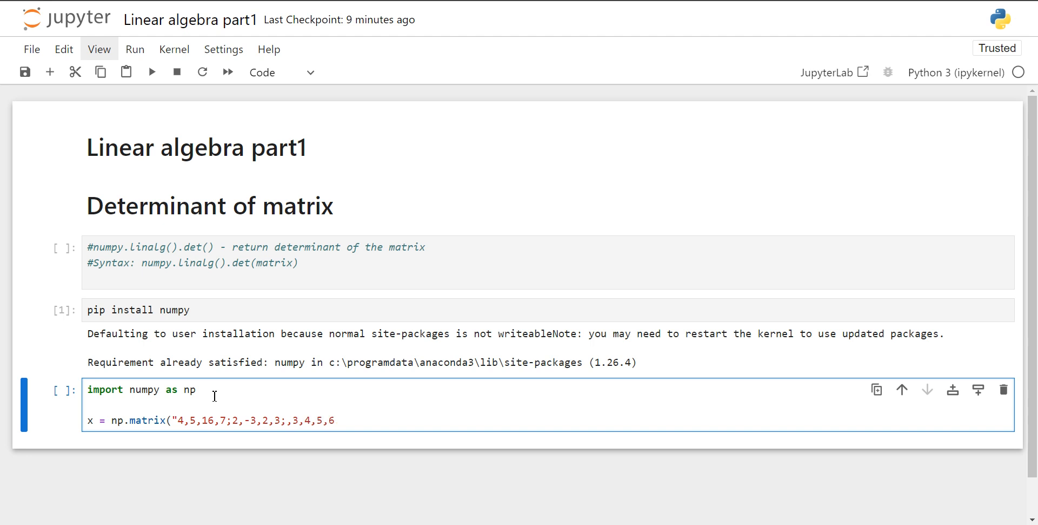
pyautogui.write(';4,')
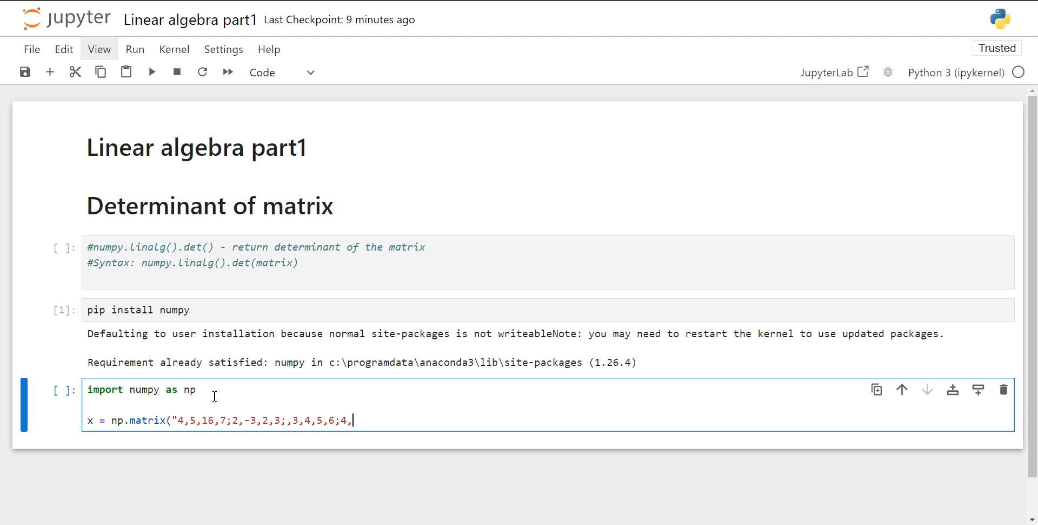
pyautogui.write('7,8,')
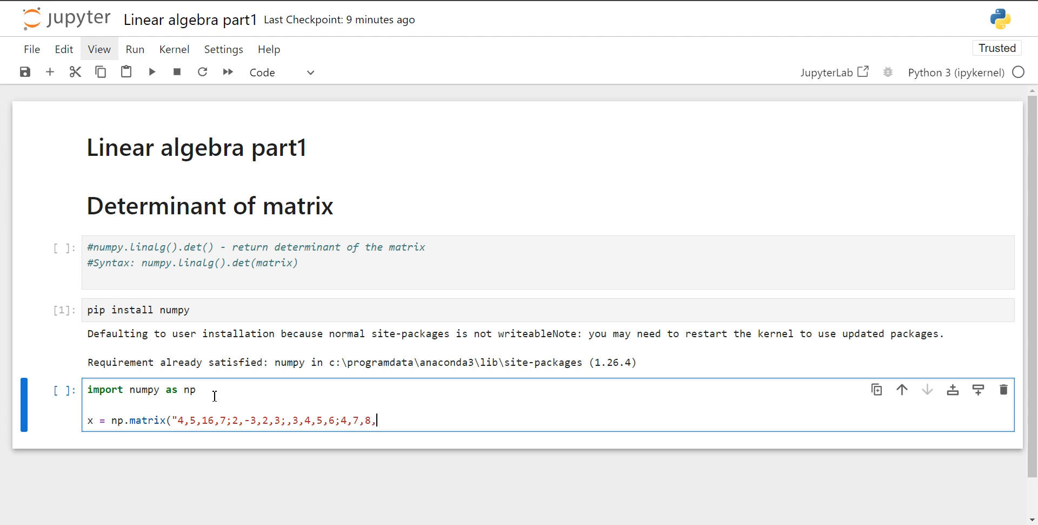
pyautogui.write('9"')
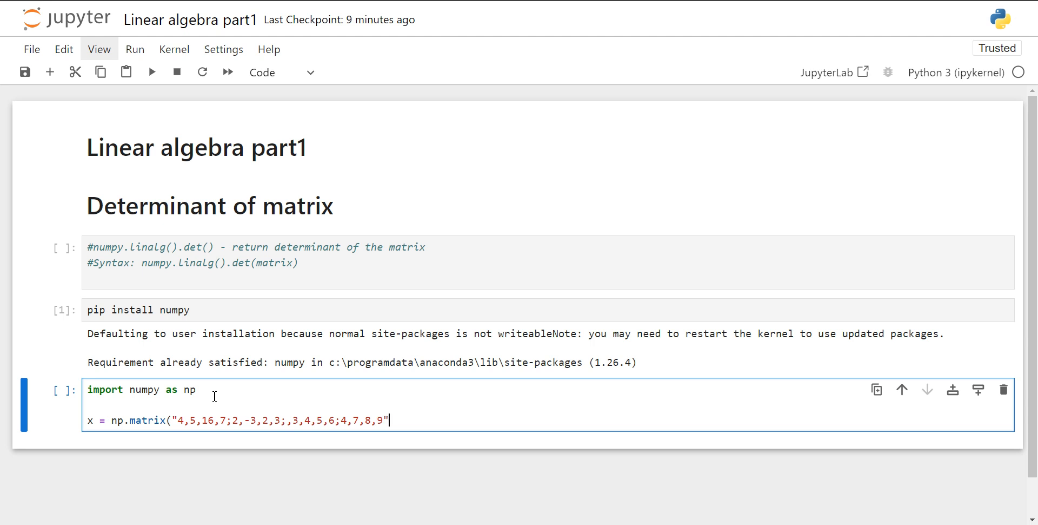
pyautogui.write(')')
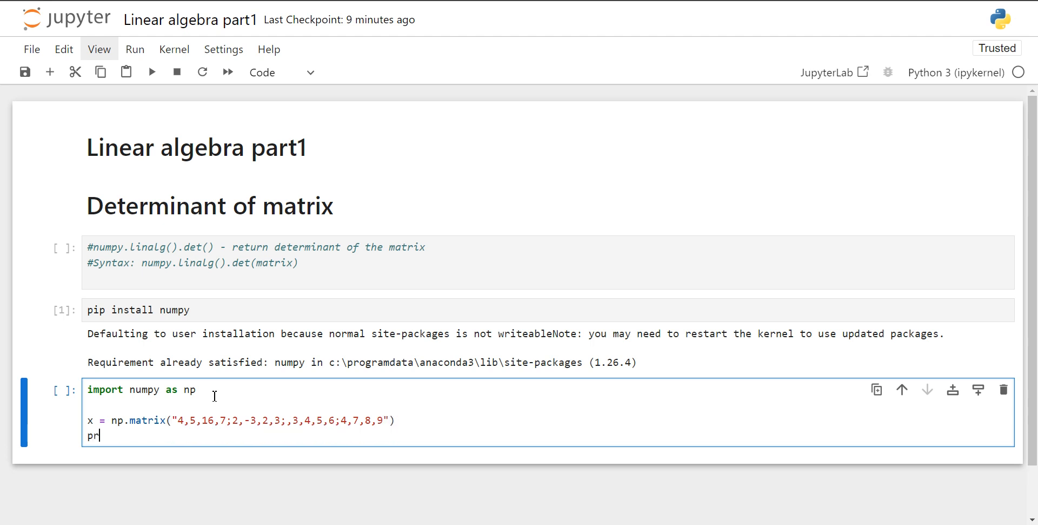
pyautogui.write('int(x)')
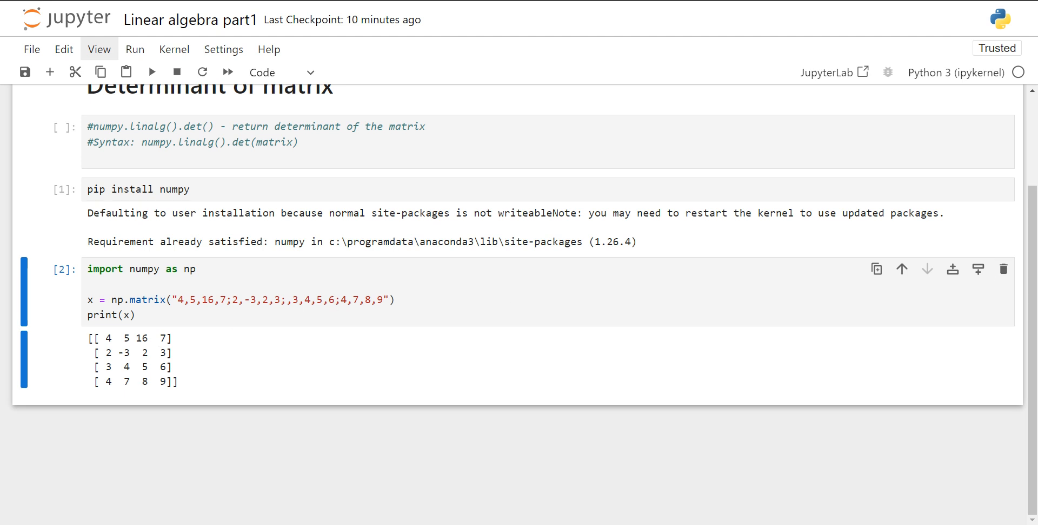
pyautogui.moveTo(145, 435)
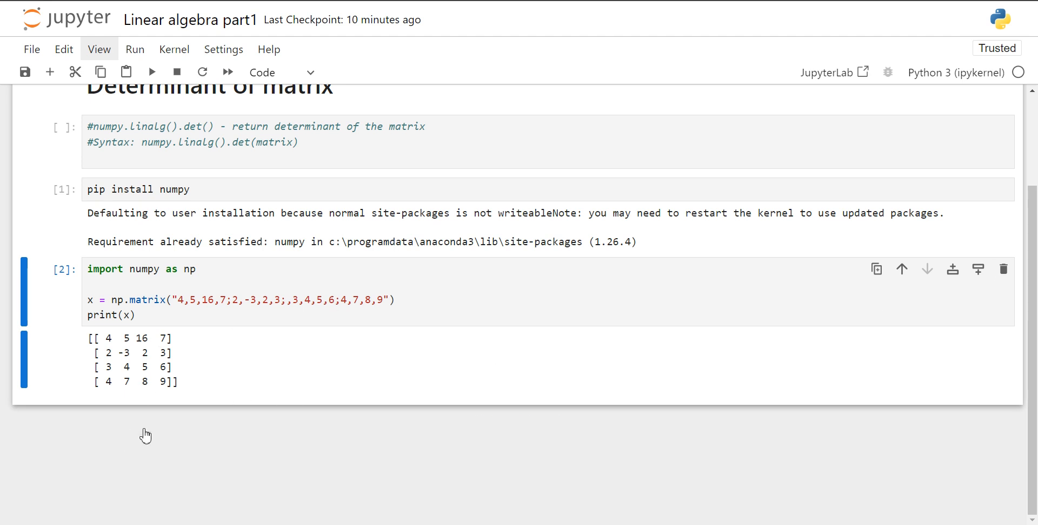
# Write det_matrix = np.linalg.det(x), fixing the misplaced parentheses after linalg
pyautogui.write('det')
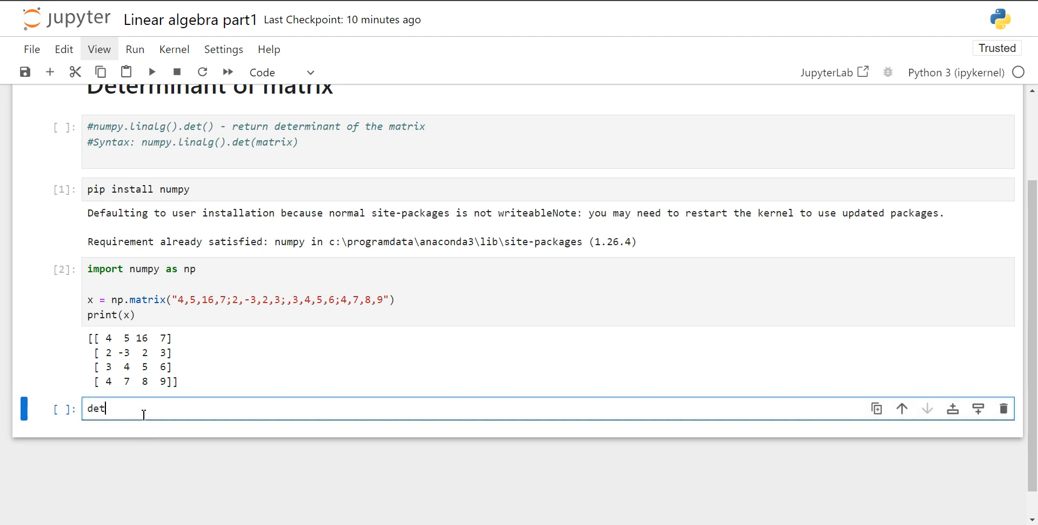
pyautogui.write('_ma')
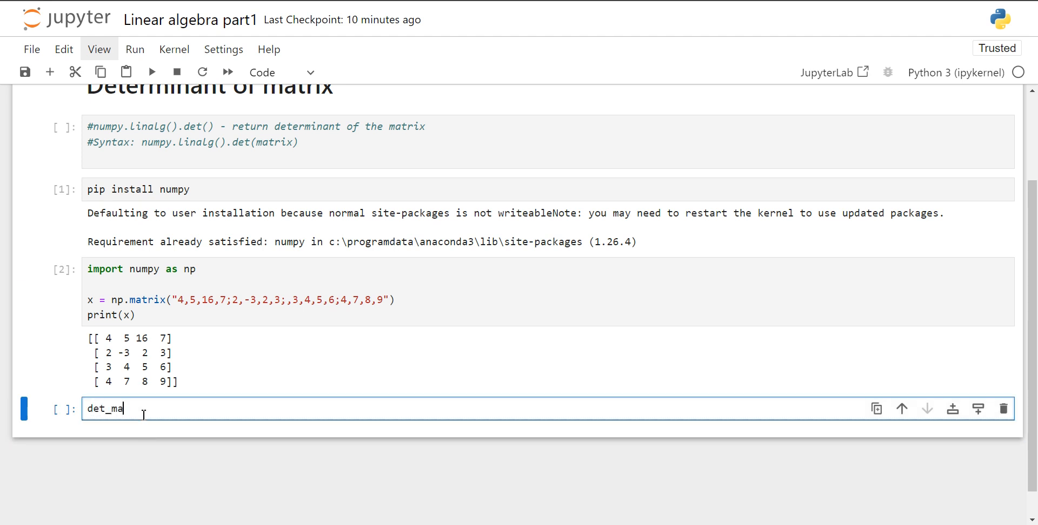
pyautogui.write('trix =')
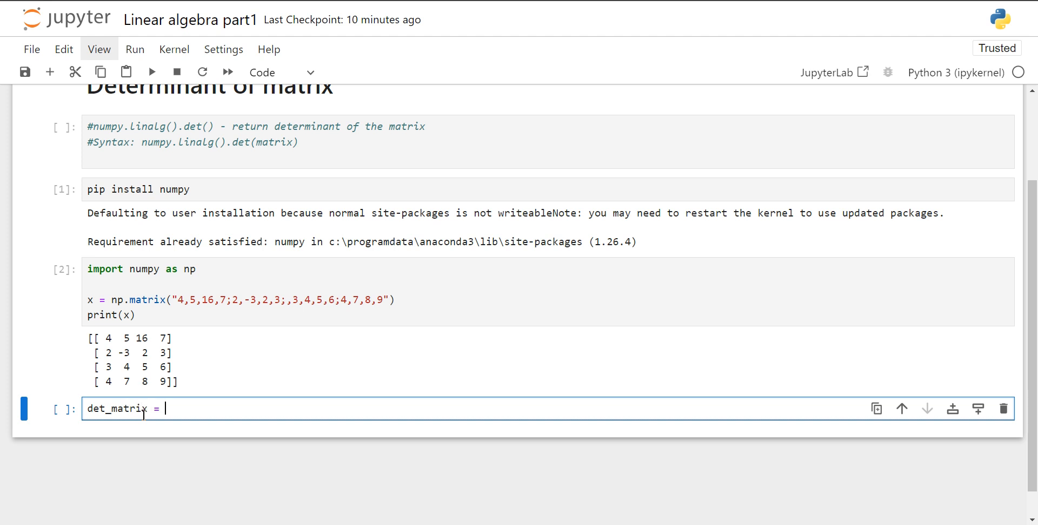
pyautogui.write('n')
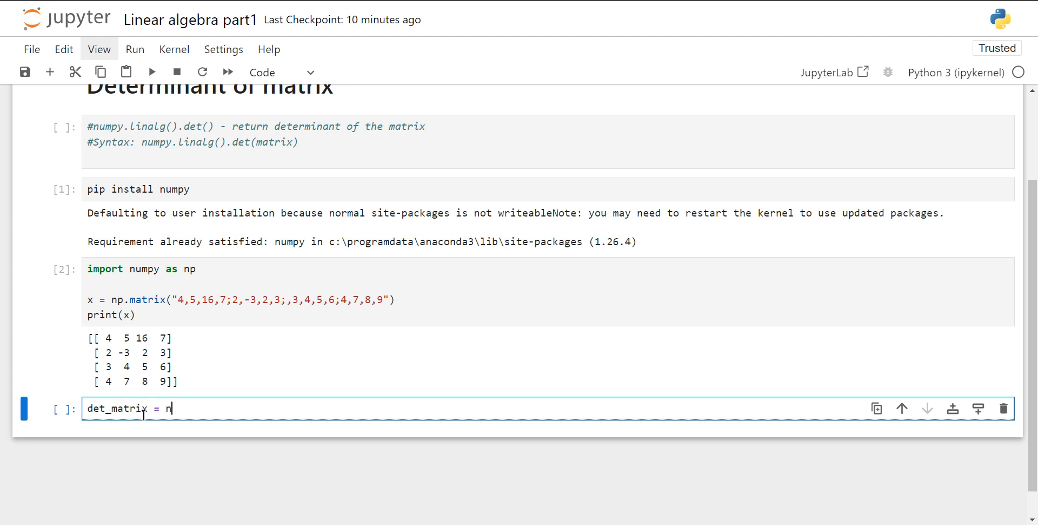
pyautogui.write('p.')
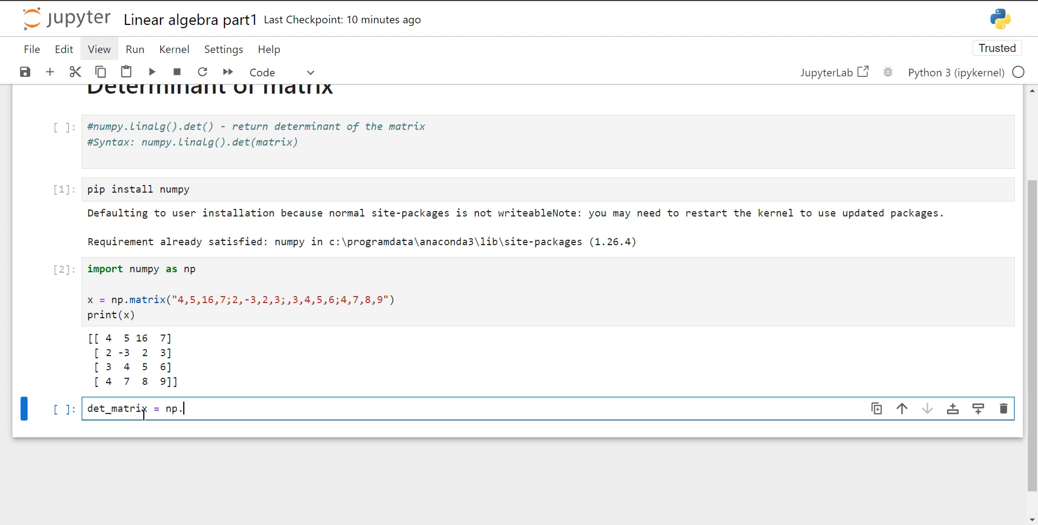
pyautogui.write('linalg')
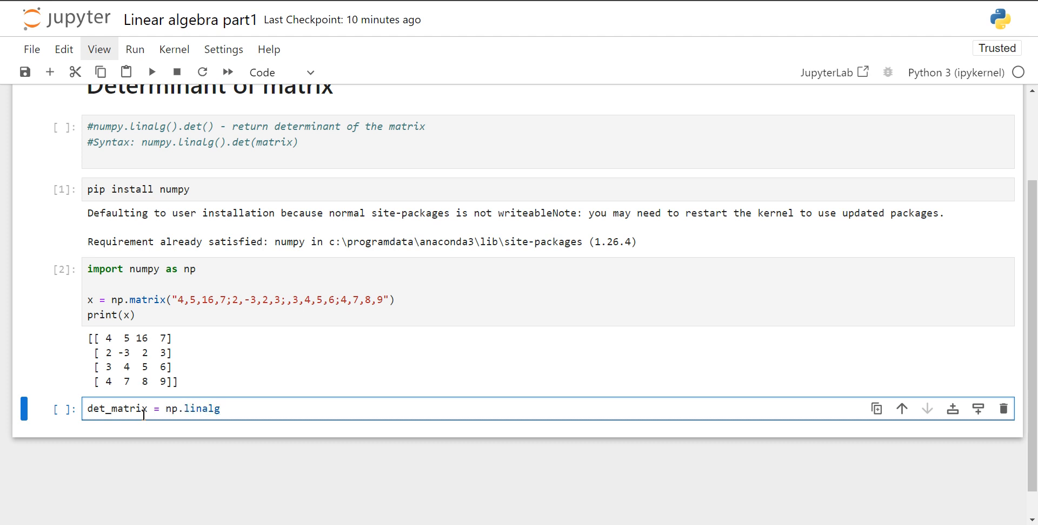
pyautogui.write('()')
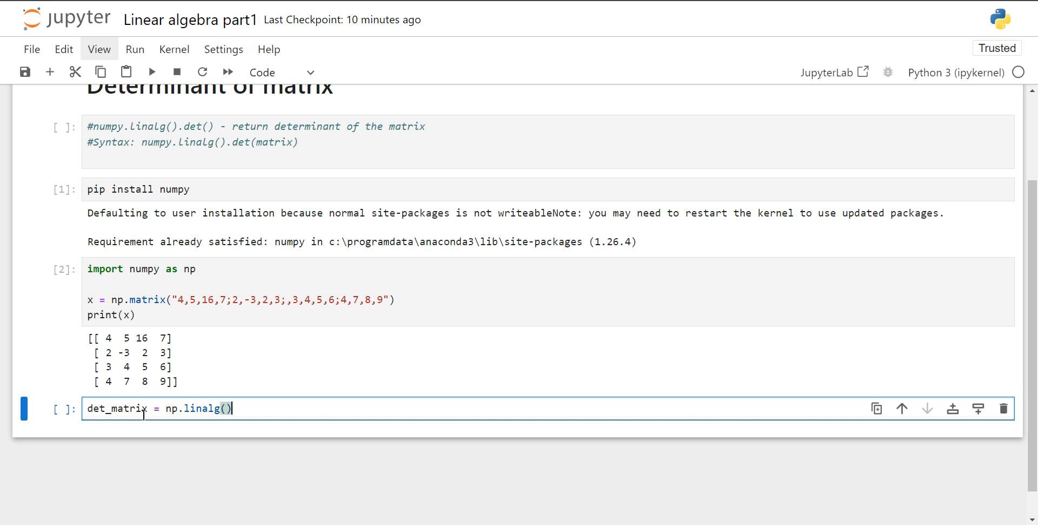
pyautogui.write('.det')
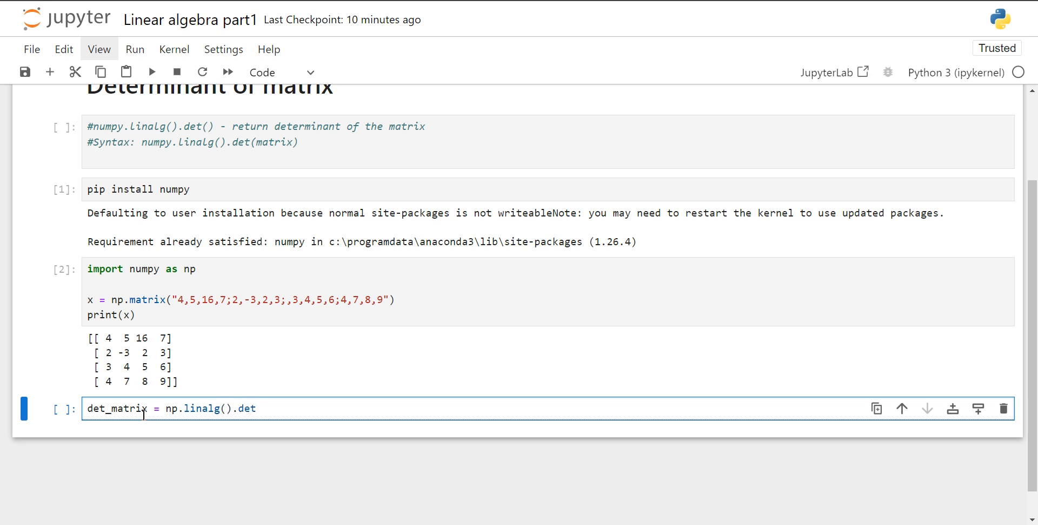
pyautogui.click(228, 408)
pyautogui.write('(')
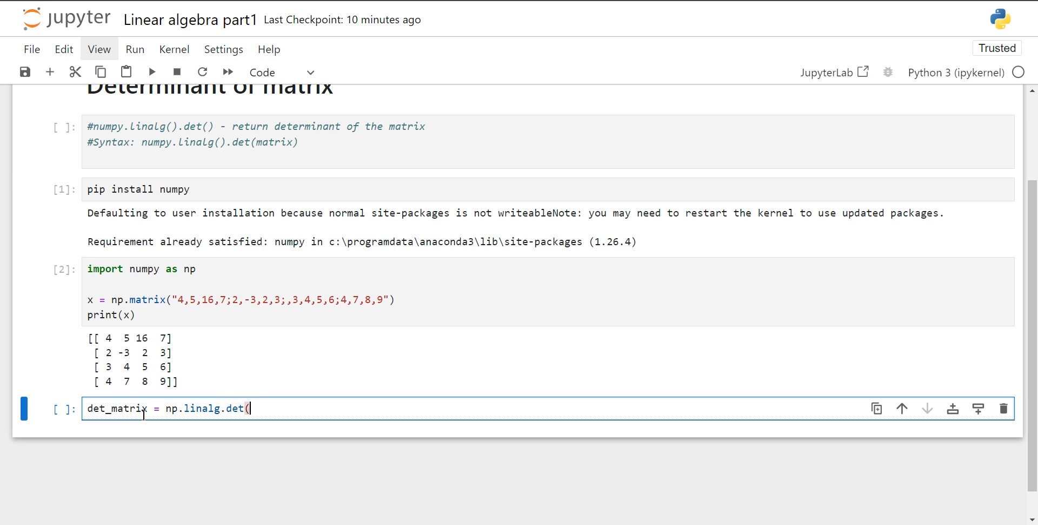
pyautogui.write('x)')
pyautogui.write('pri')
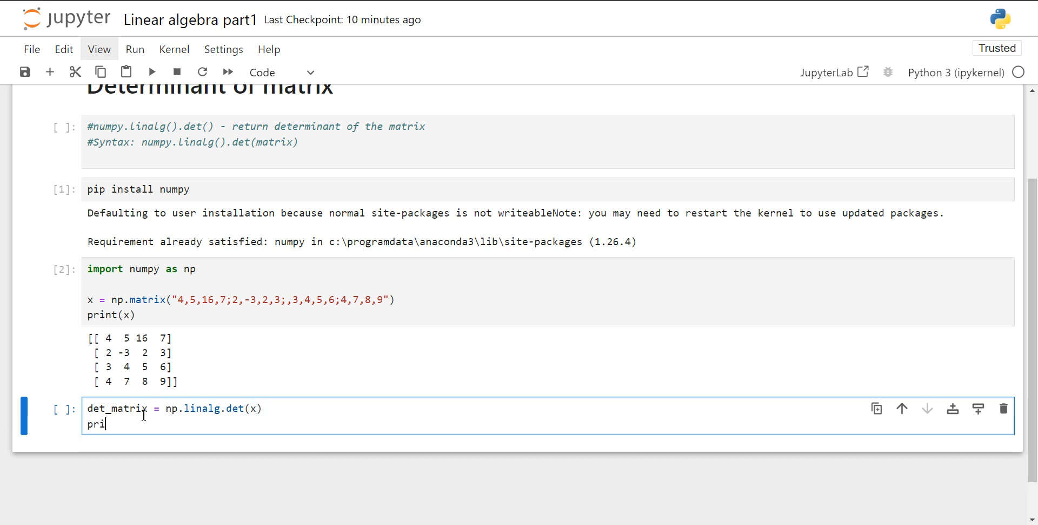
# Add print(det_matrix) and run the cell, outputting 128.00000000000009
pyautogui.write('nt(det')
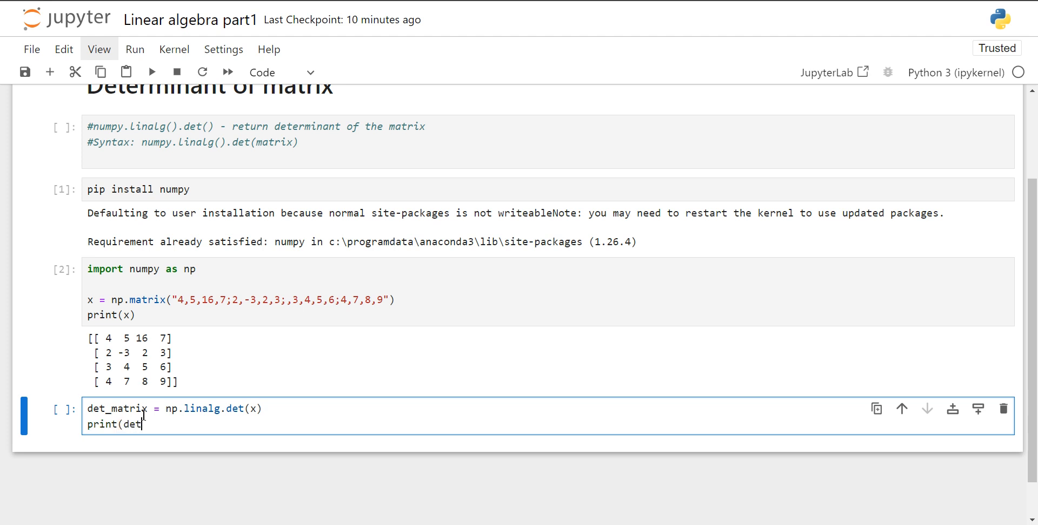
pyautogui.write('_')
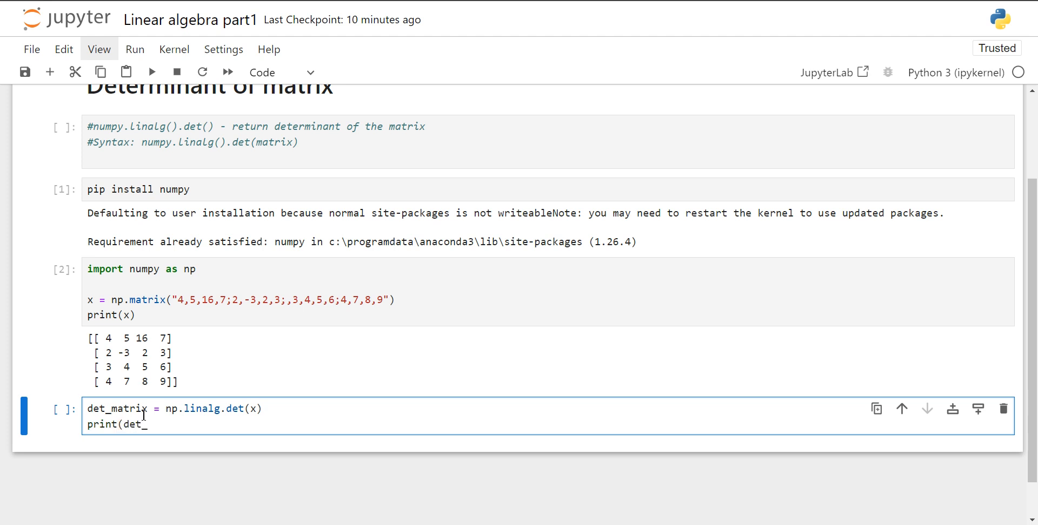
pyautogui.write('matrix')
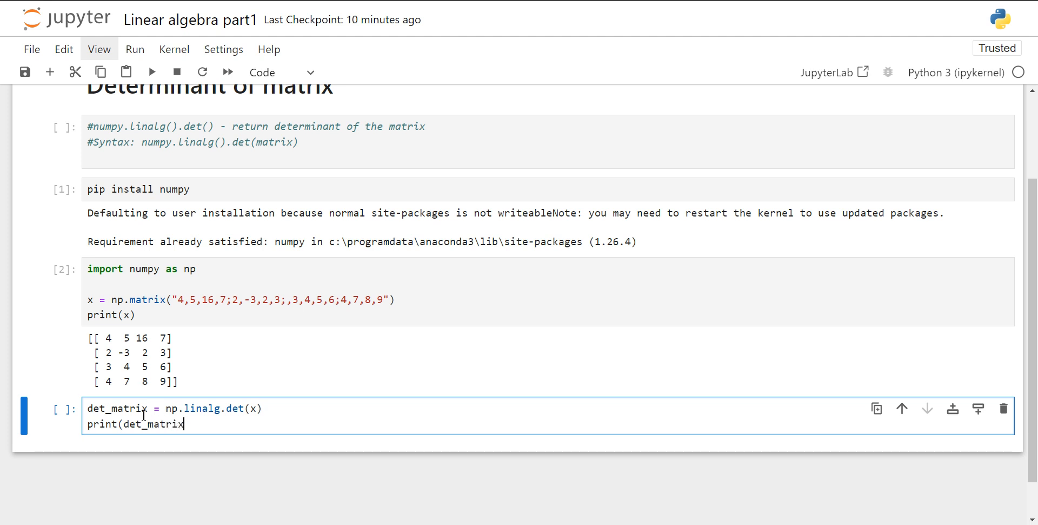
pyautogui.press('shift+enter')
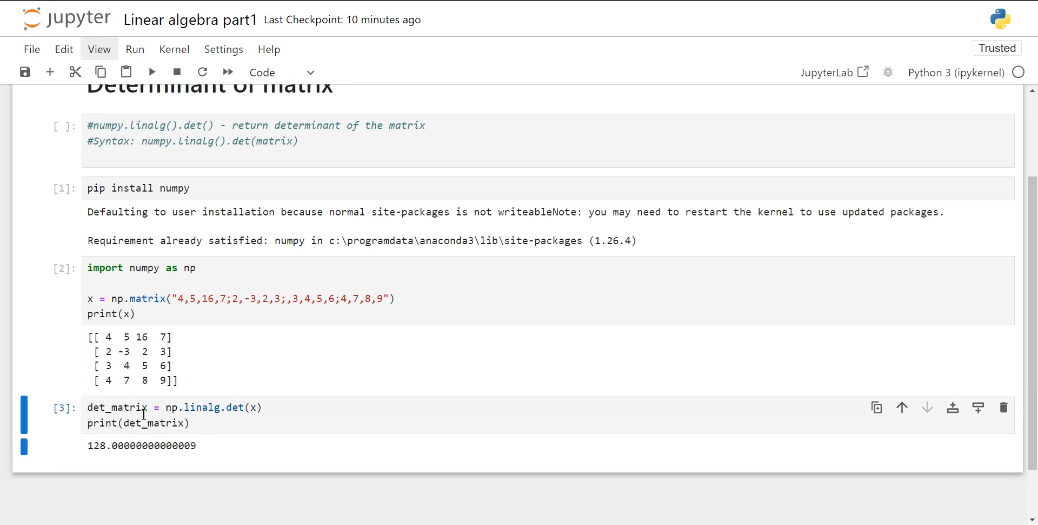
pyautogui.scroll(-3)
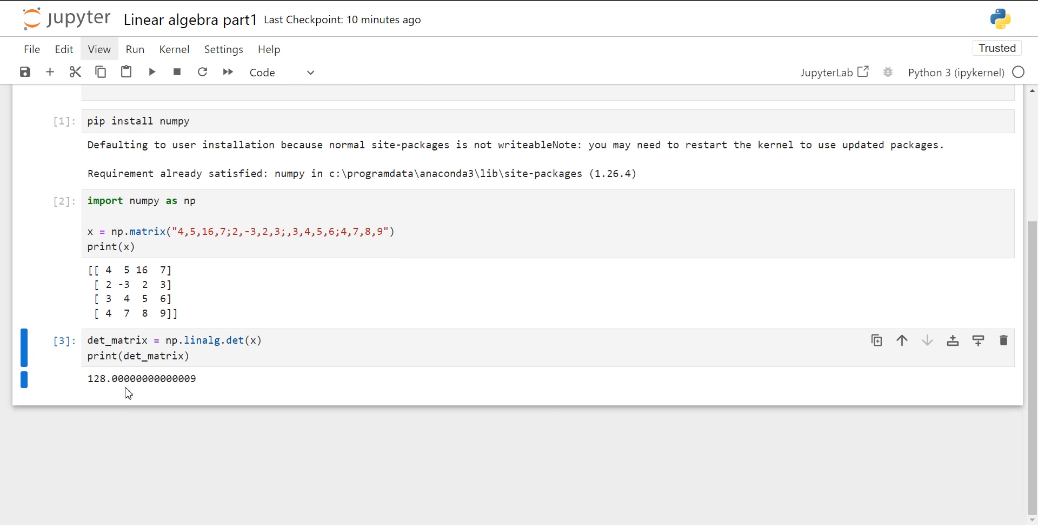
pyautogui.moveTo(1031, 328)
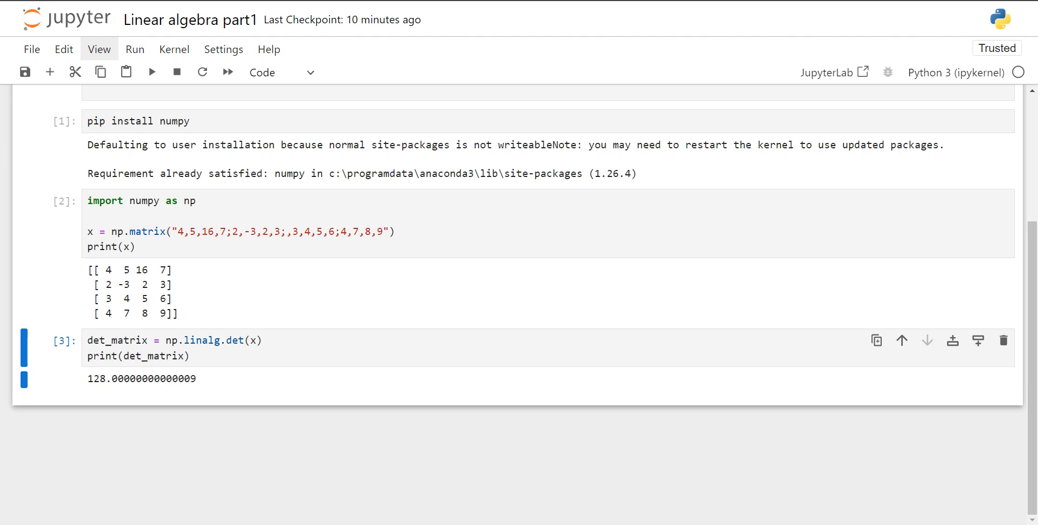
pyautogui.moveTo(143, 432)
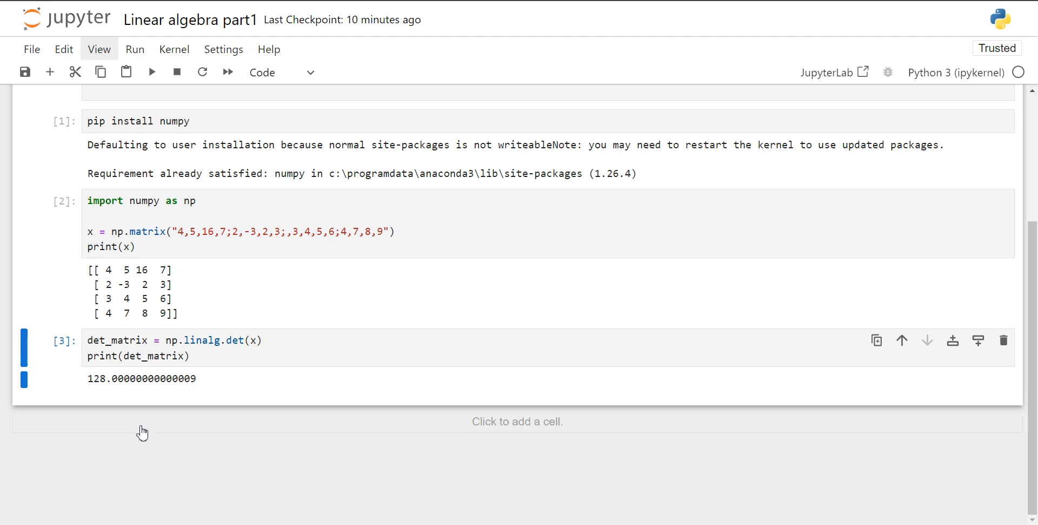
# Add a Markdown cell '# Rank of matrix' below the determinant result and render it
pyautogui.click(517, 421)
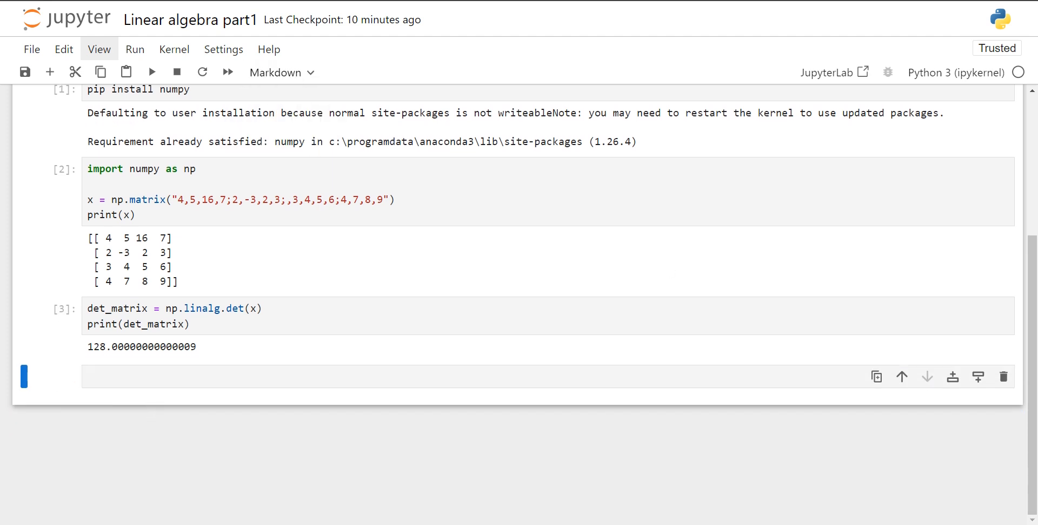
pyautogui.moveTo(582, 365)
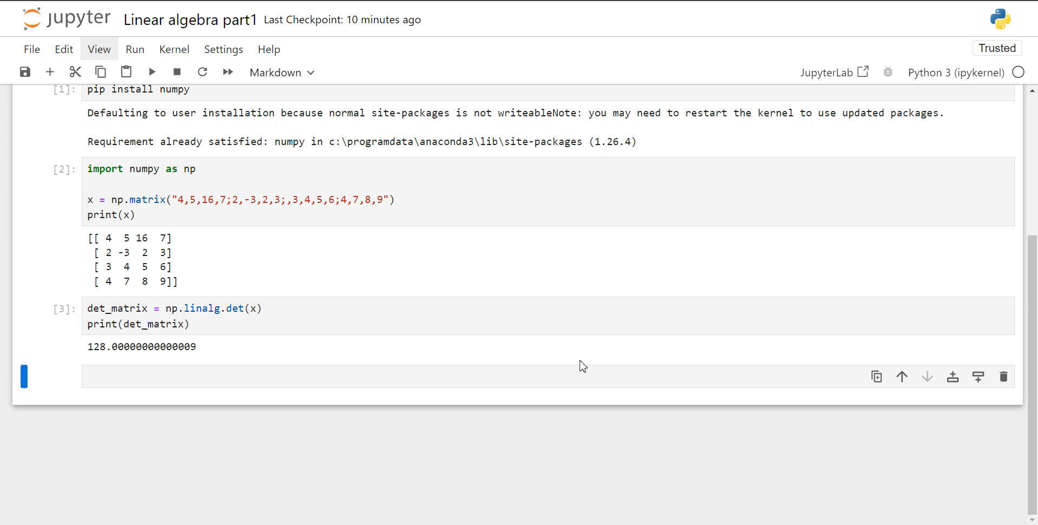
pyautogui.write('# Rank of matrix')
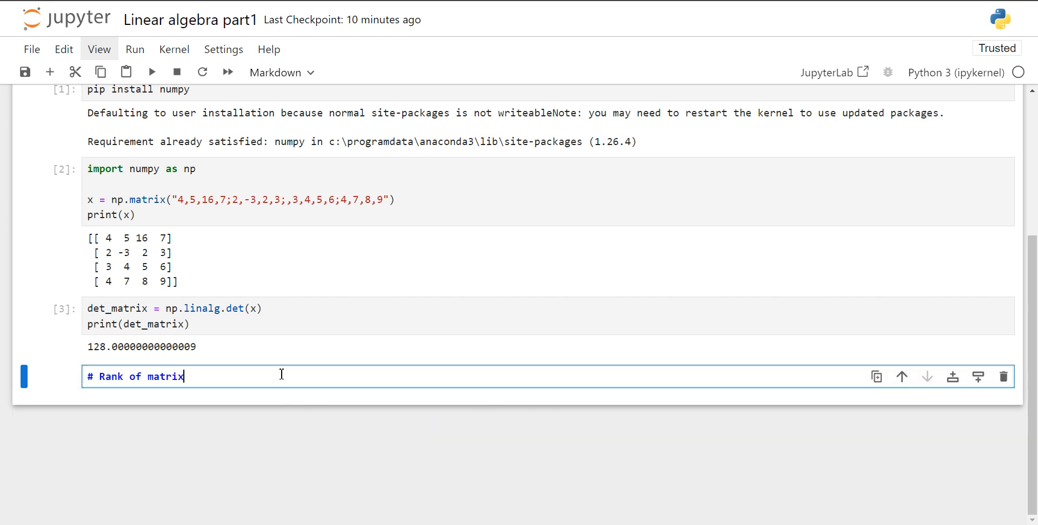
pyautogui.press('shift+enter')
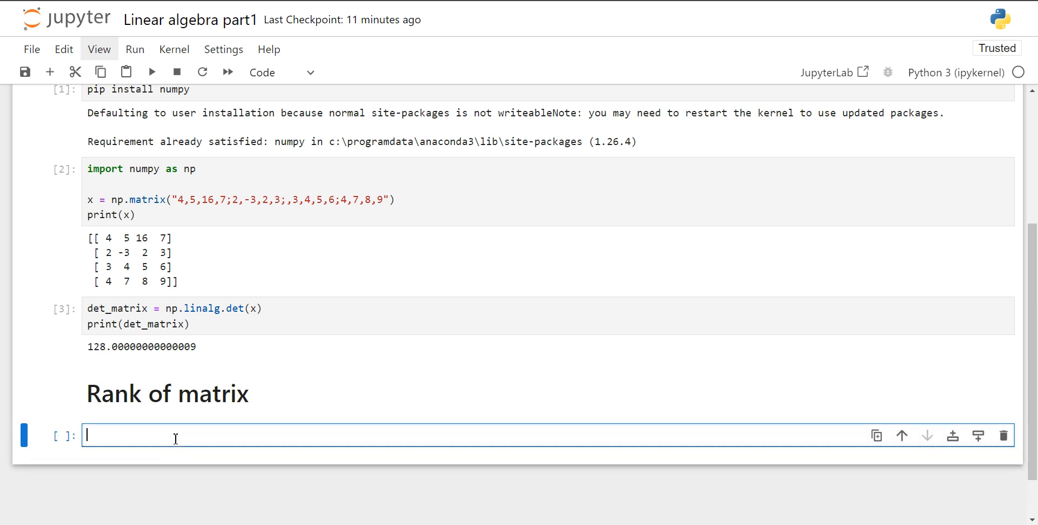
# Write the comment 'numpy.linalg.matrix_rank() - return a rank of a matrix'
pyautogui.scroll(-3)
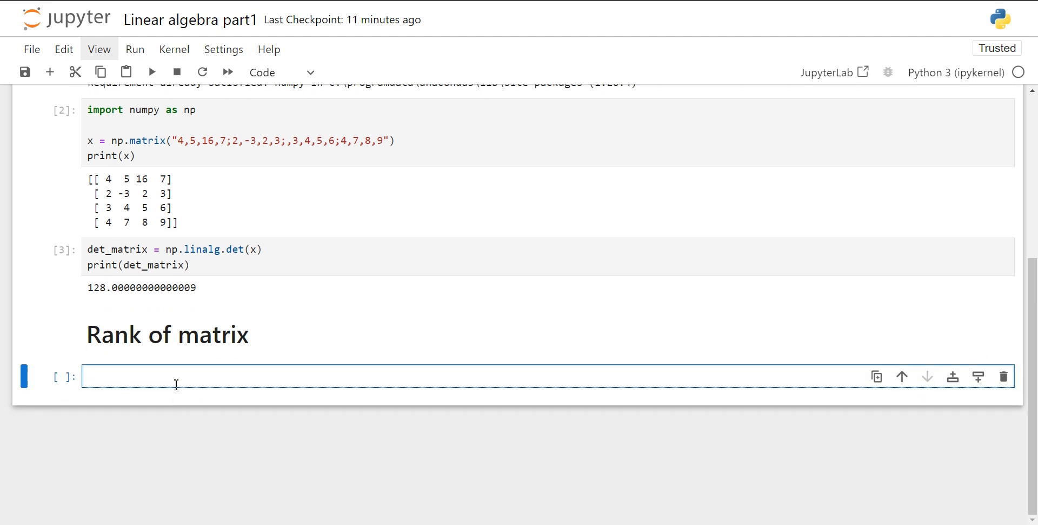
pyautogui.write('nu')
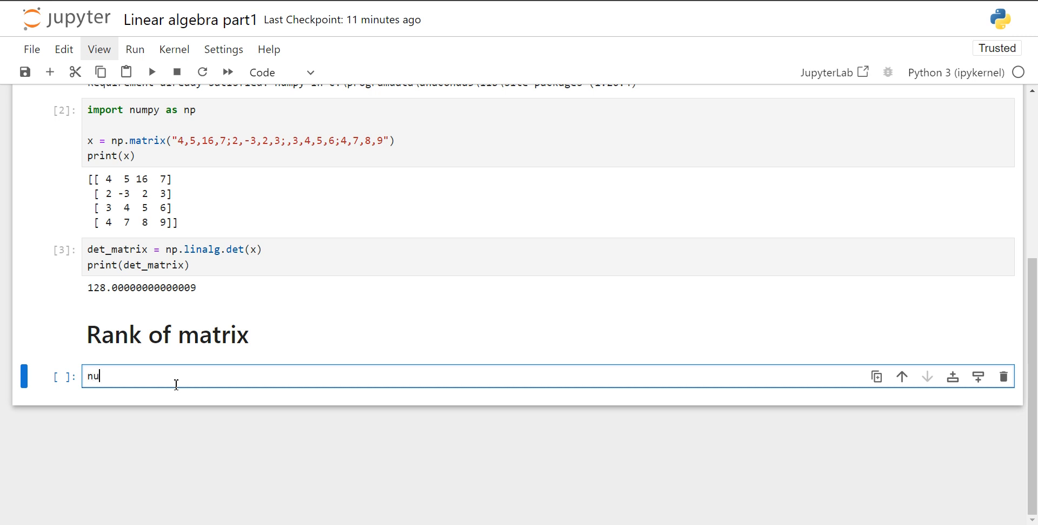
pyautogui.write('mpy.lin')
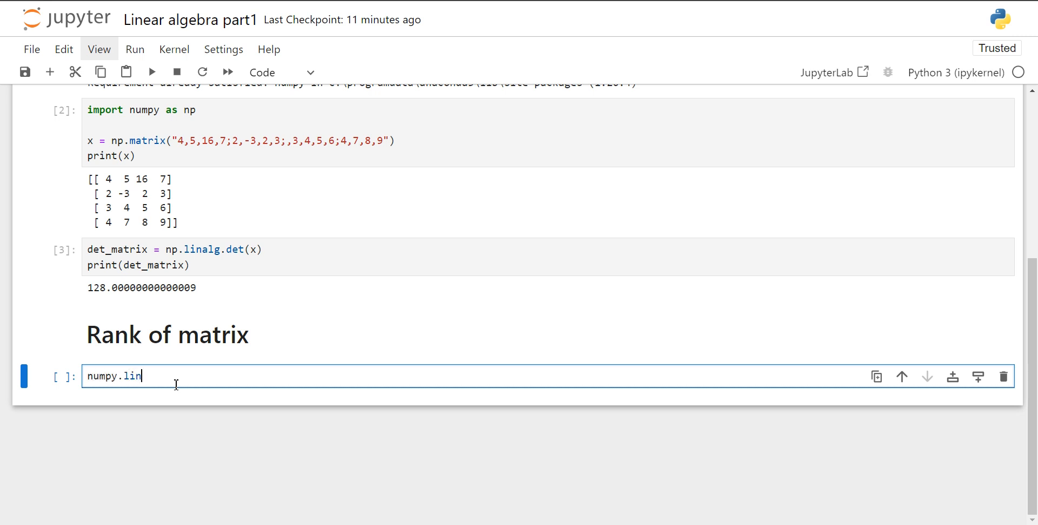
pyautogui.write('alg')
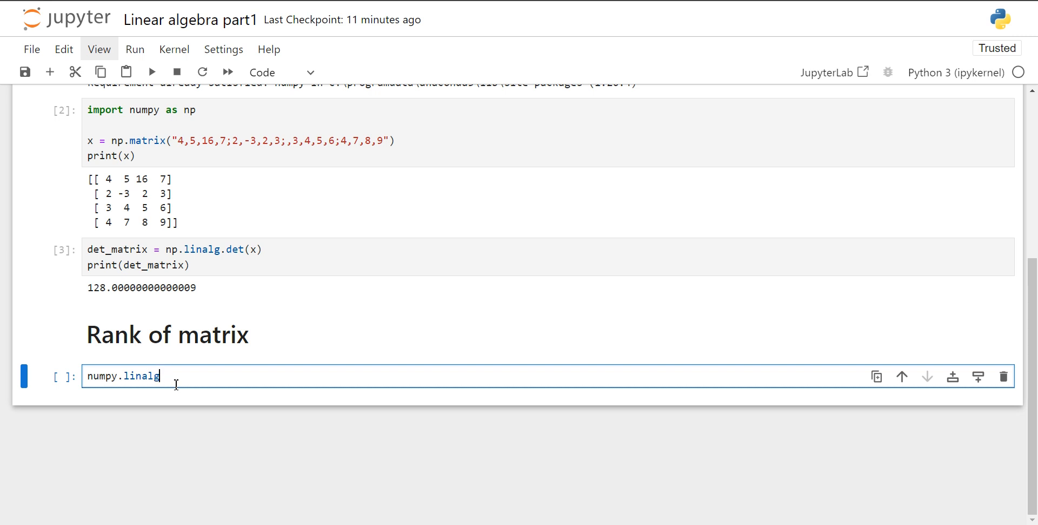
pyautogui.write('.')
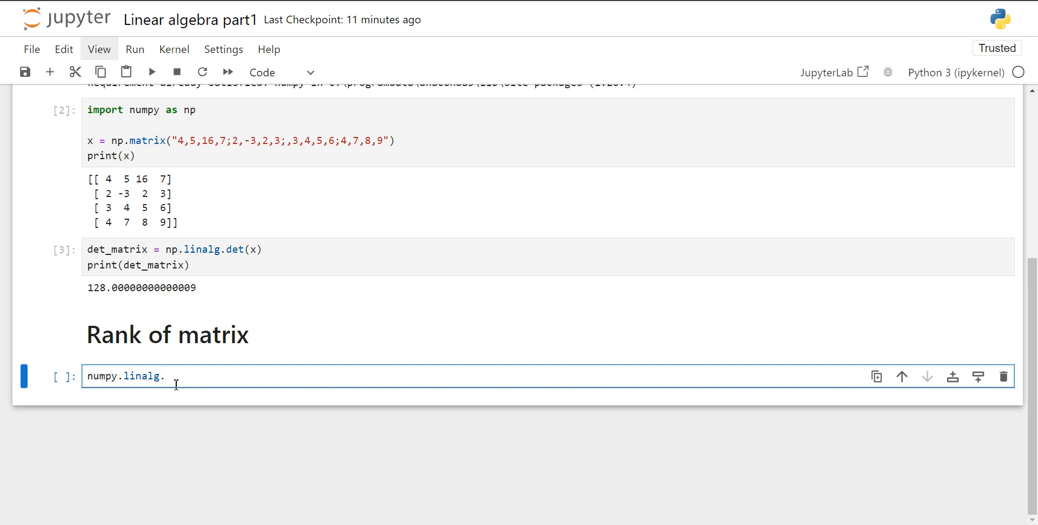
pyautogui.write('matrix_ra')
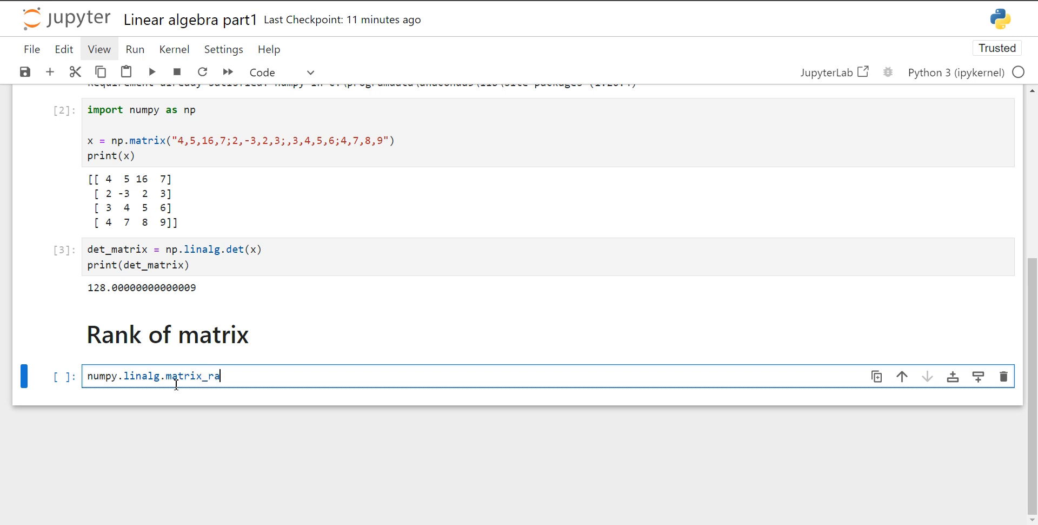
pyautogui.write('nk()')
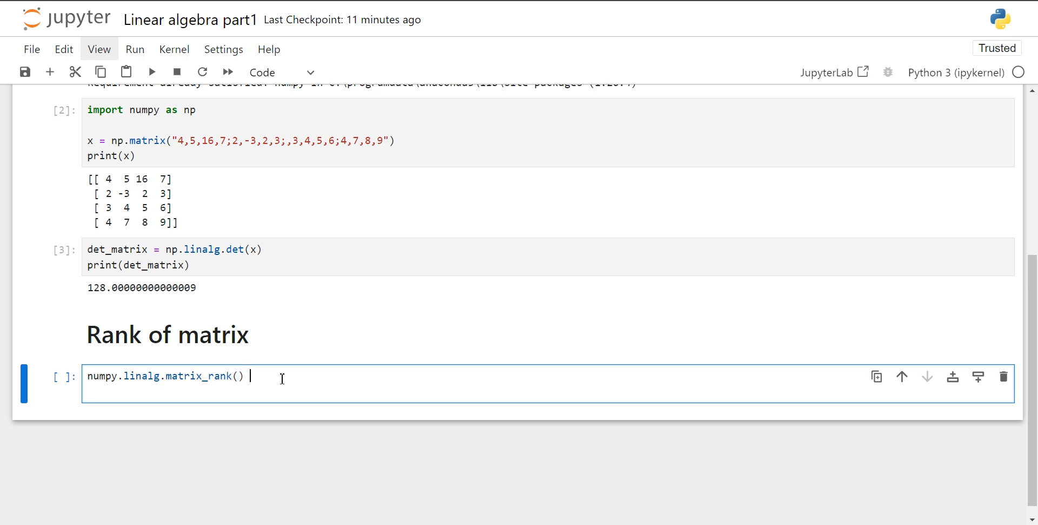
pyautogui.write('- return a')
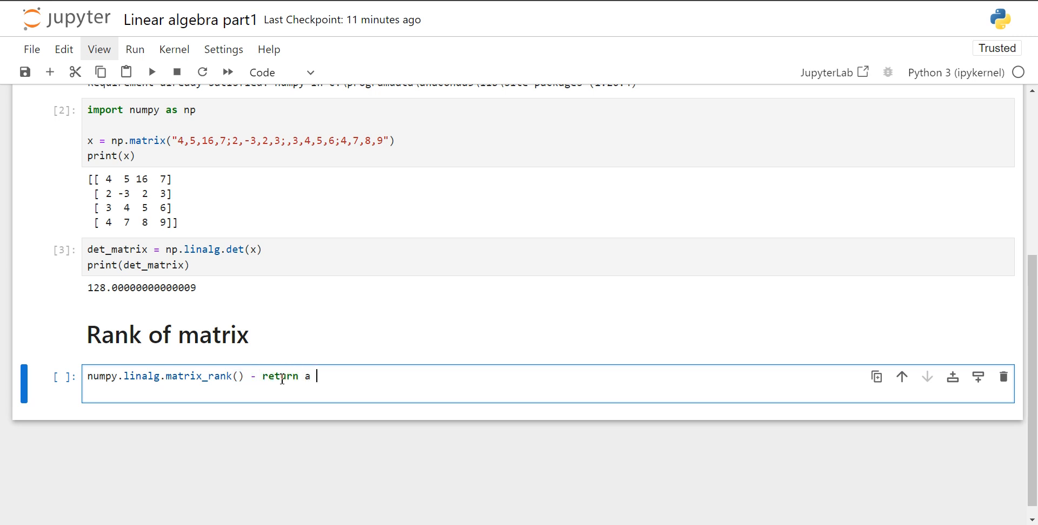
pyautogui.write('rank of a ma')
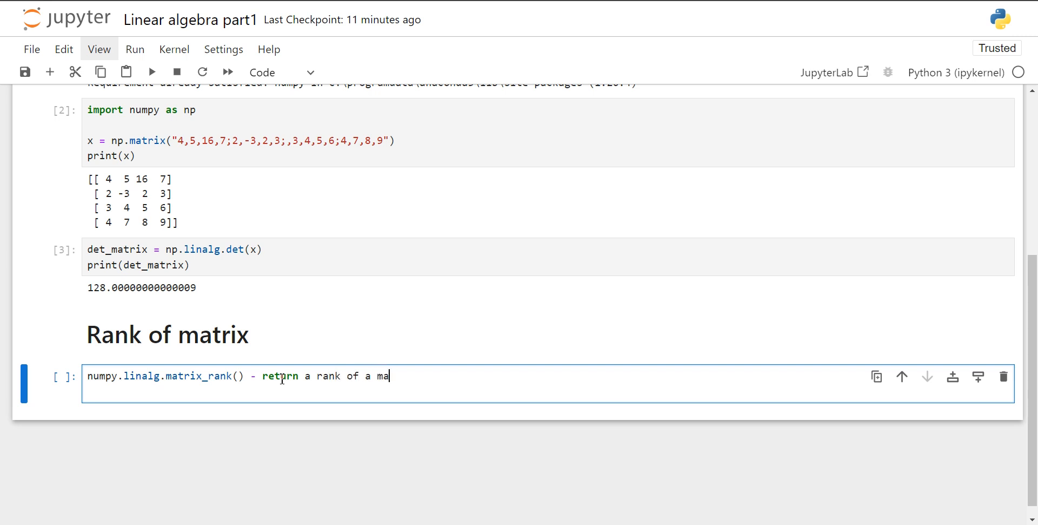
pyautogui.write('trix')
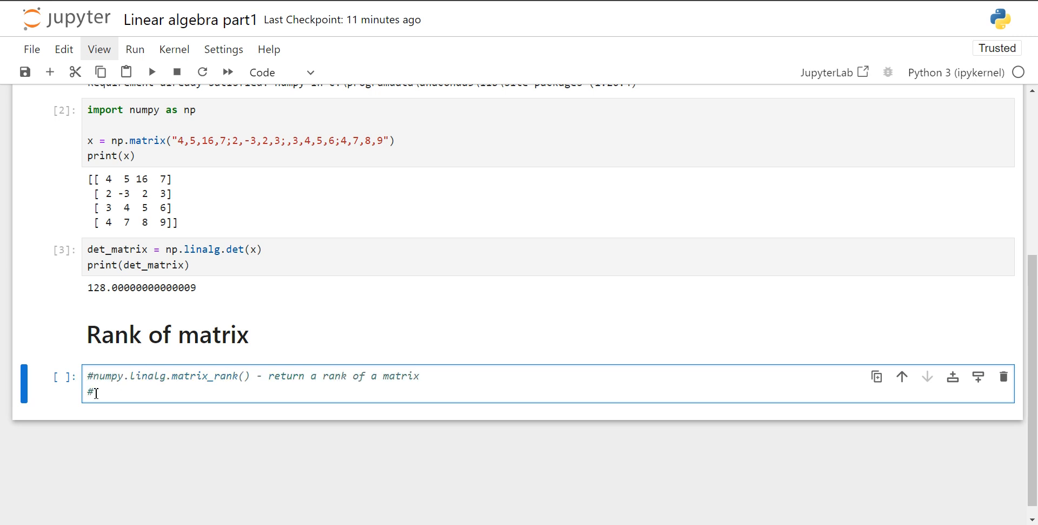
# Write the syntax comment 'Syntax: numpy.linalg.matrix_rank(matrix)'
pyautogui.write('Syntax')
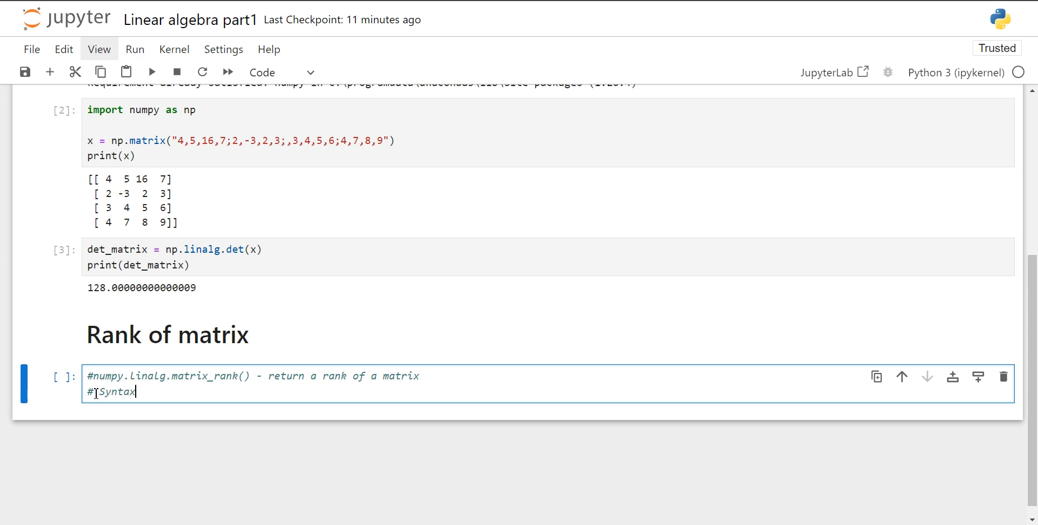
pyautogui.write(':')
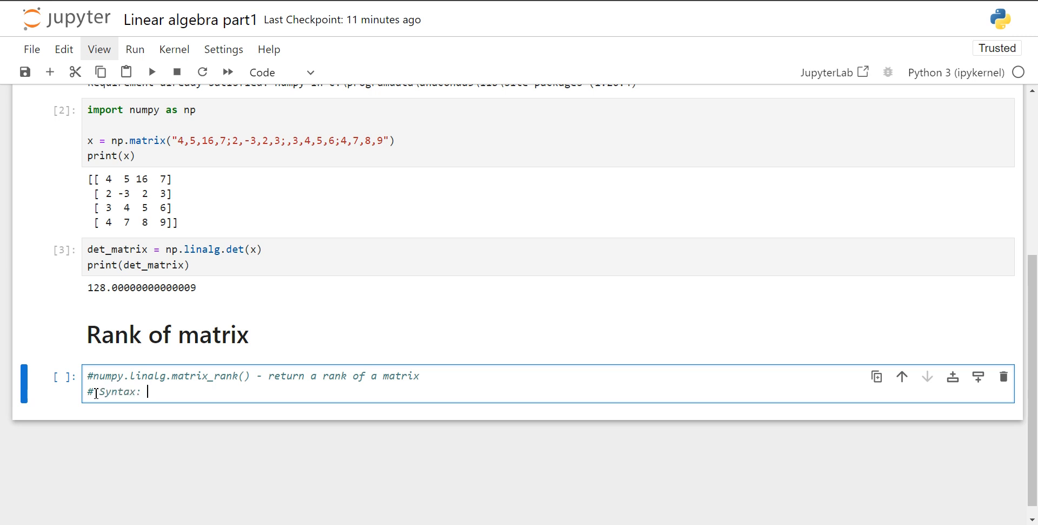
pyautogui.write('numpy')
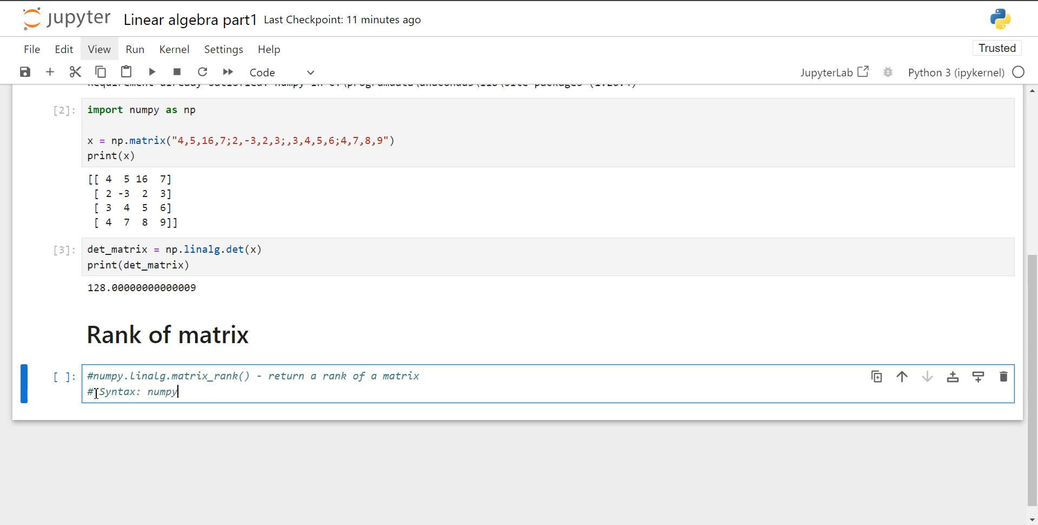
pyautogui.write('.linalg')
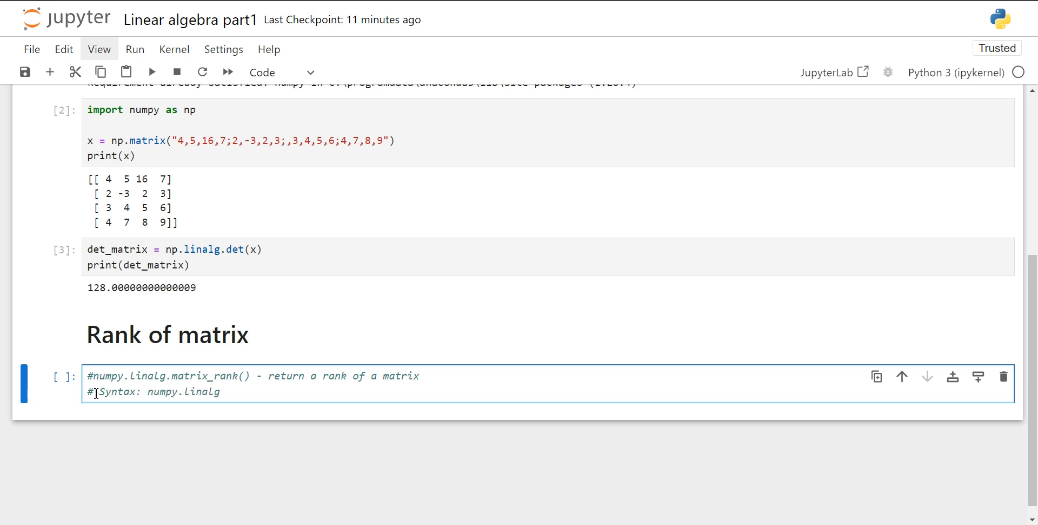
pyautogui.write('.ma')
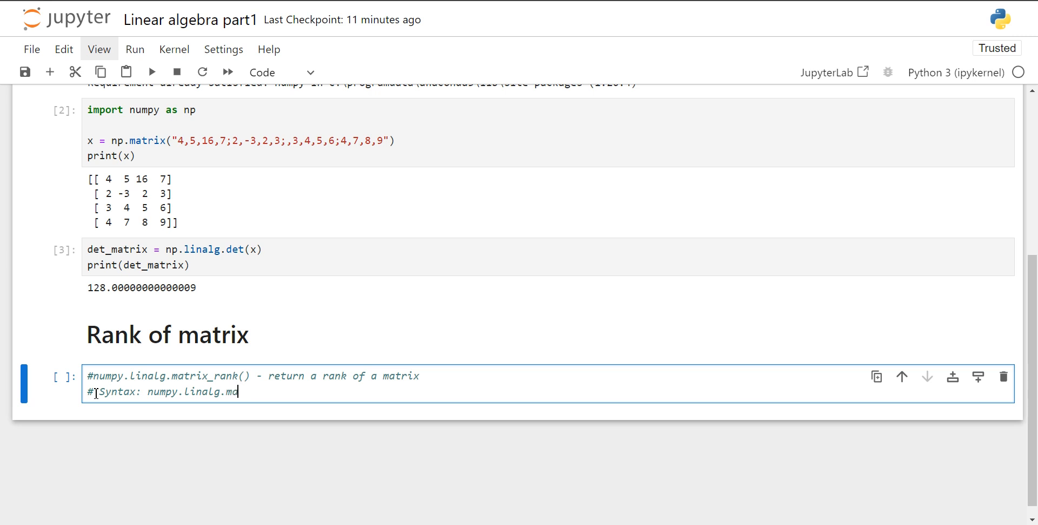
pyautogui.write('trix_ran')
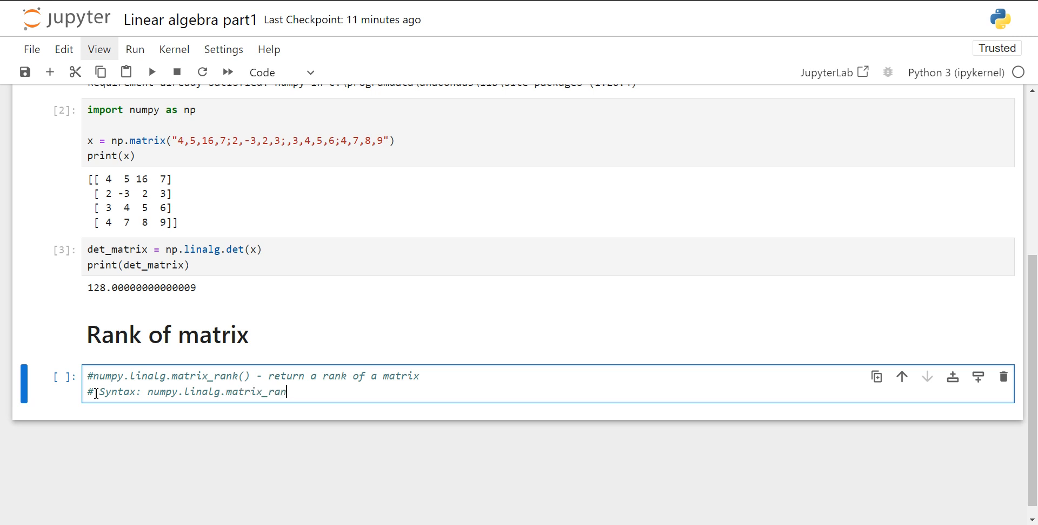
pyautogui.write('(')
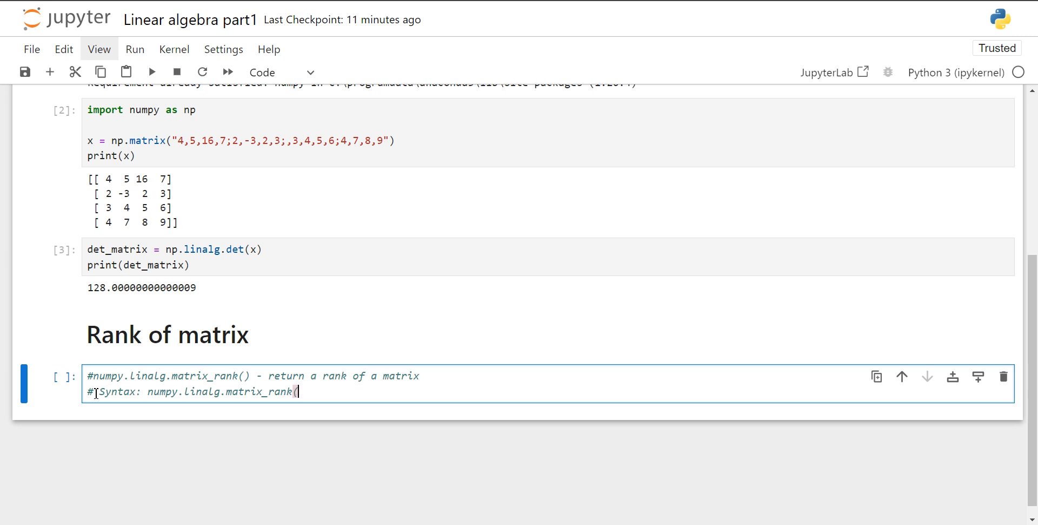
pyautogui.write('matrix)')
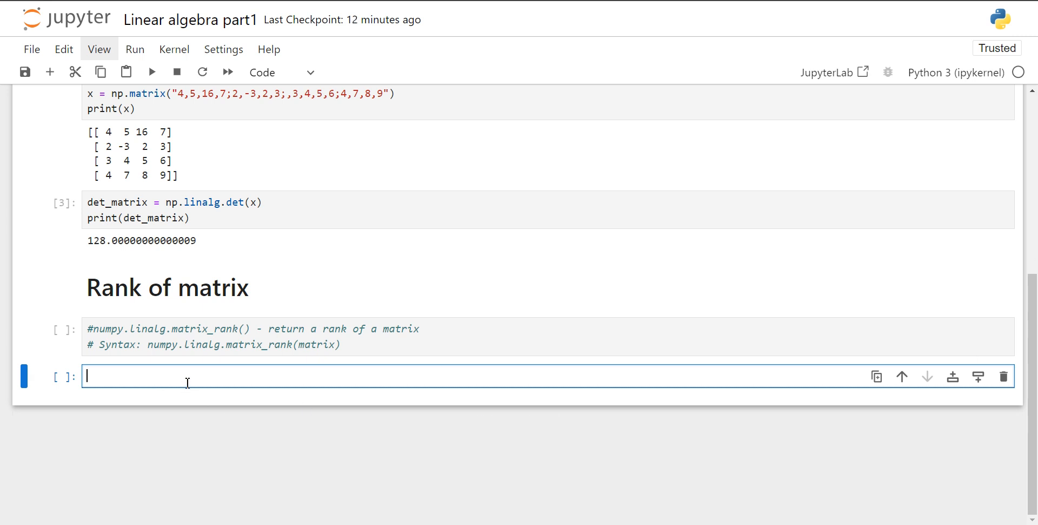
# Write rank_matrix = np.linalg.matrix_rank(x) in the new code cell
pyautogui.scroll(3)
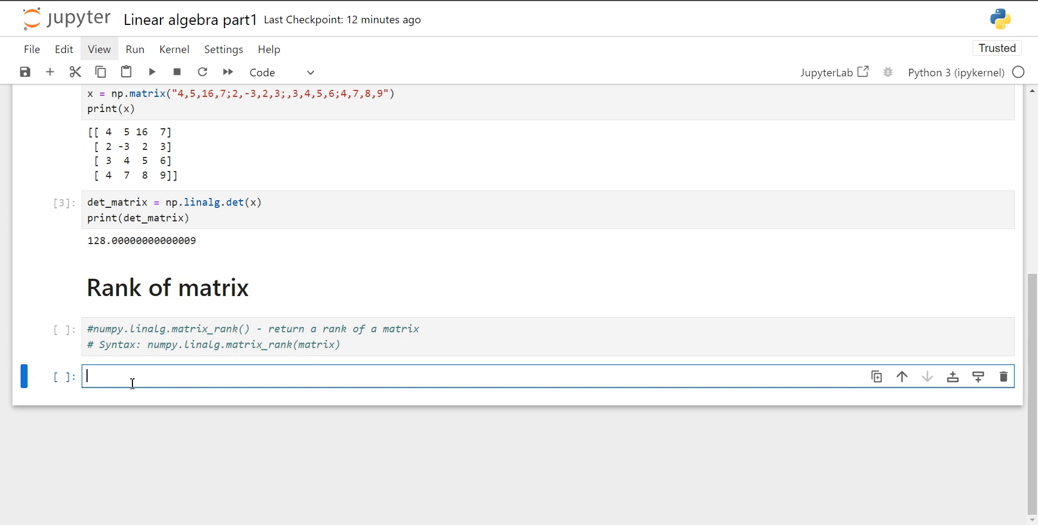
pyautogui.write('ran')
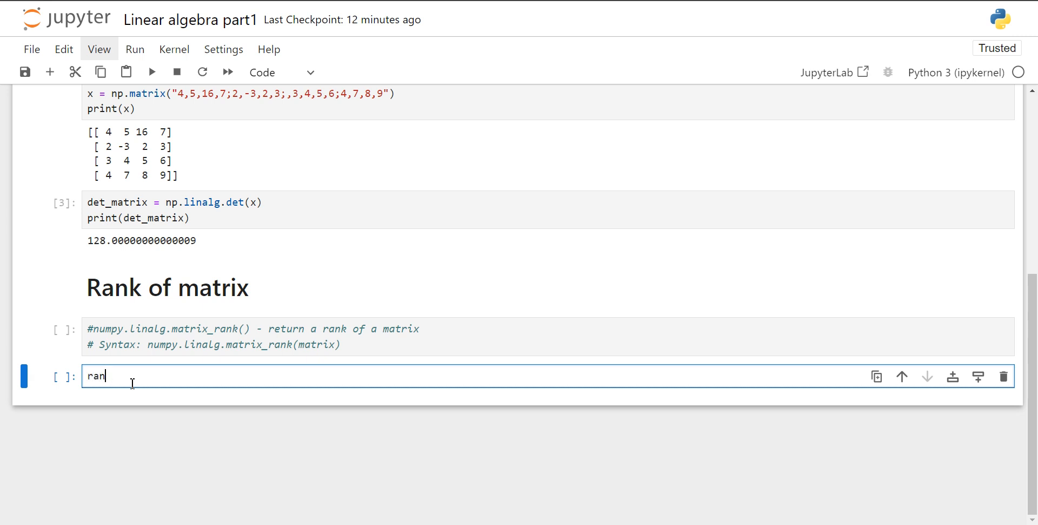
pyautogui.write('k_')
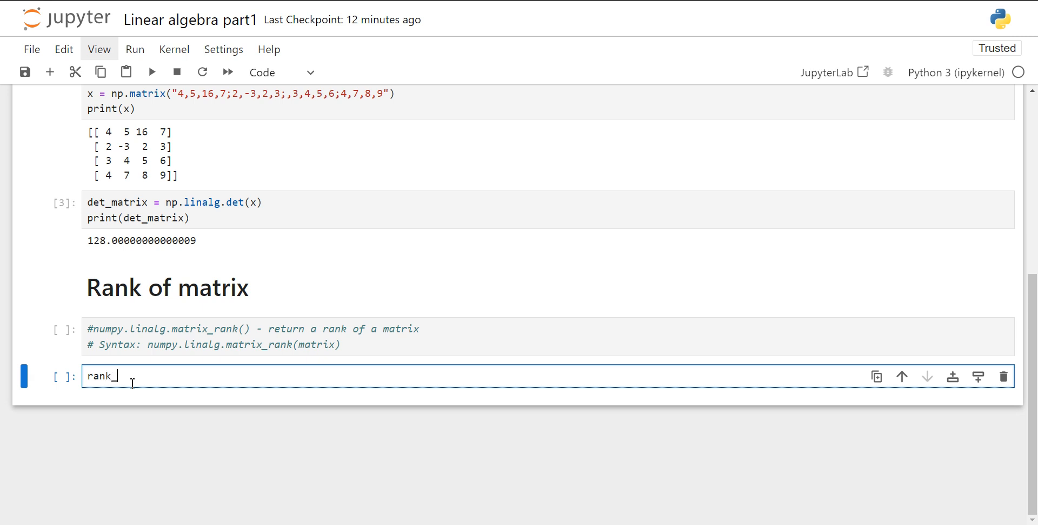
pyautogui.write('matrix')
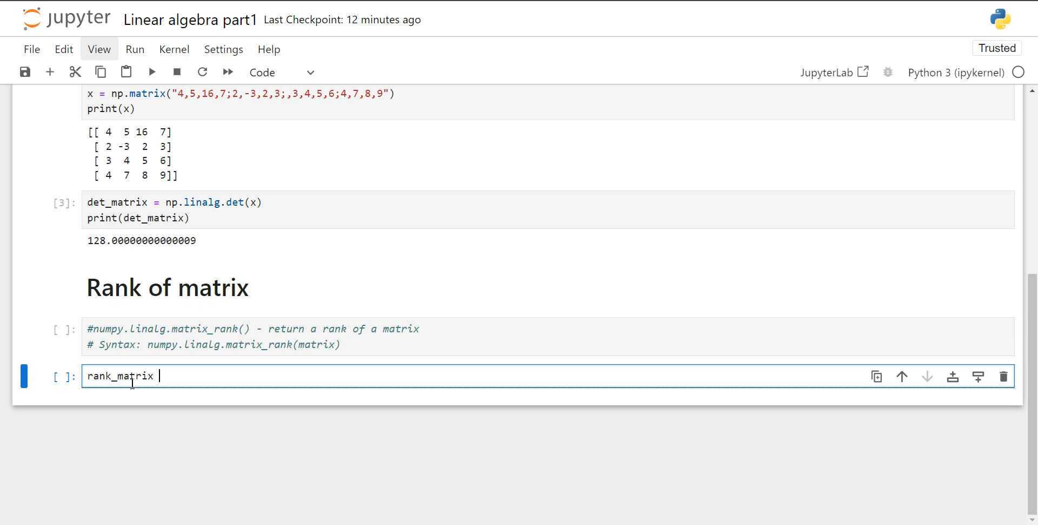
pyautogui.write('= n')
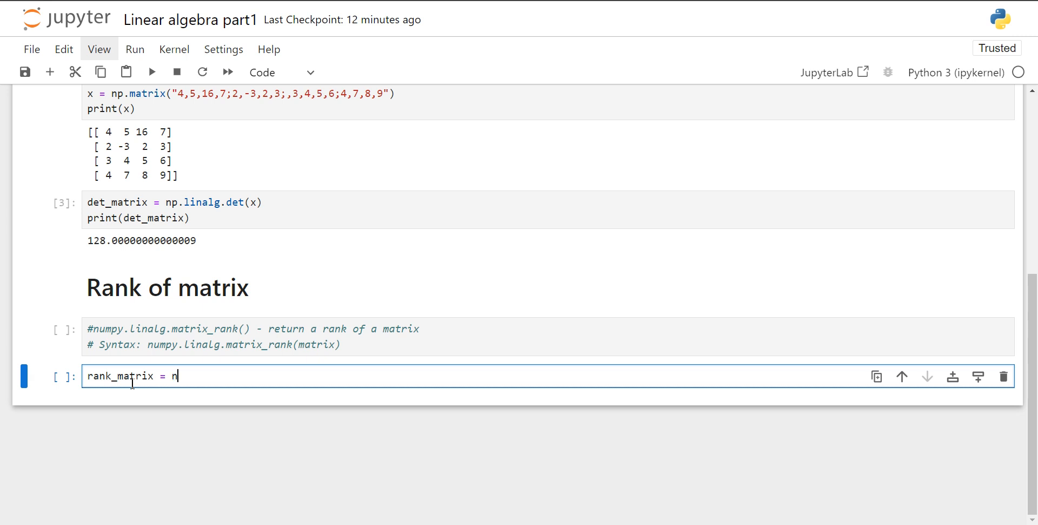
pyautogui.write('p.')
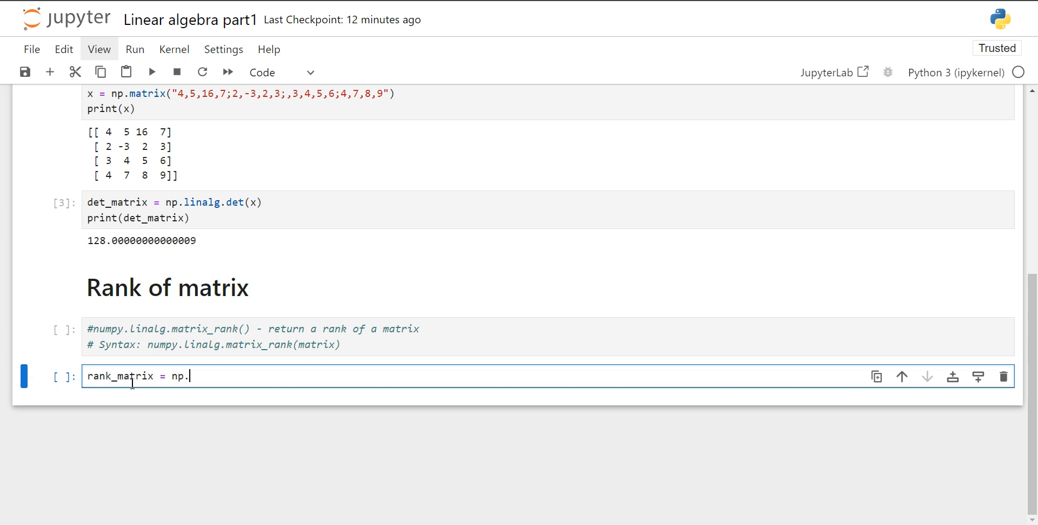
pyautogui.write('linalg')
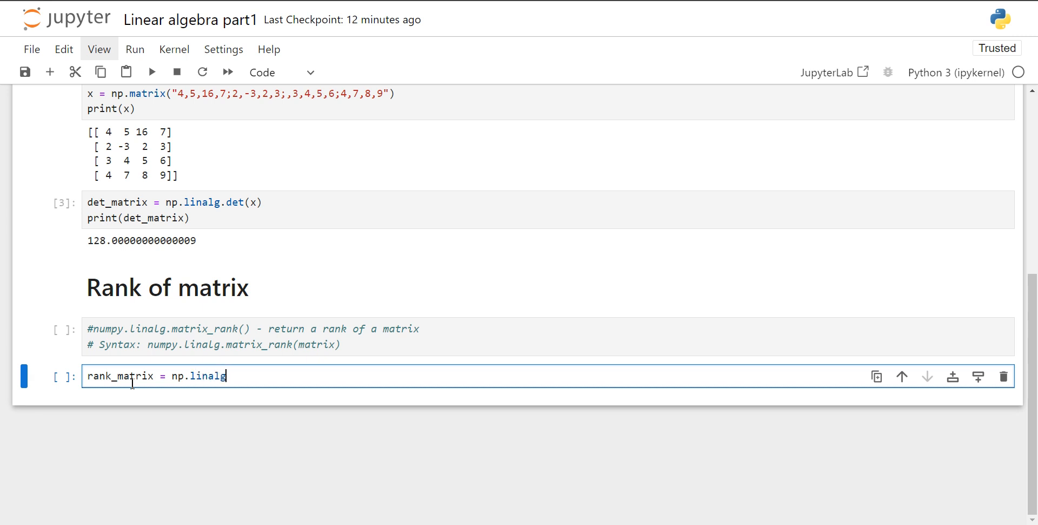
pyautogui.write('.m')
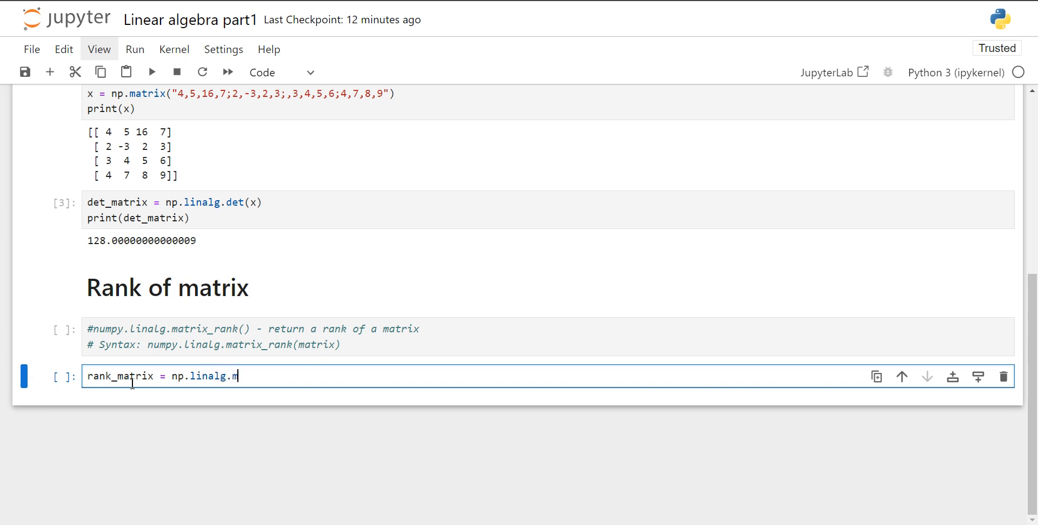
pyautogui.write('atrix_ran')
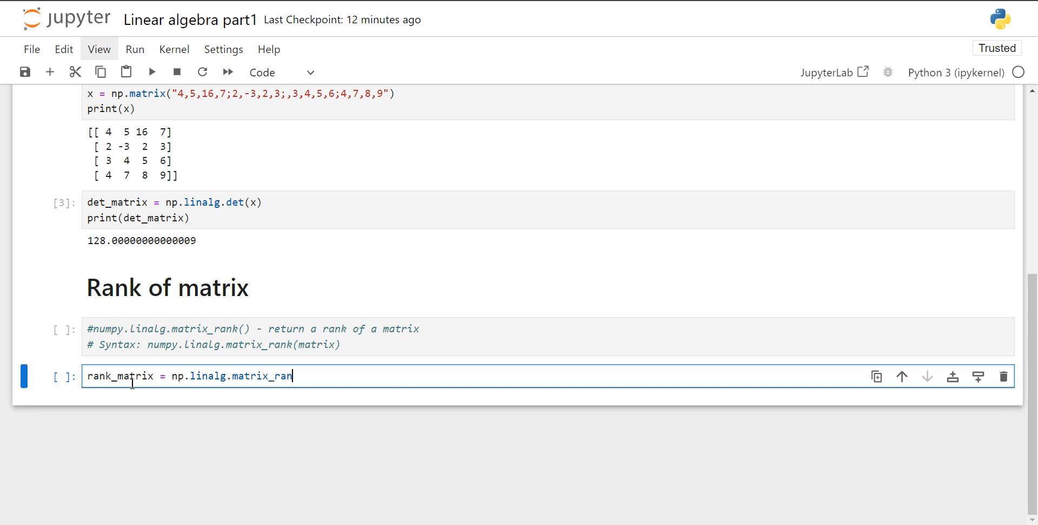
pyautogui.write('(')
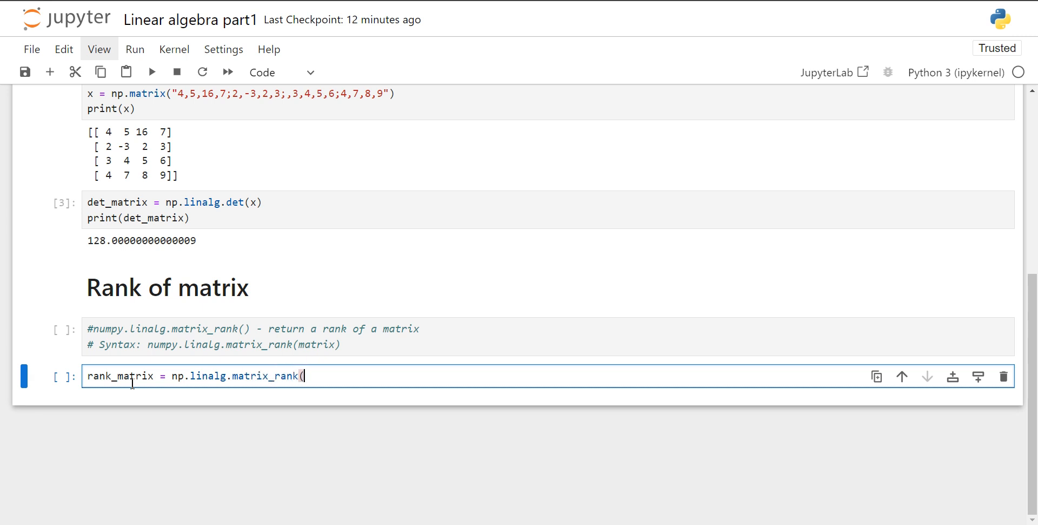
pyautogui.write('x)')
pyautogui.write('print(')
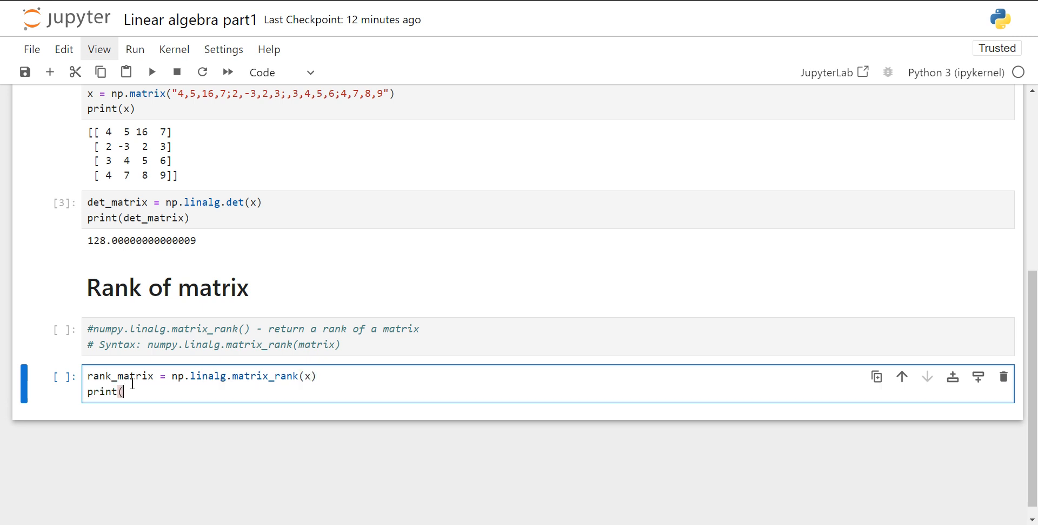
# Add print(rank_matrix) and run the cell, outputting 4
pyautogui.write('rank_')
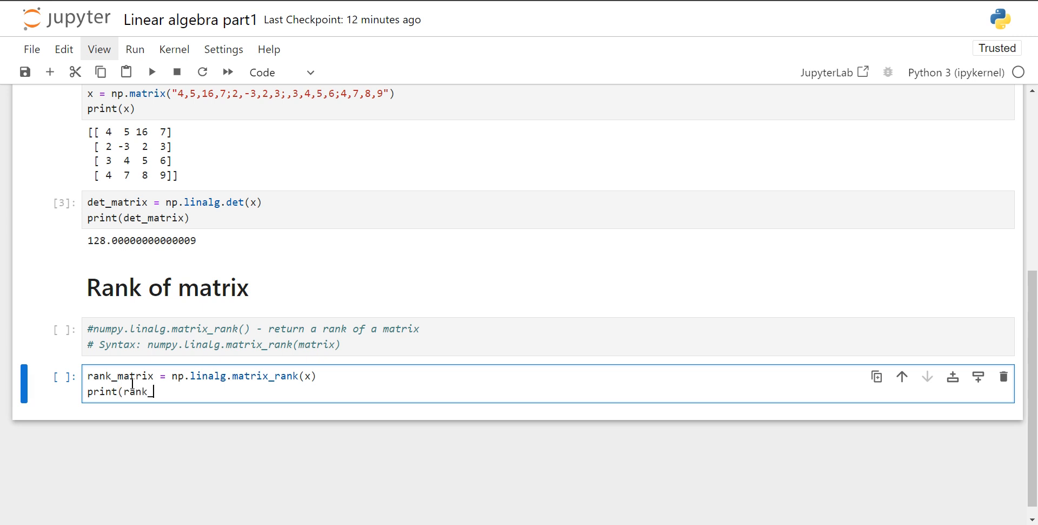
pyautogui.write('matrix)')
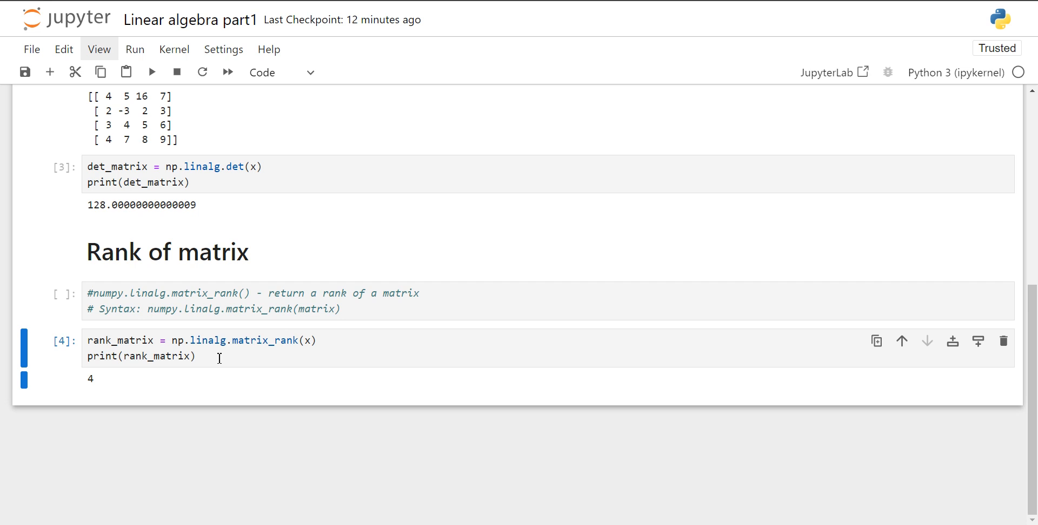
pyautogui.doubleClick(90, 379)
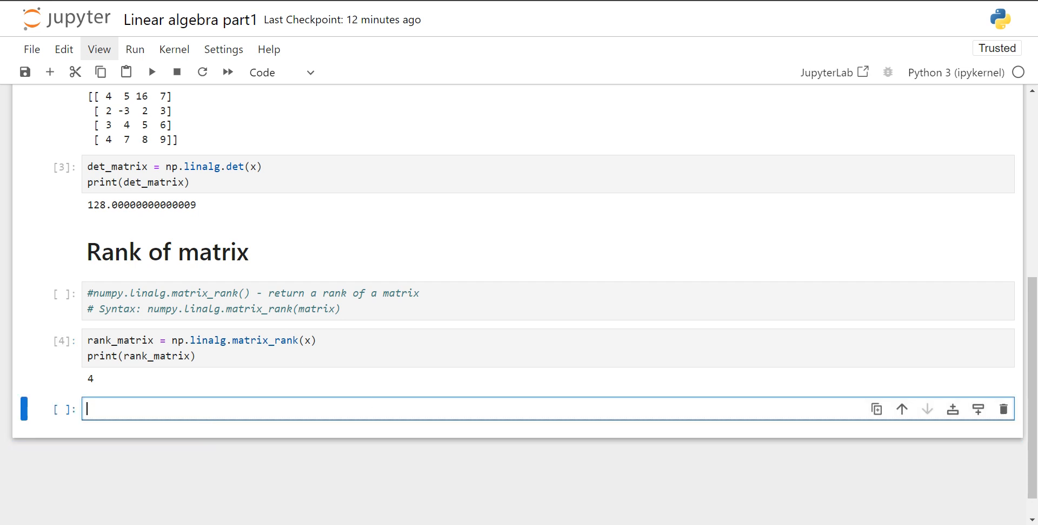
pyautogui.moveTo(468, 275)
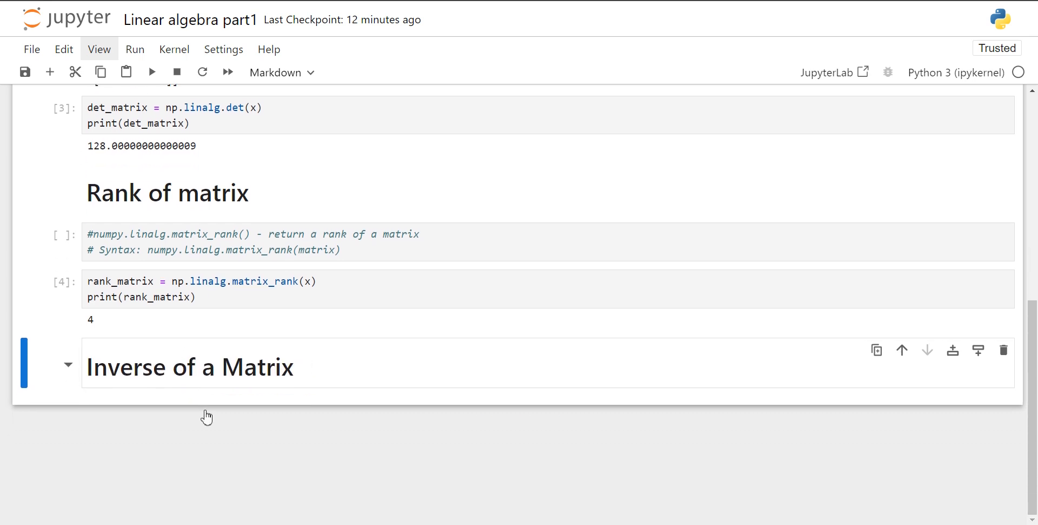
pyautogui.moveTo(333, 384)
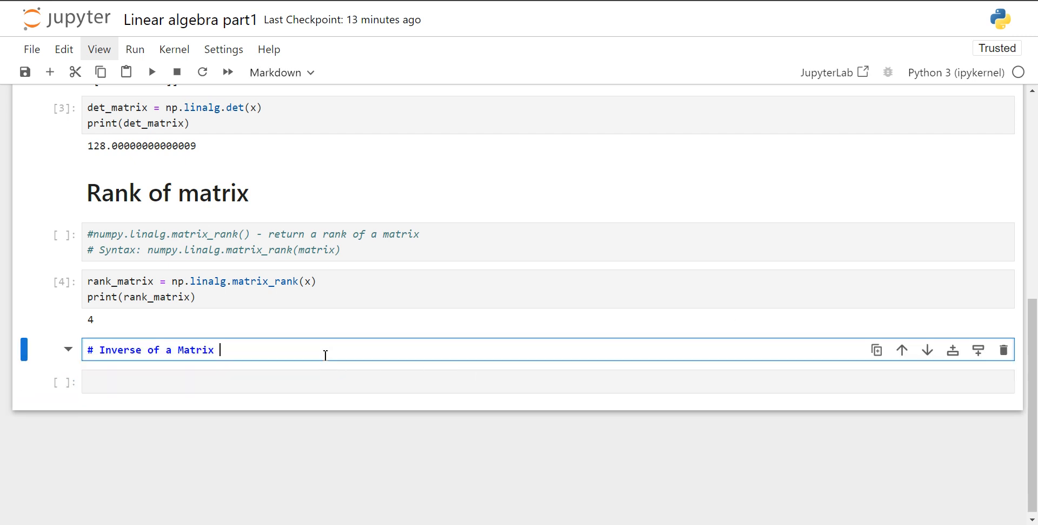
# Render the 'Inverse of a Matrix' heading with the A⁻¹ = (1/det A) * adj A formula
pyautogui.press('Shift+Enter')
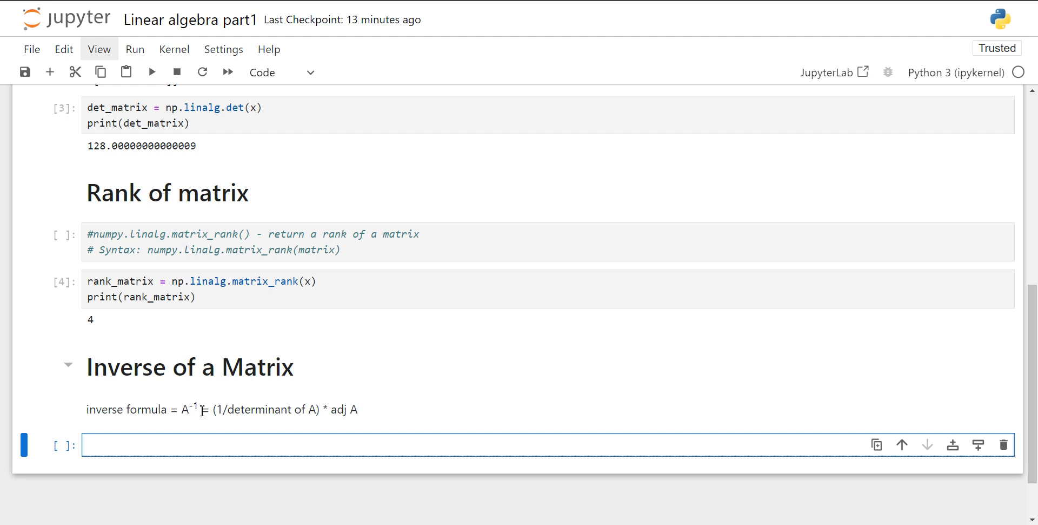
pyautogui.moveTo(233, 424)
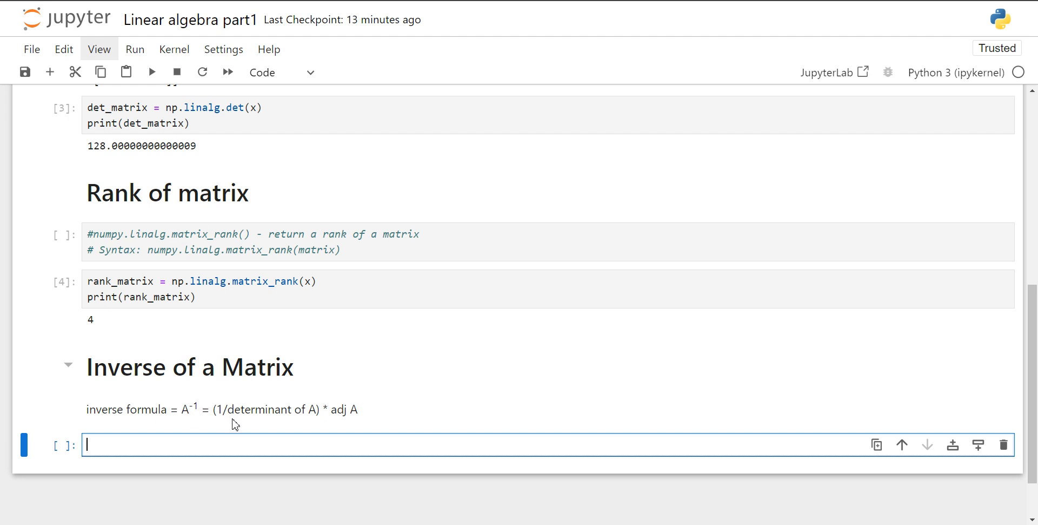
pyautogui.moveTo(314, 427)
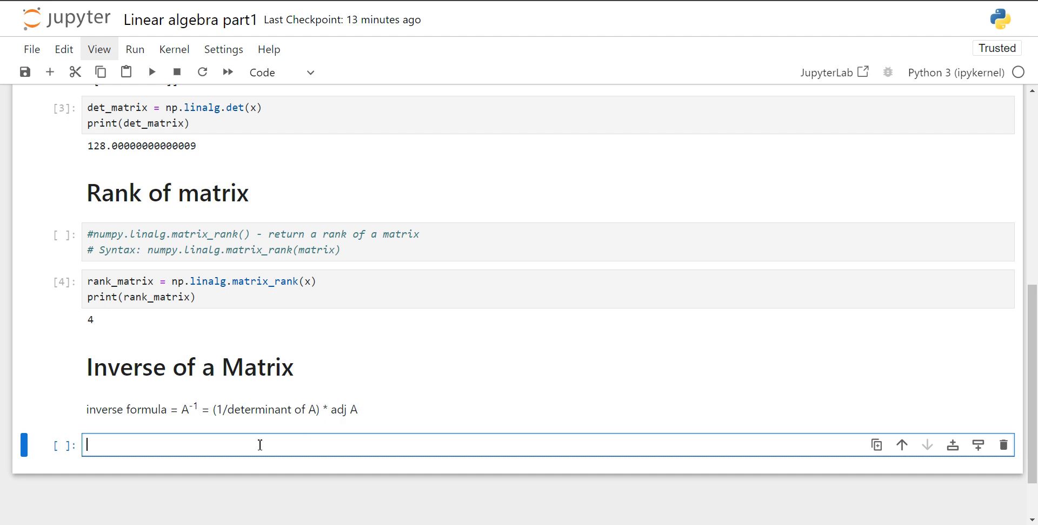
# Write that numpy.linalg.inv() returns the multiplicative inverse of a matrix
pyautogui.write('num')
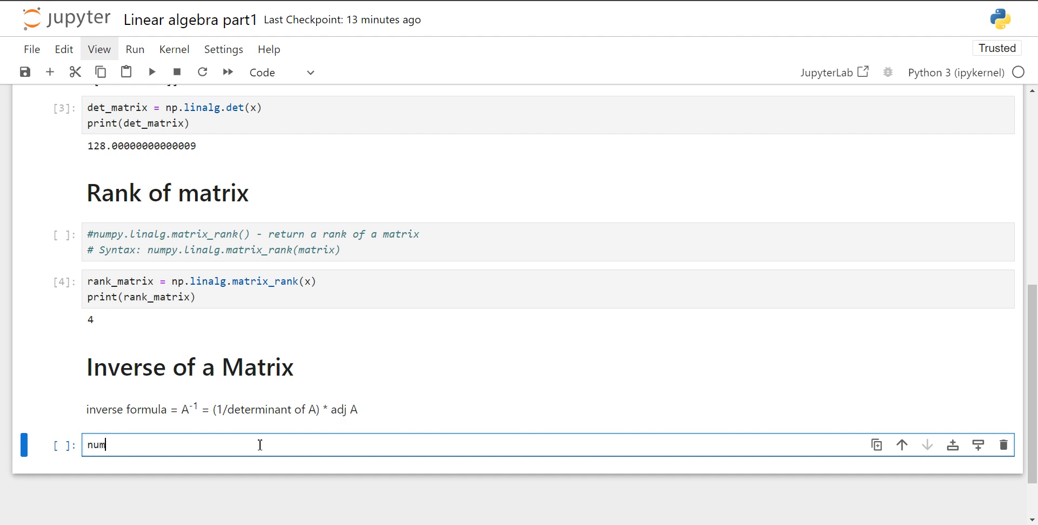
pyautogui.write('py.')
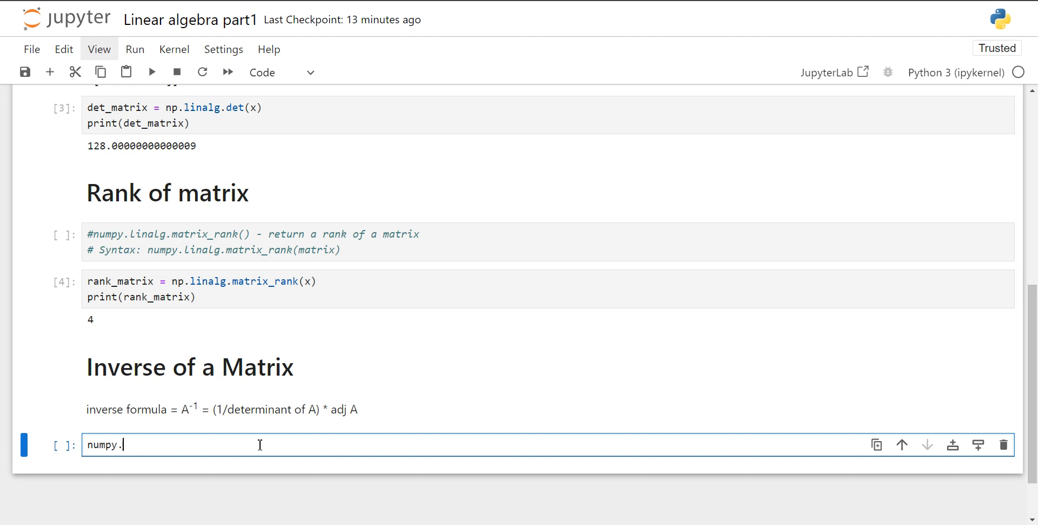
pyautogui.write('lin')
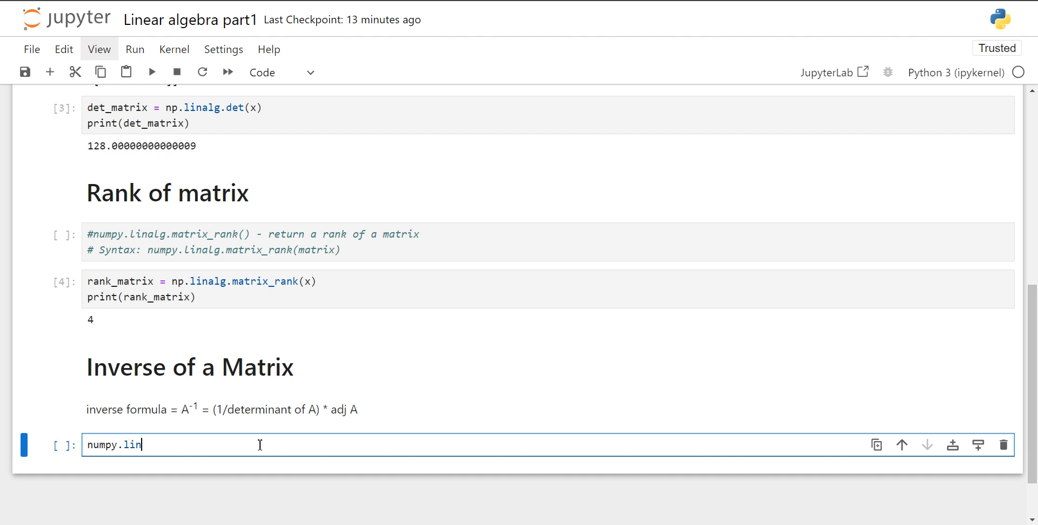
pyautogui.write('alg.')
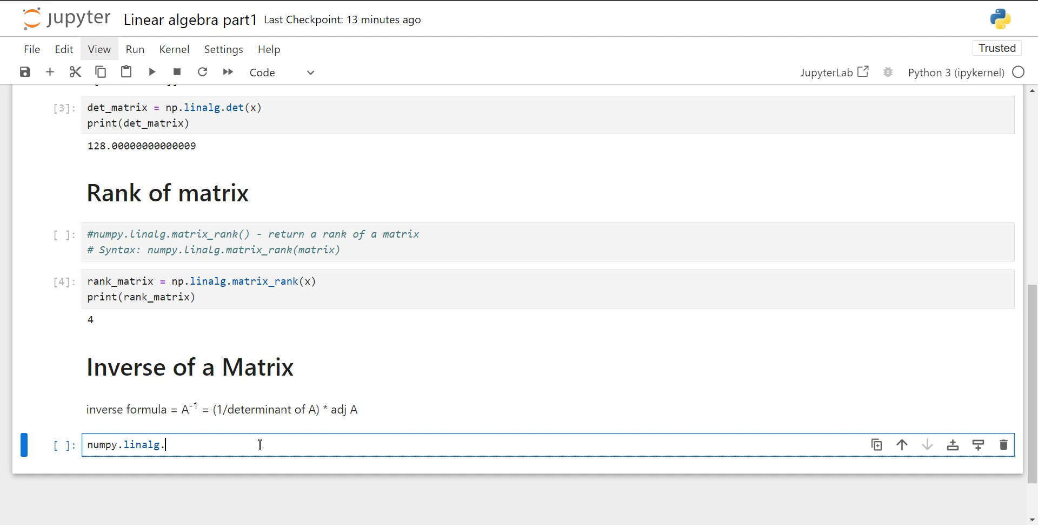
pyautogui.write('i')
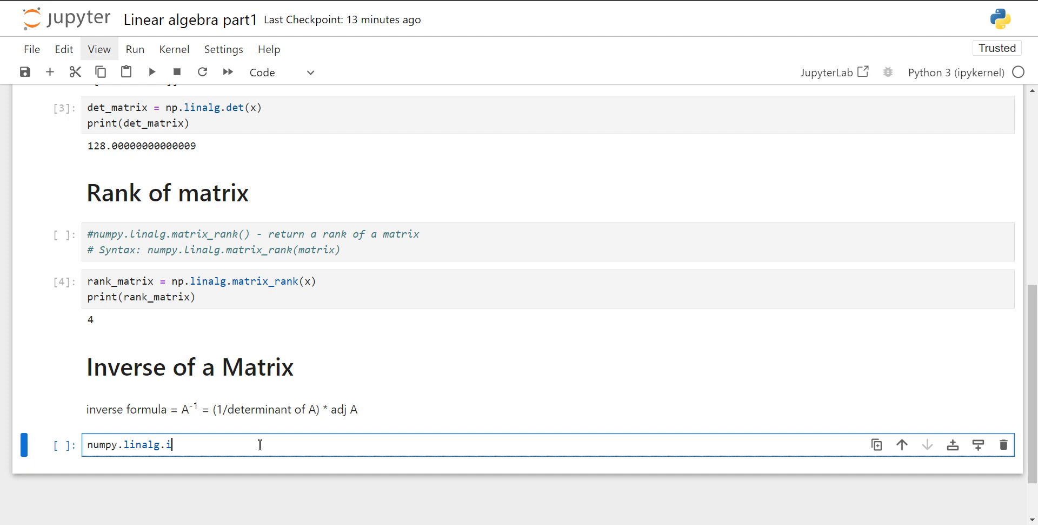
pyautogui.write('nv()')
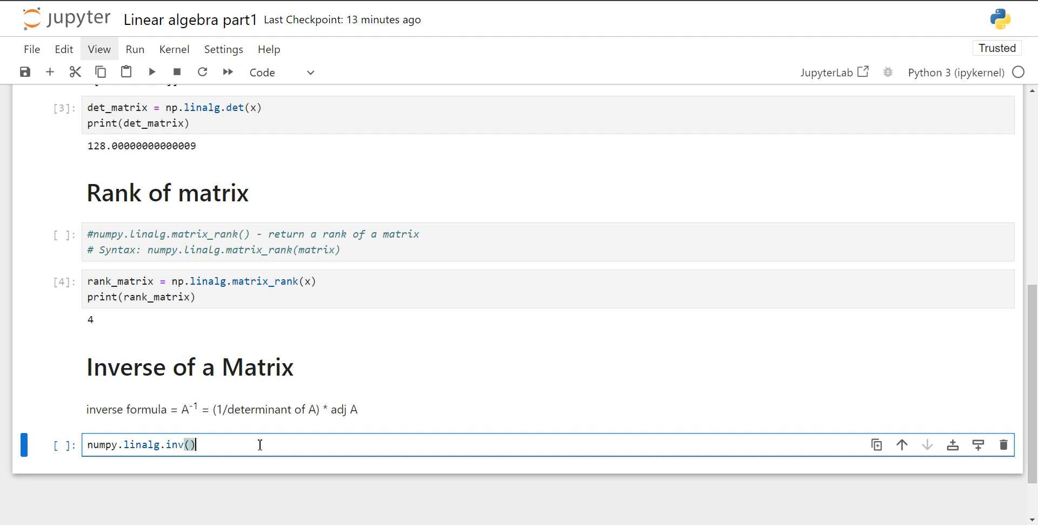
pyautogui.write('- ret')
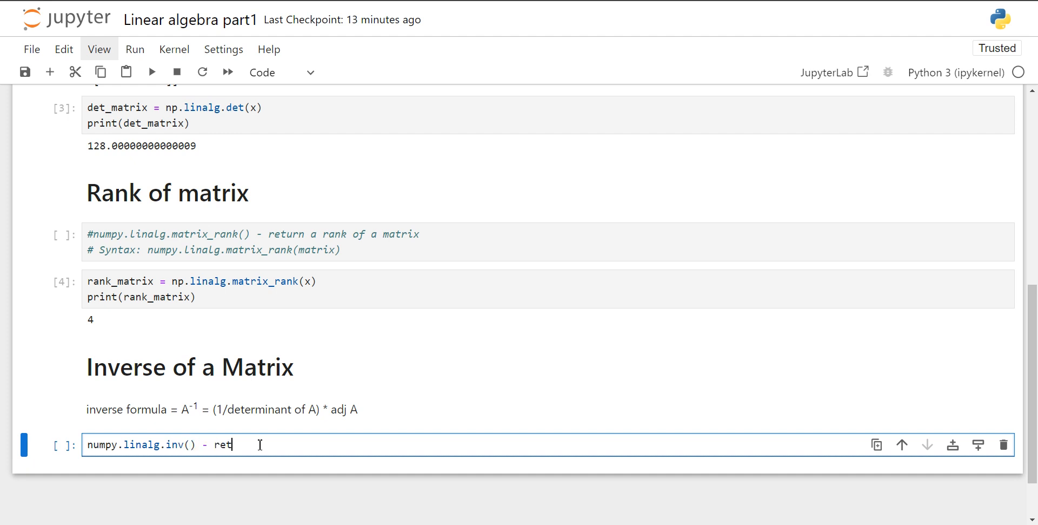
pyautogui.write('urn')
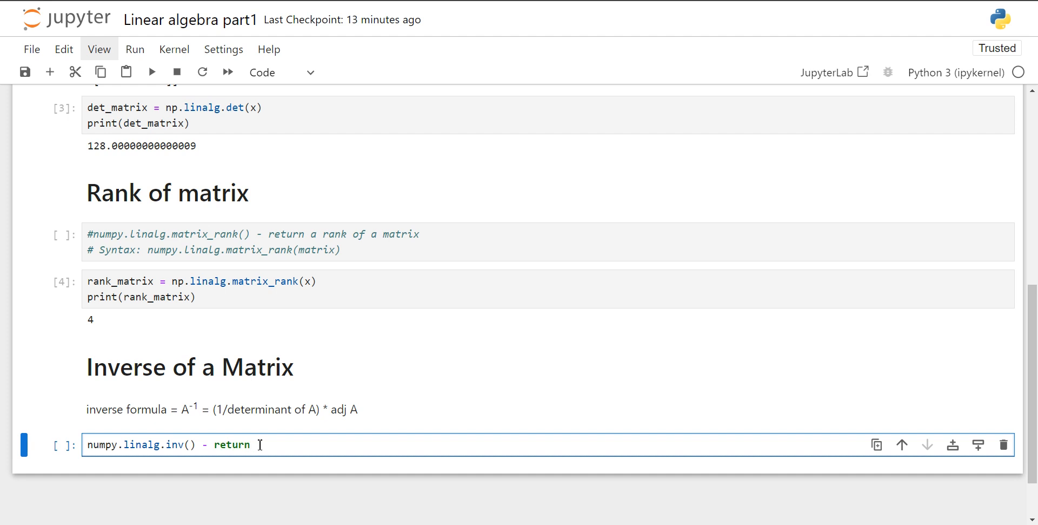
pyautogui.write('the')
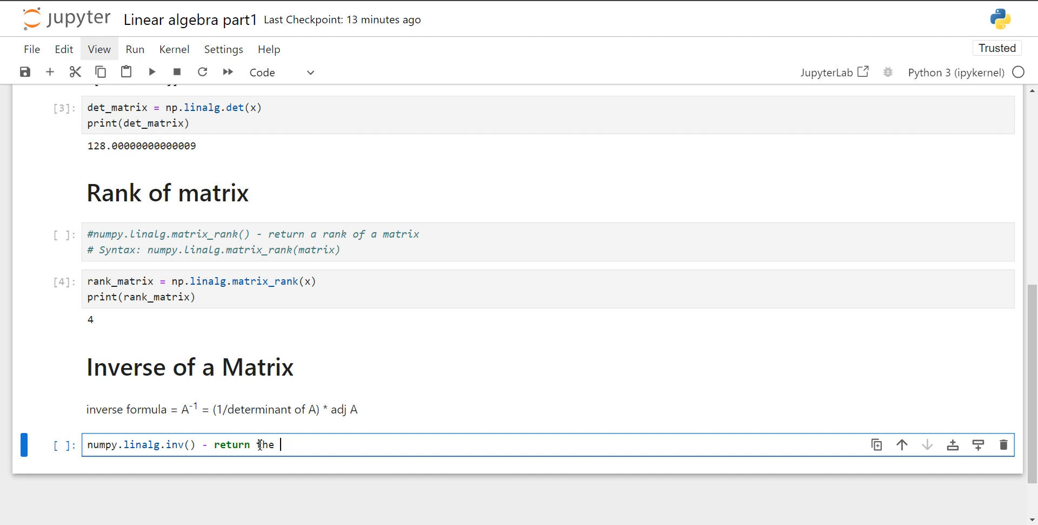
pyautogui.write('multipli')
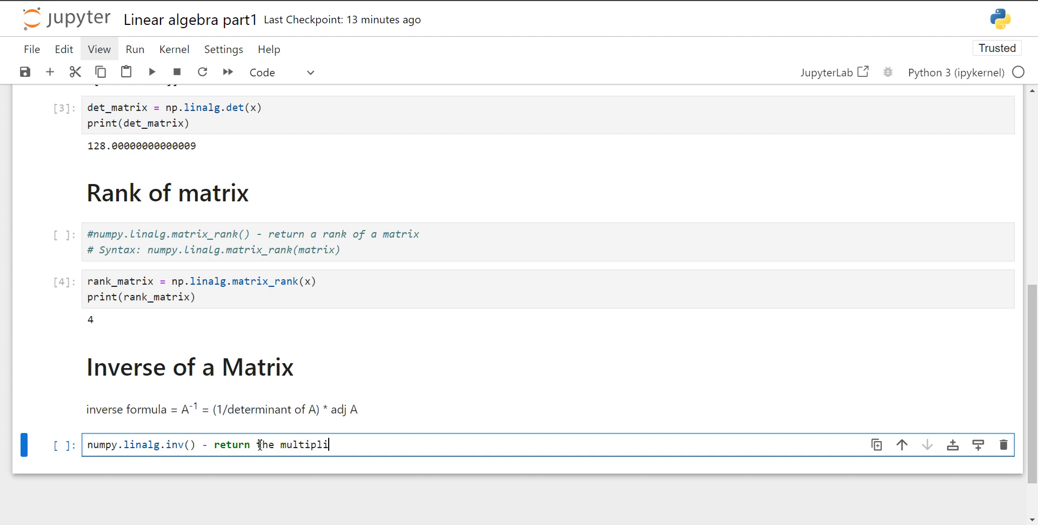
pyautogui.write('cative')
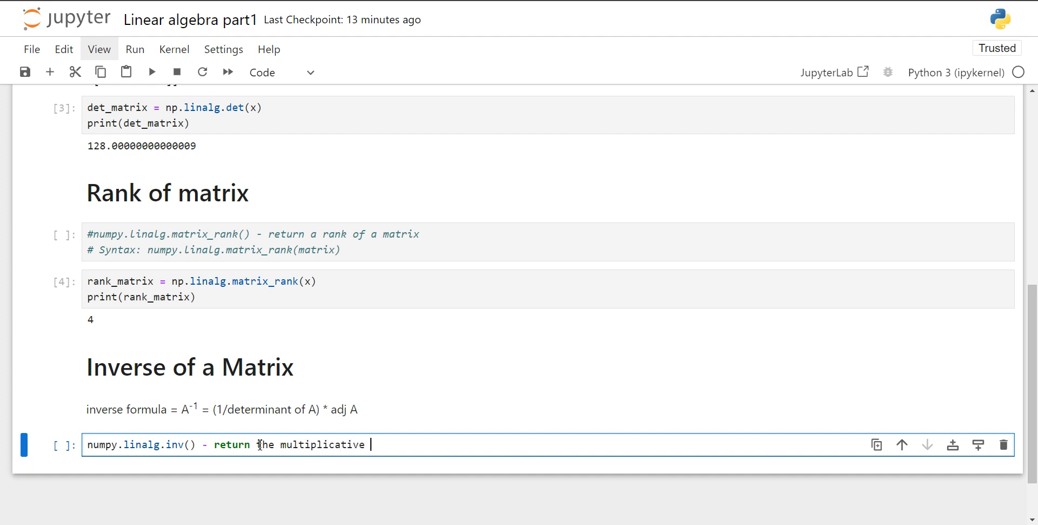
pyautogui.write('inverse of')
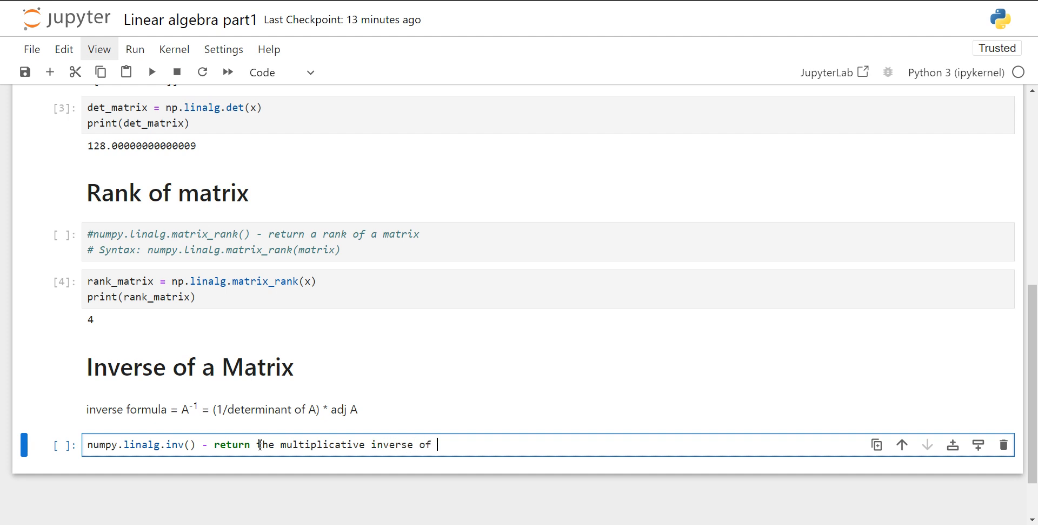
pyautogui.write('a mat')
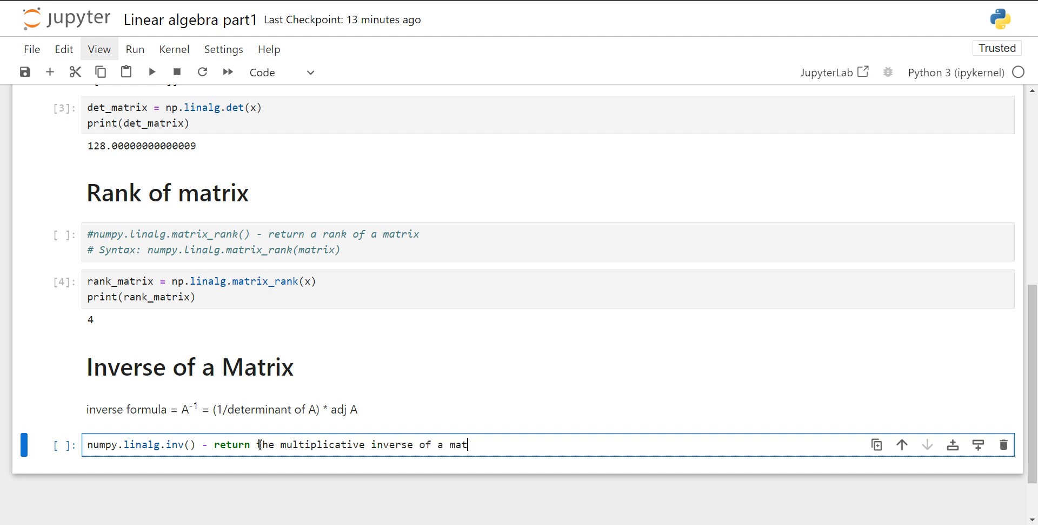
pyautogui.write('rix')
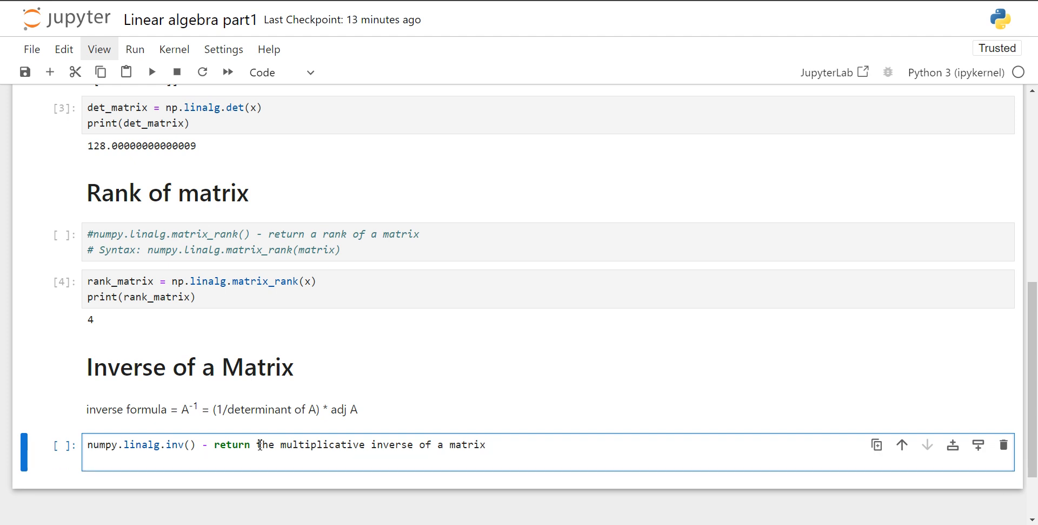
# Add the syntax line numpy.linalg.inv(matrix)
pyautogui.write('Syn')
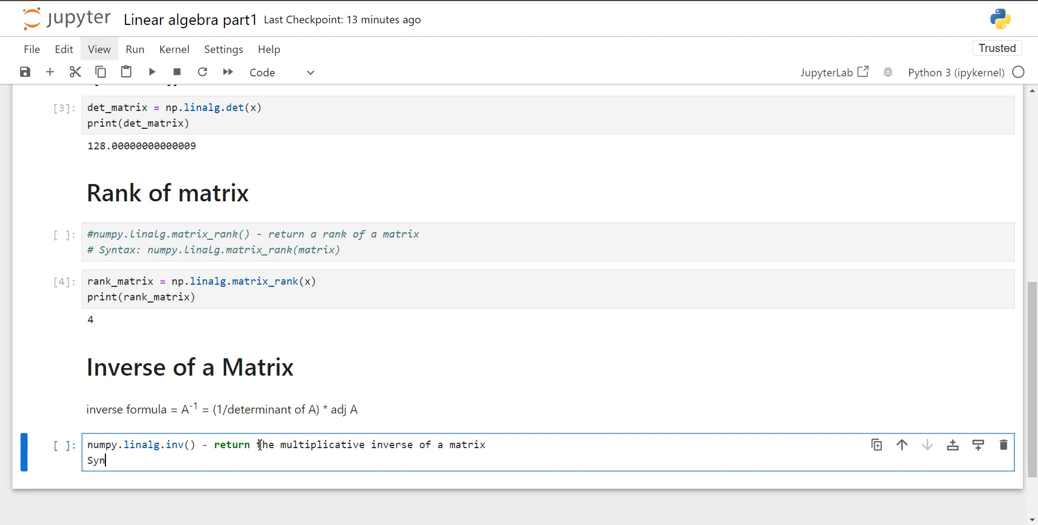
pyautogui.write('tax: num')
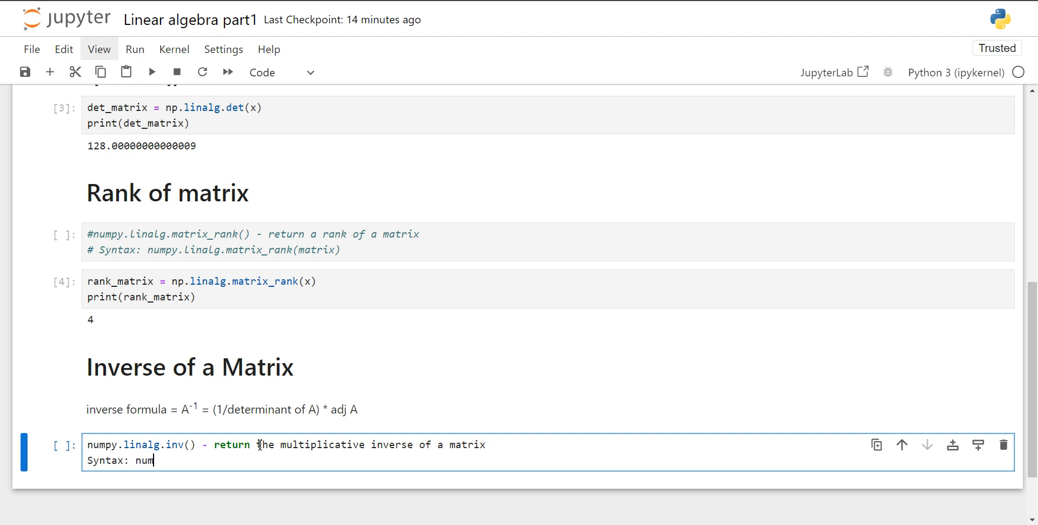
pyautogui.write('py.linalg.')
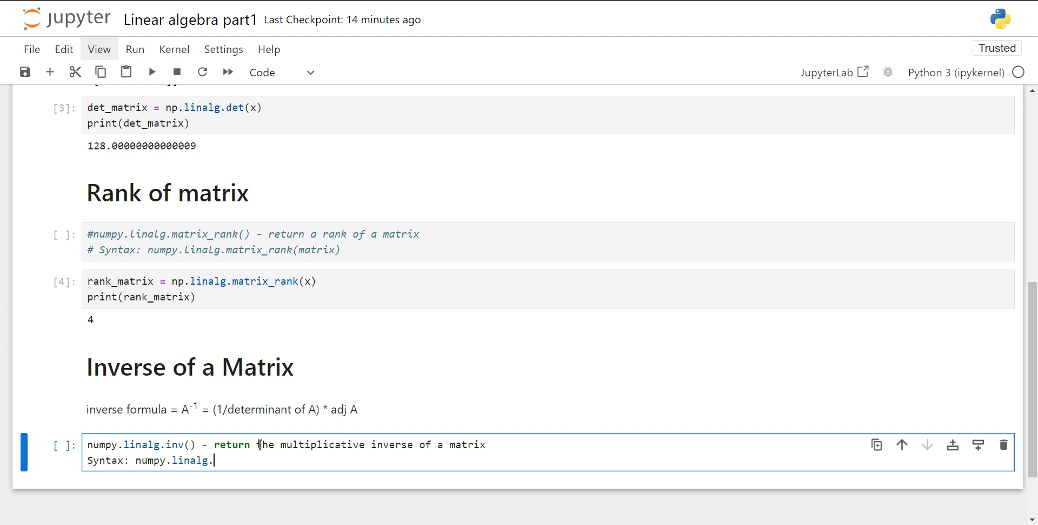
pyautogui.write('inv(ma')
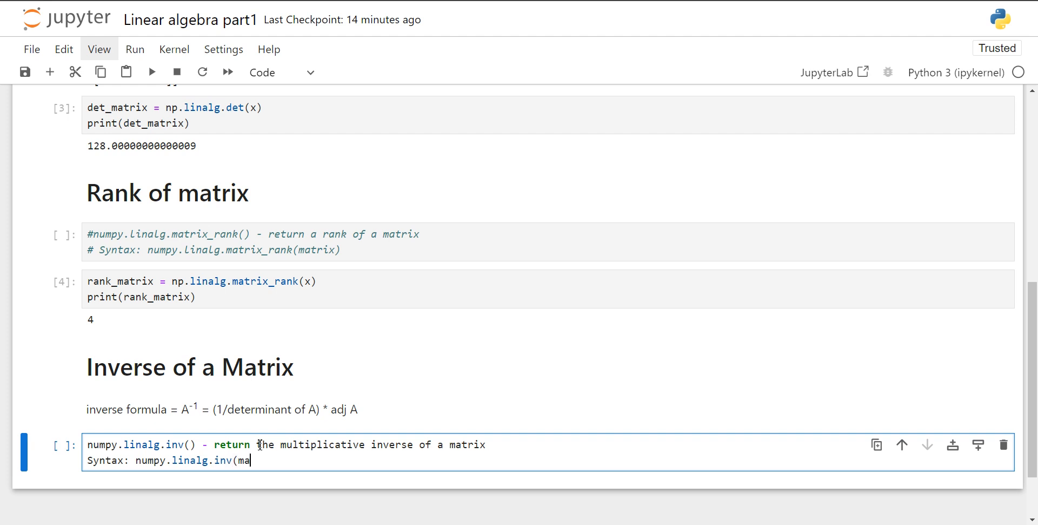
pyautogui.write('trix)')
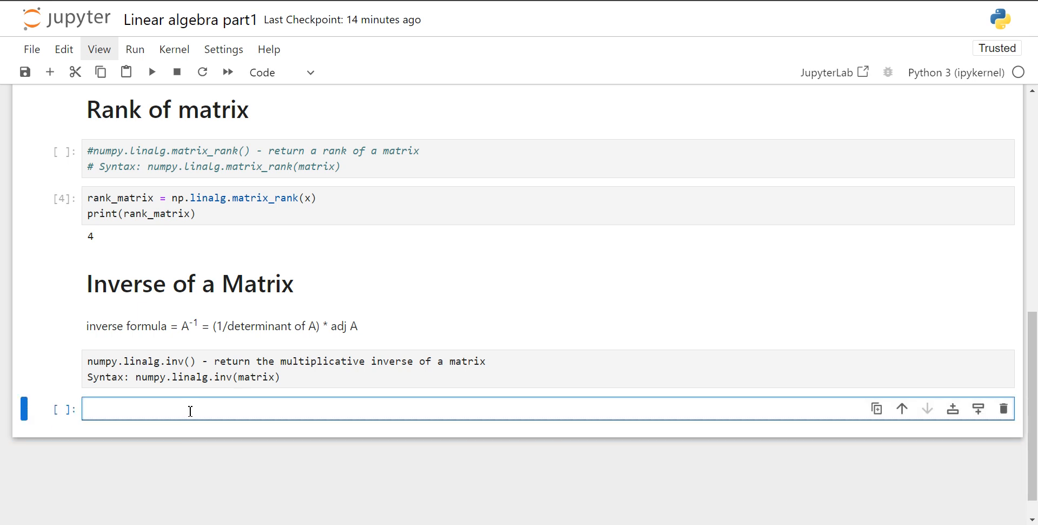
# Define A = np.matrix("3,1,2;3,2,5;6,7,8")
pyautogui.write('A')
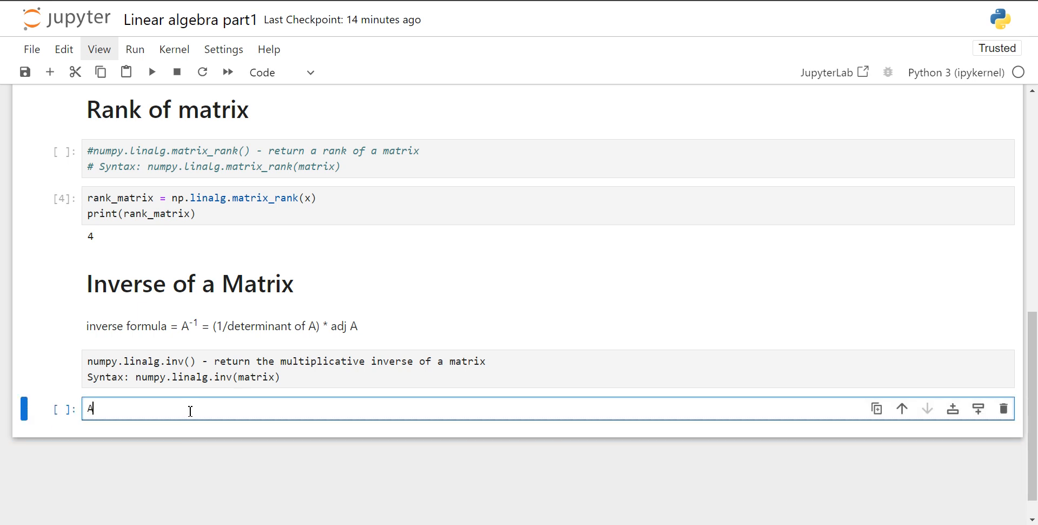
pyautogui.write('= n')
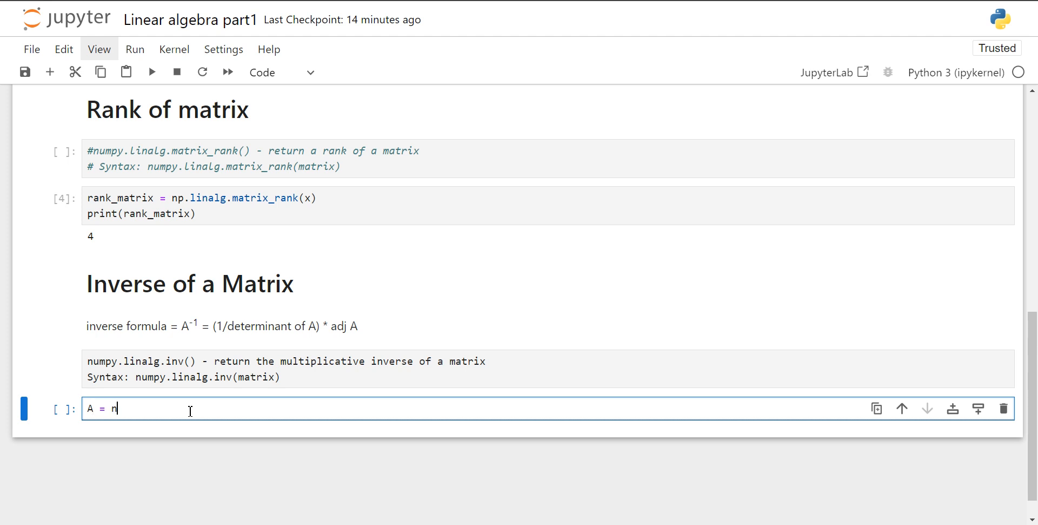
pyautogui.write('p.matri')
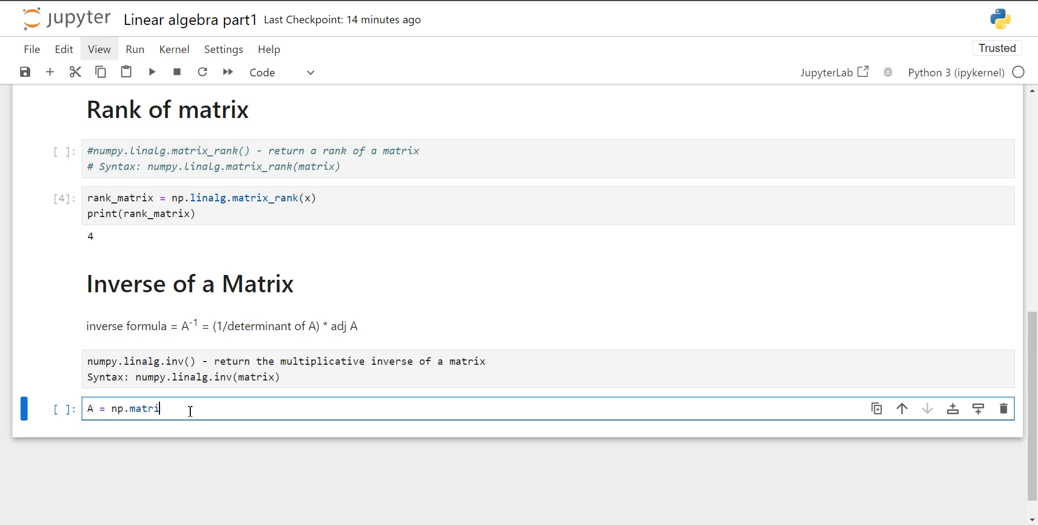
pyautogui.write('x')
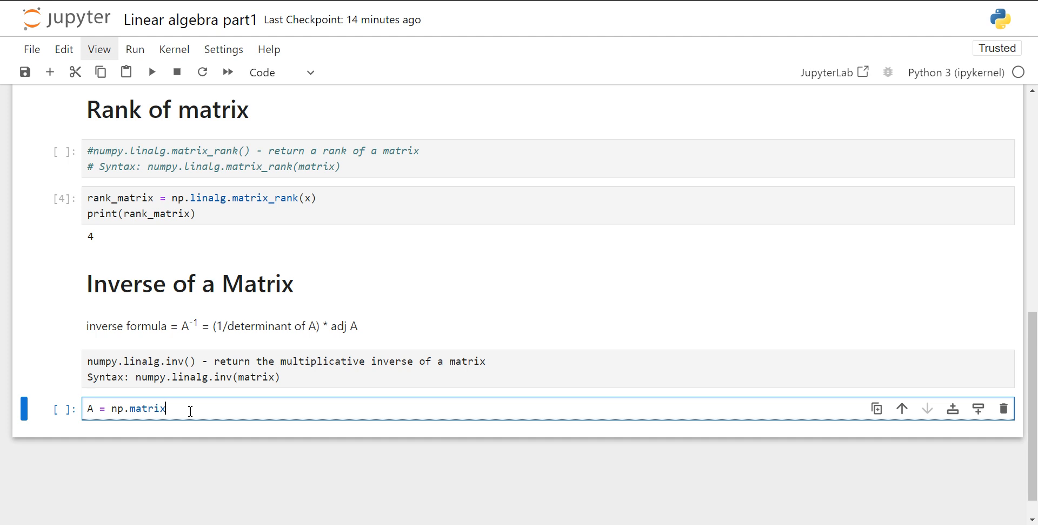
pyautogui.write('("')
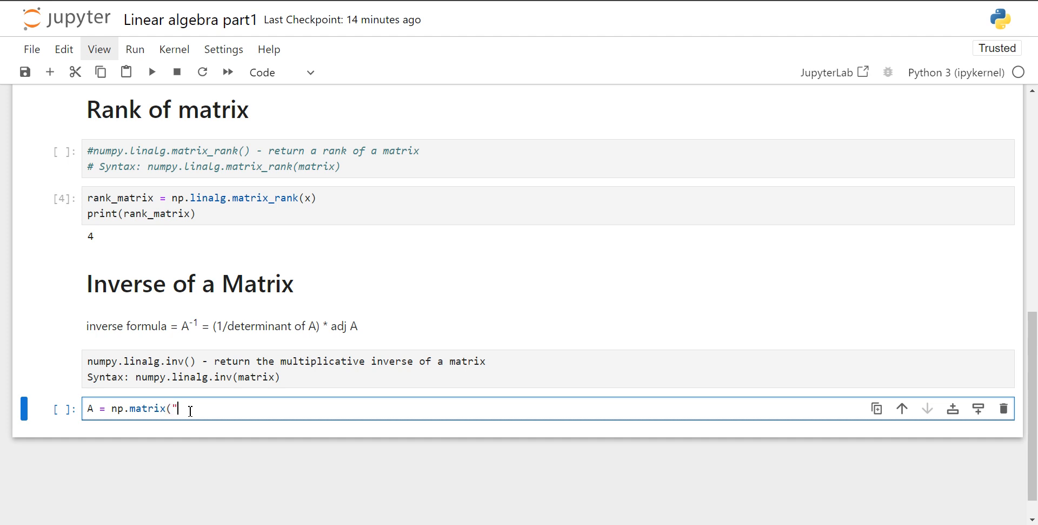
pyautogui.write('3,1')
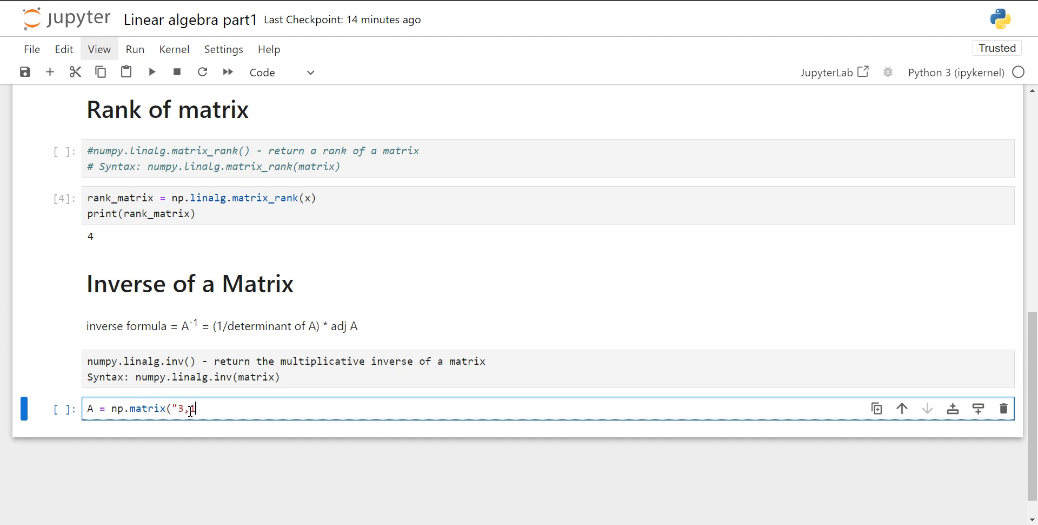
pyautogui.write(',2;')
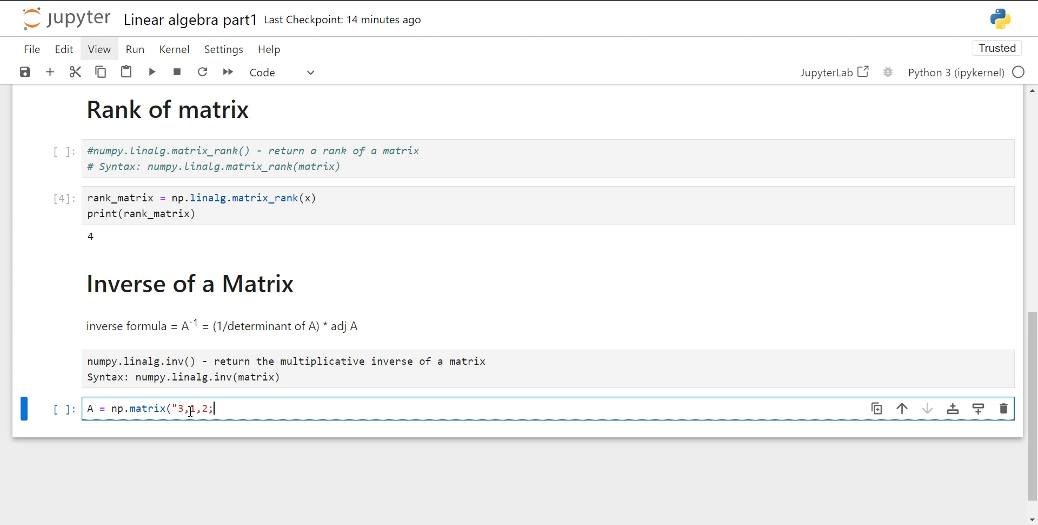
pyautogui.write('3,')
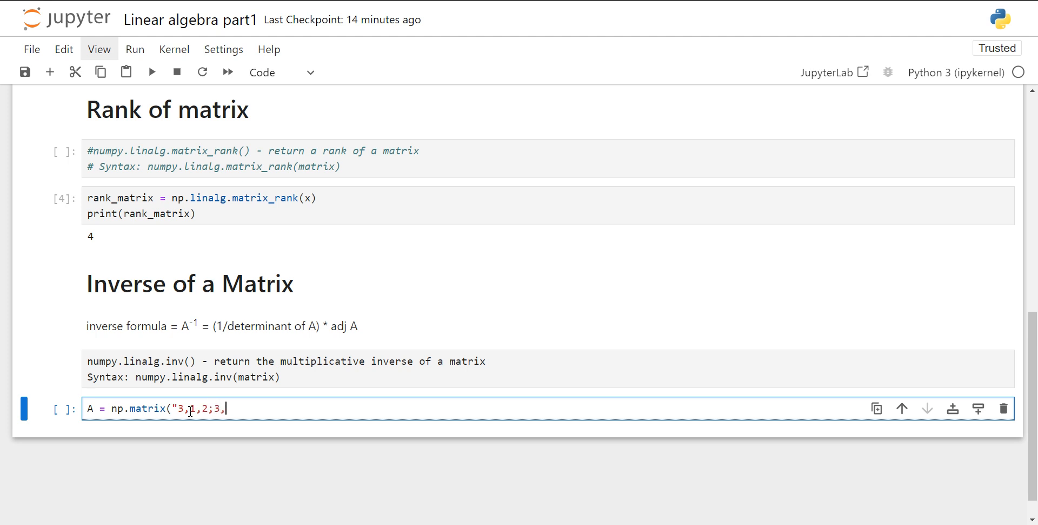
pyautogui.write('2,')
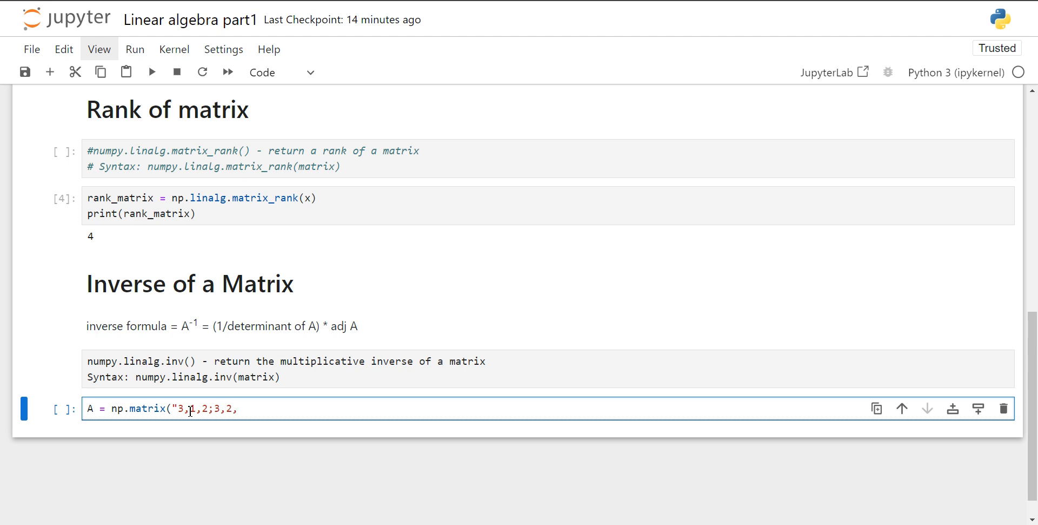
pyautogui.write('5;')
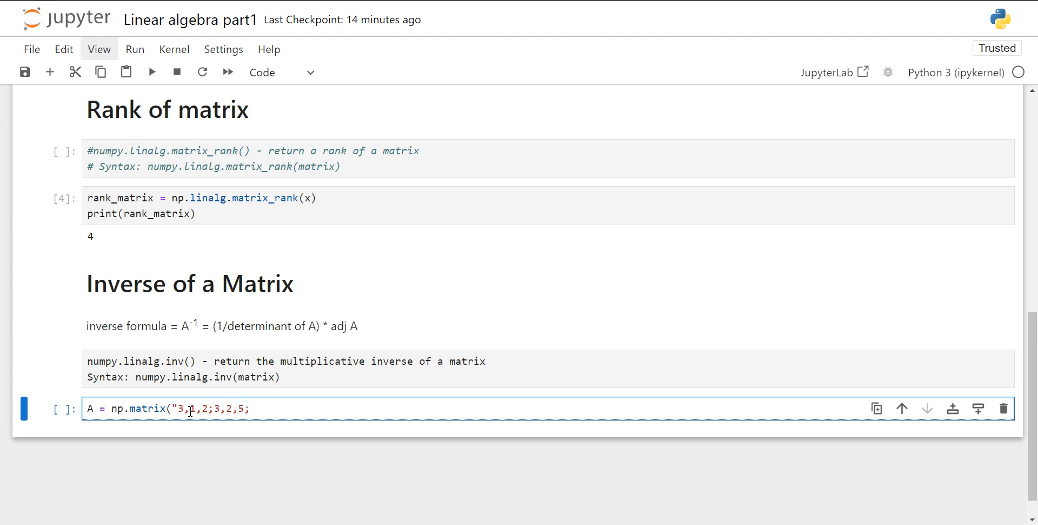
pyautogui.write('6,7')
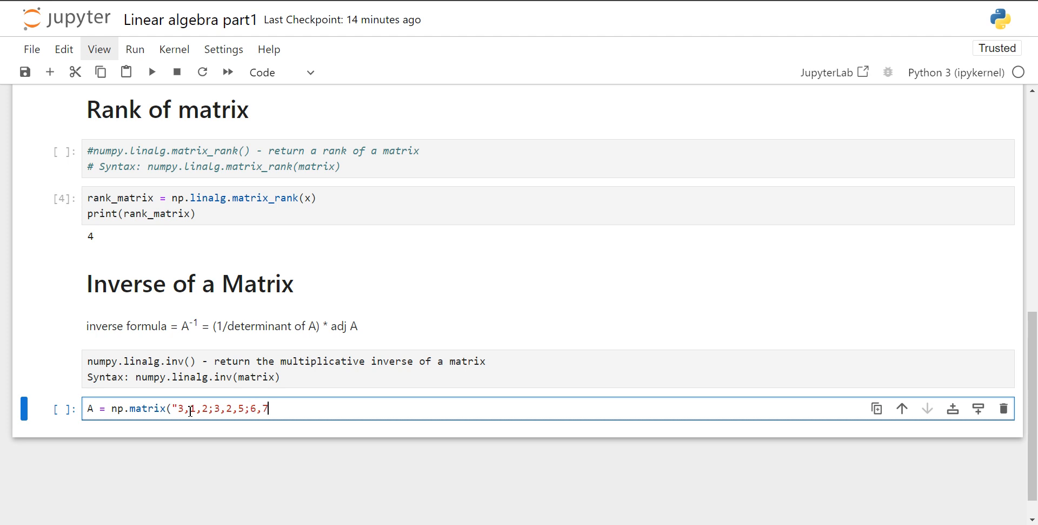
pyautogui.write(',8')
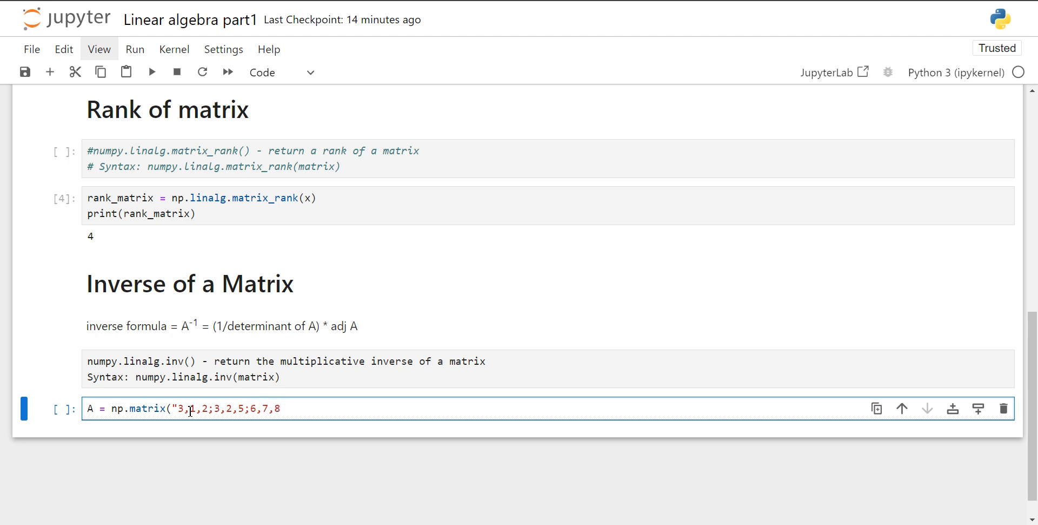
pyautogui.write('")')
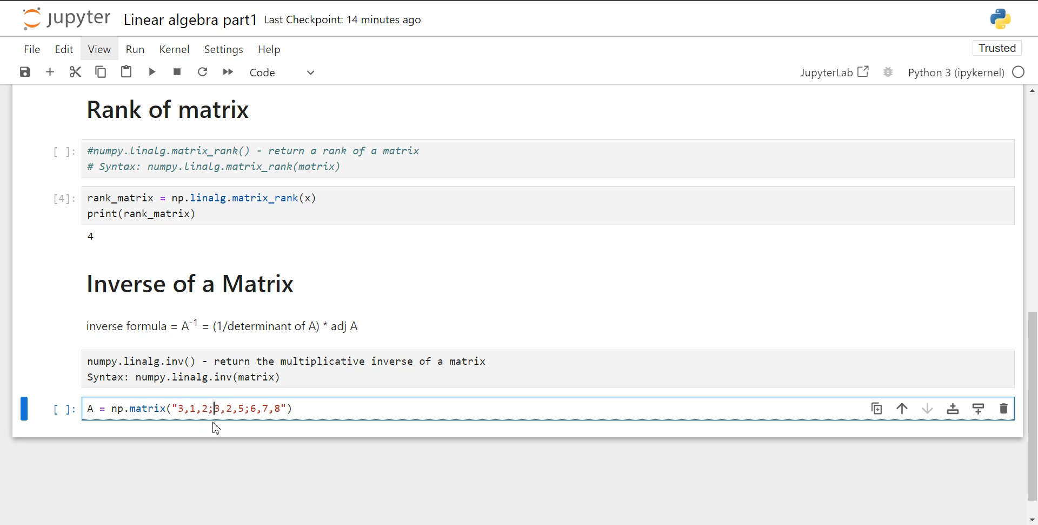
# Add print(A) and run the cell to display the 3×3 matrix
pyautogui.click(293, 408)
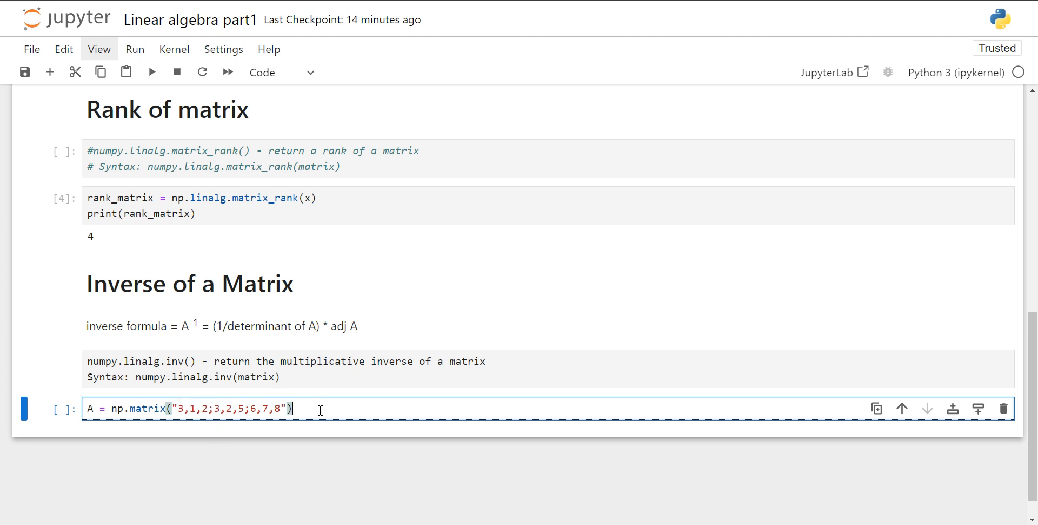
pyautogui.write('prin')
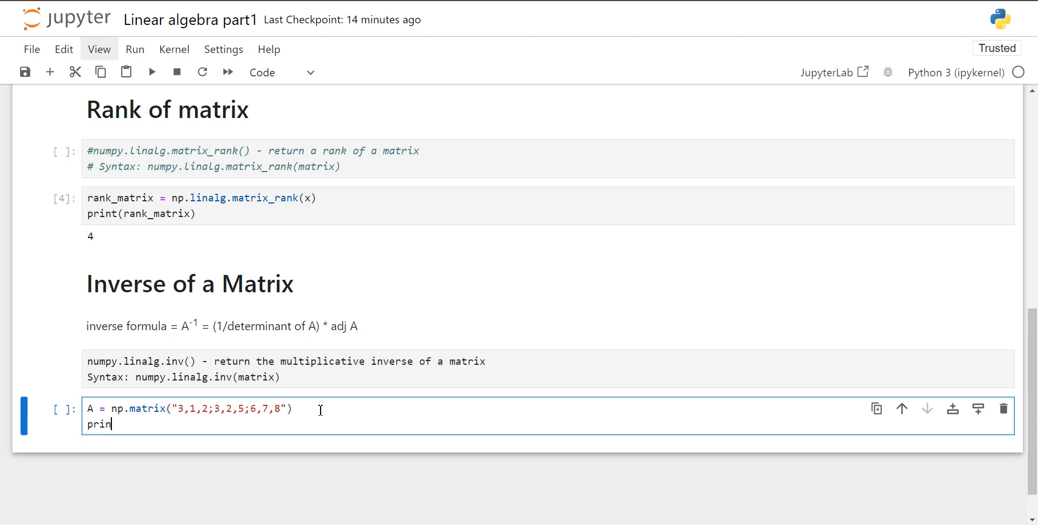
pyautogui.write('t(a')
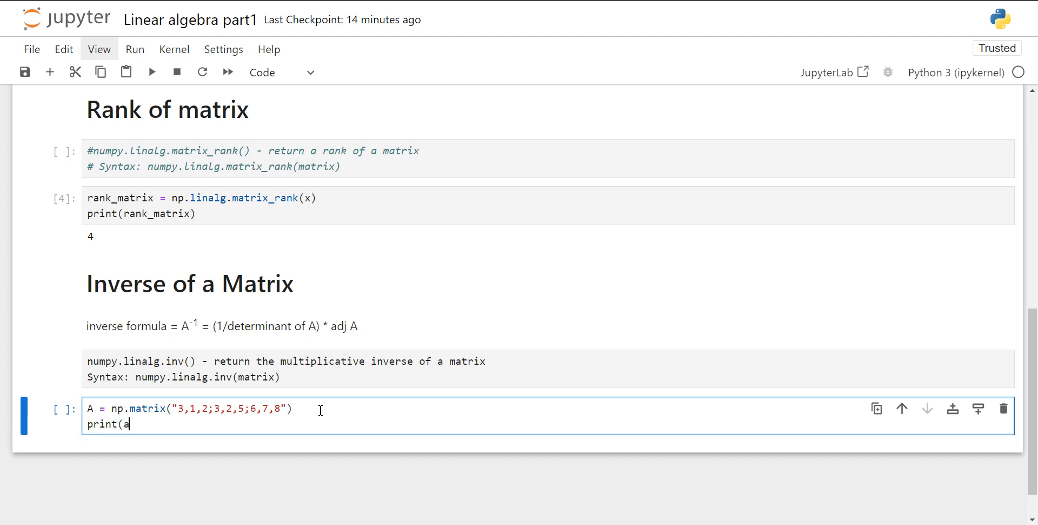
pyautogui.press('shift+enter')
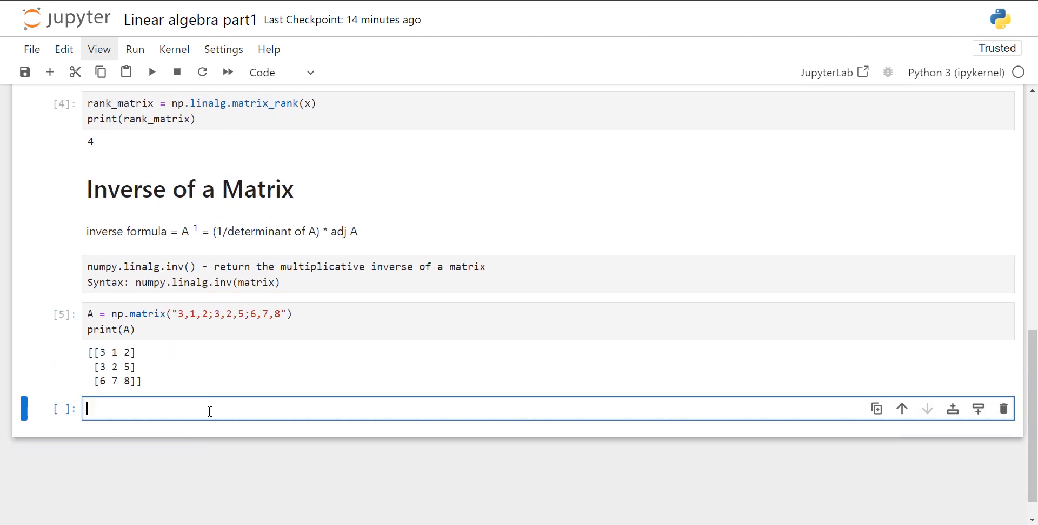
# Write Inv_matrix = np.linalg.inv(A) and print(Inv_matrix) in a new code cell
pyautogui.write('In')
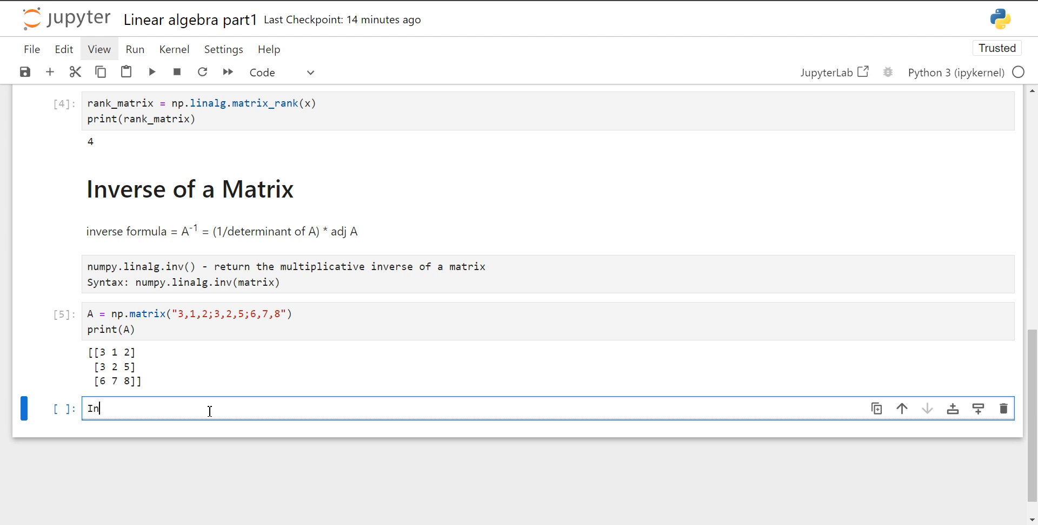
pyautogui.write('v_matri')
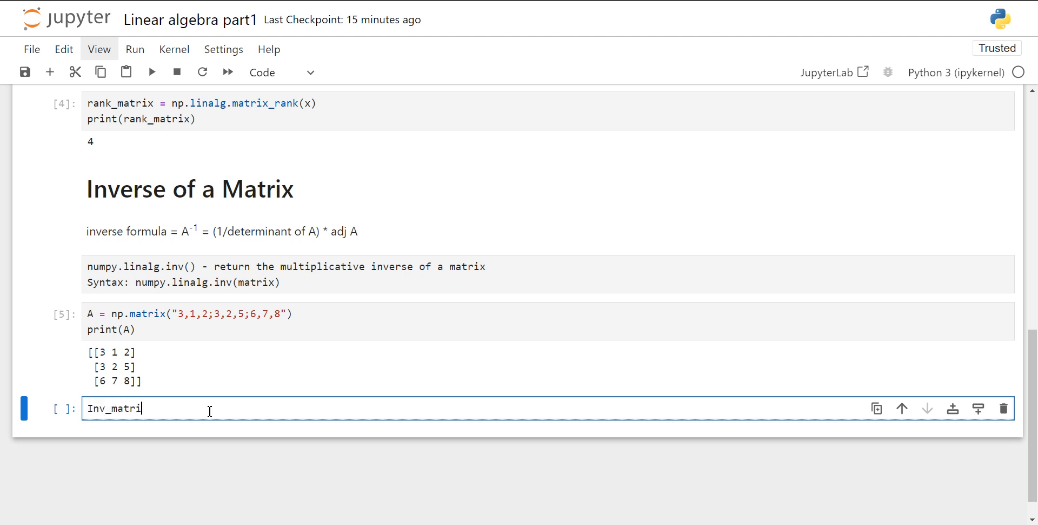
pyautogui.write('x =')
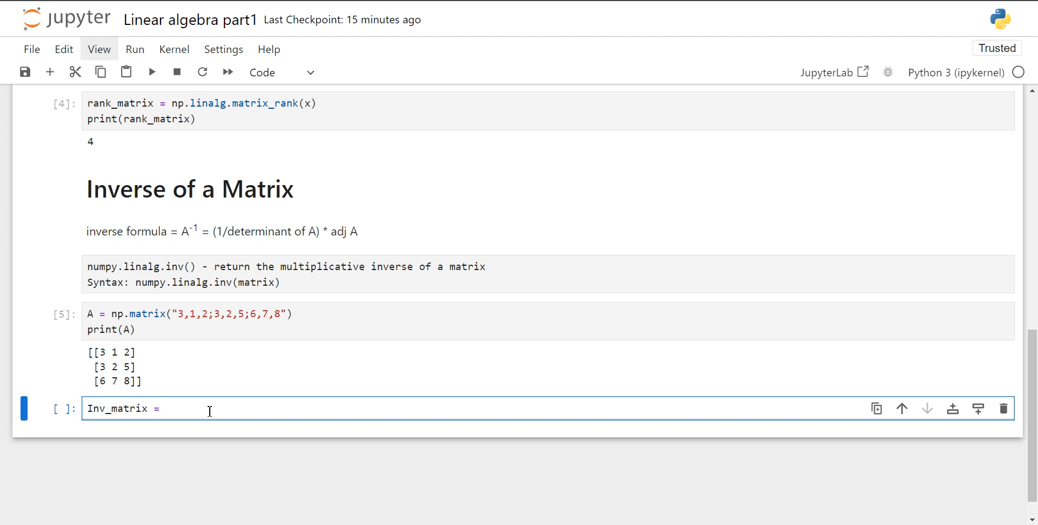
pyautogui.write('np.linalg')
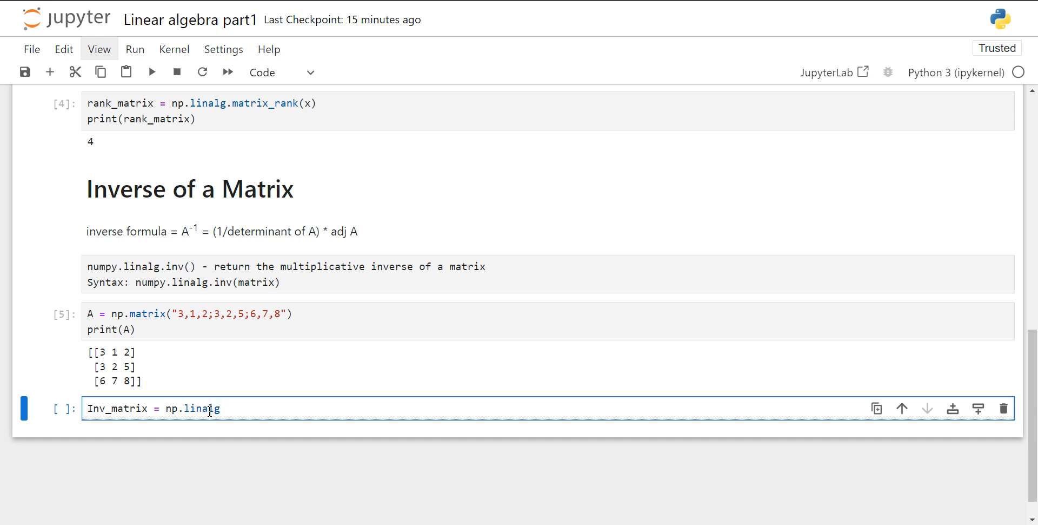
pyautogui.write('.inv')
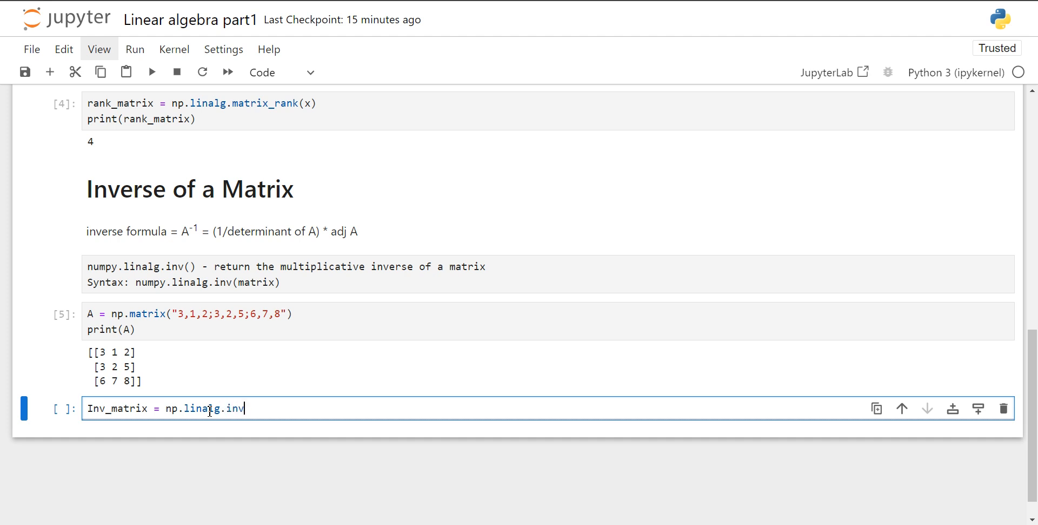
pyautogui.write('(')
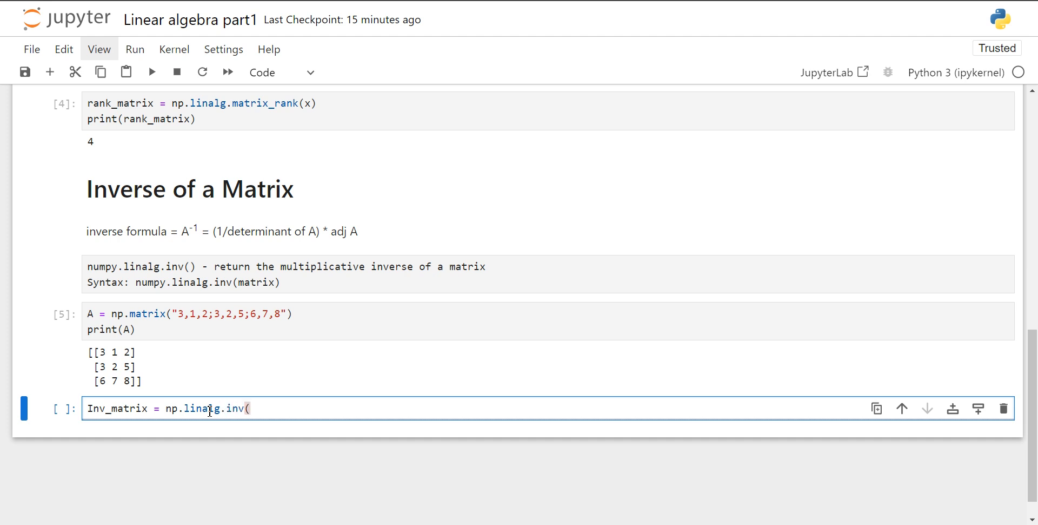
pyautogui.write('A)')
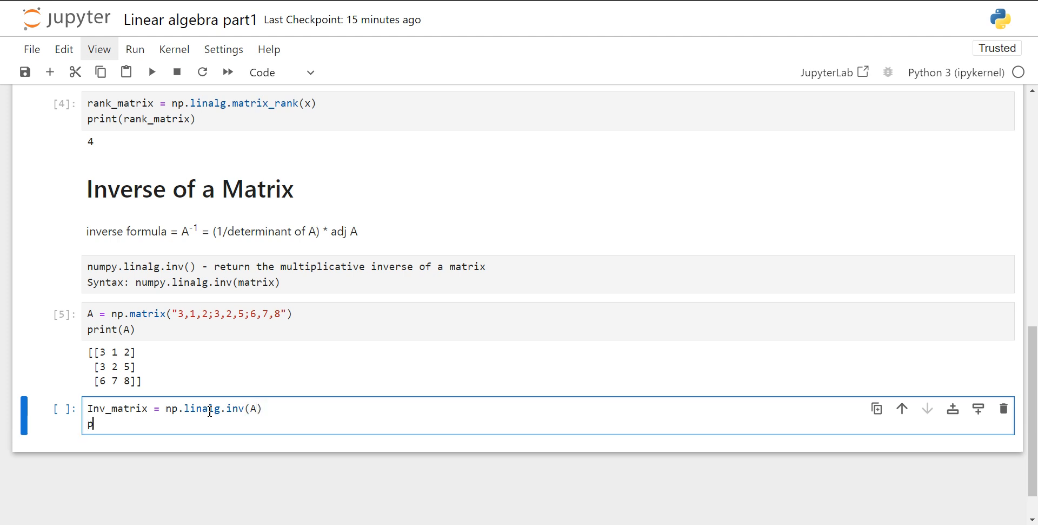
pyautogui.write('rint(')
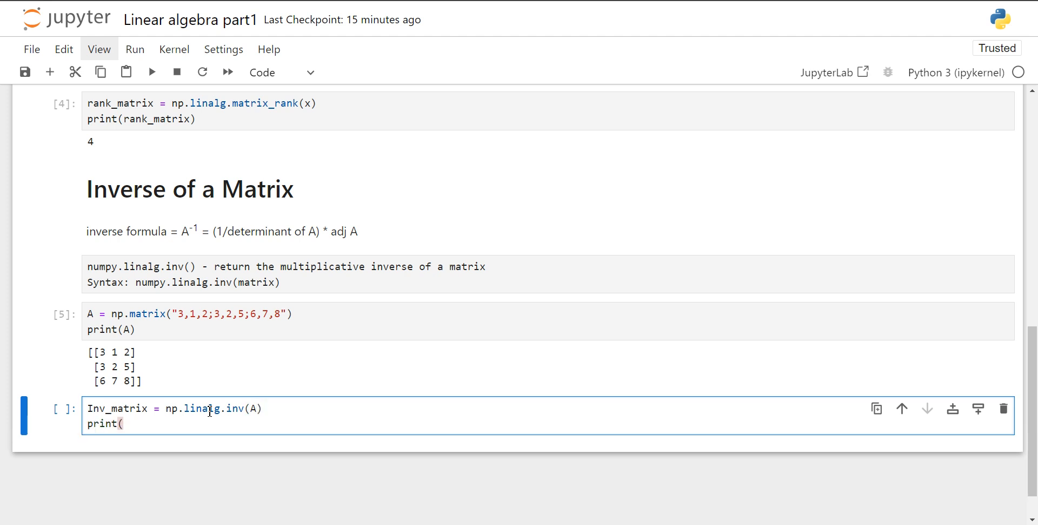
pyautogui.write('Inv_')
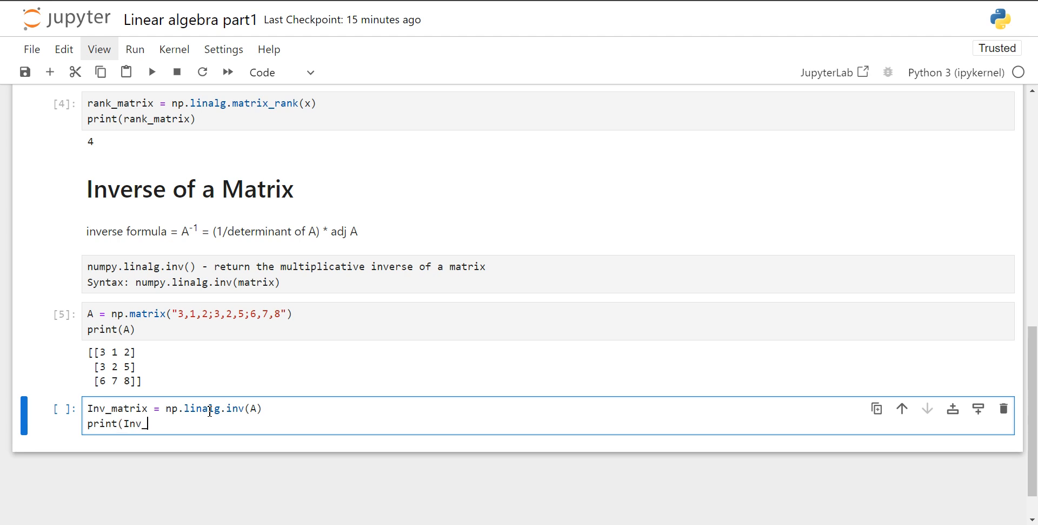
pyautogui.write('matrix)')
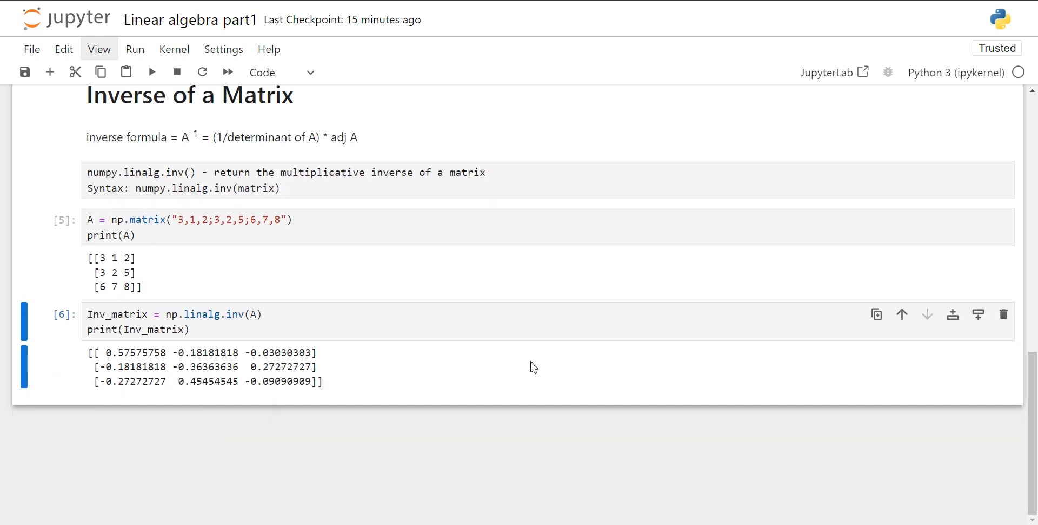
pyautogui.moveTo(430, 367)
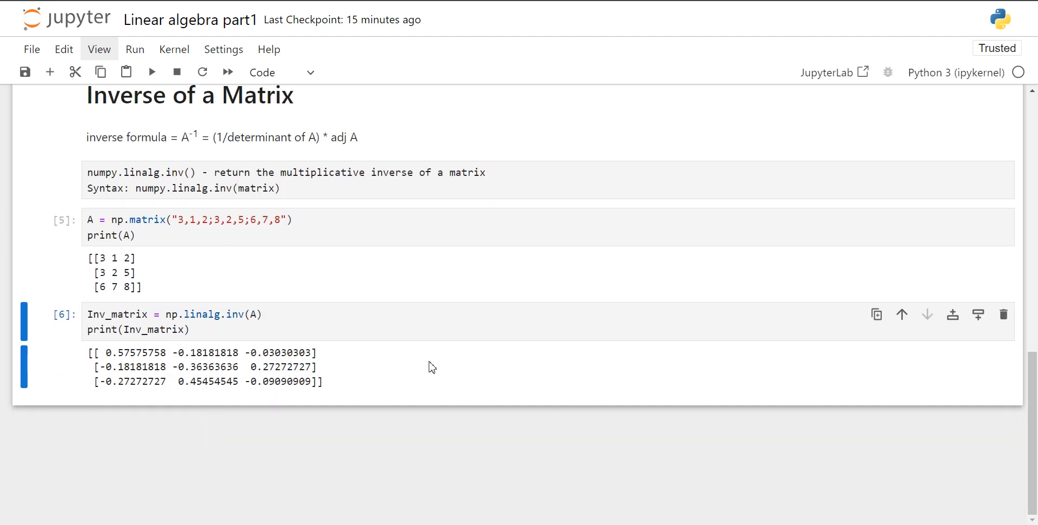
pyautogui.moveTo(314, 425)
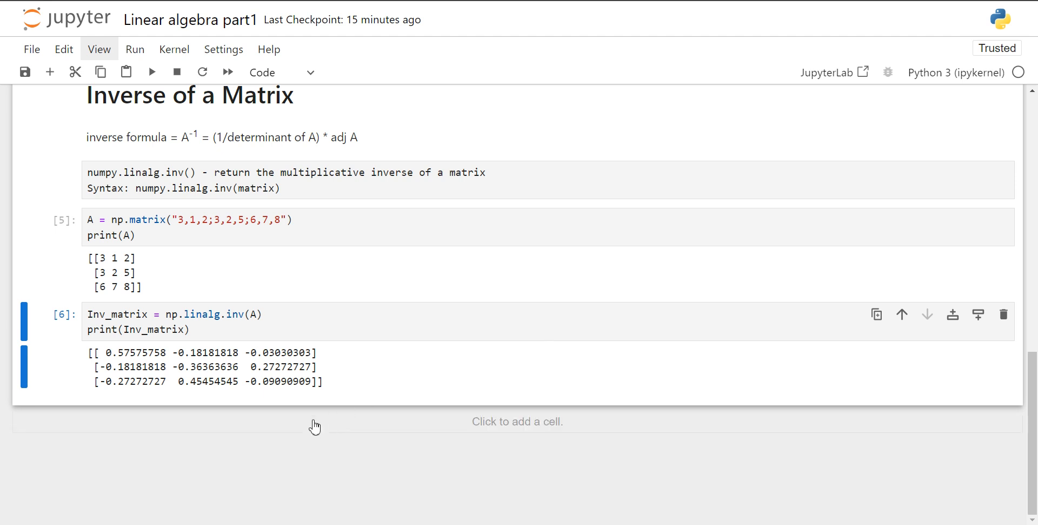
# Add a Markdown cell with the heading '# System of linear equations'
pyautogui.click(517, 420)
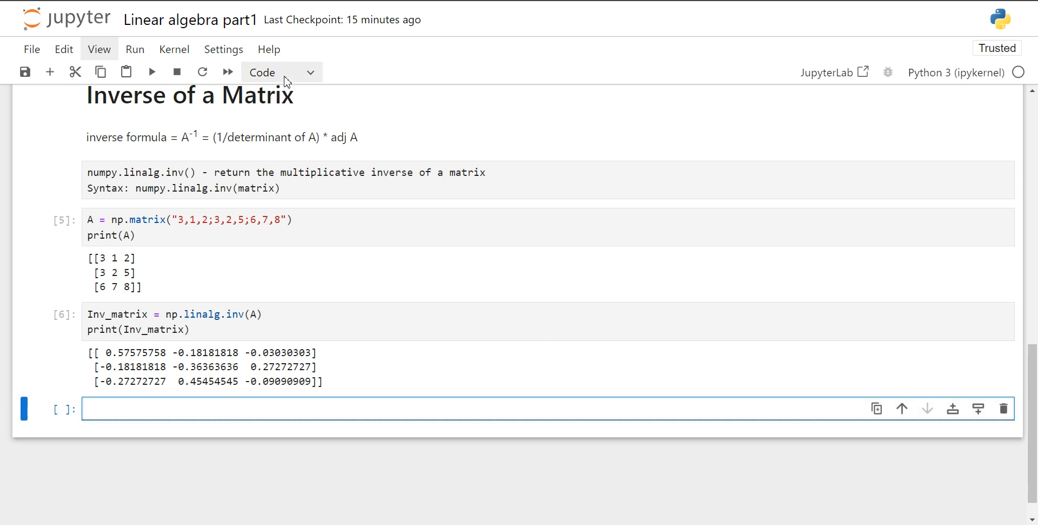
pyautogui.click(281, 72)
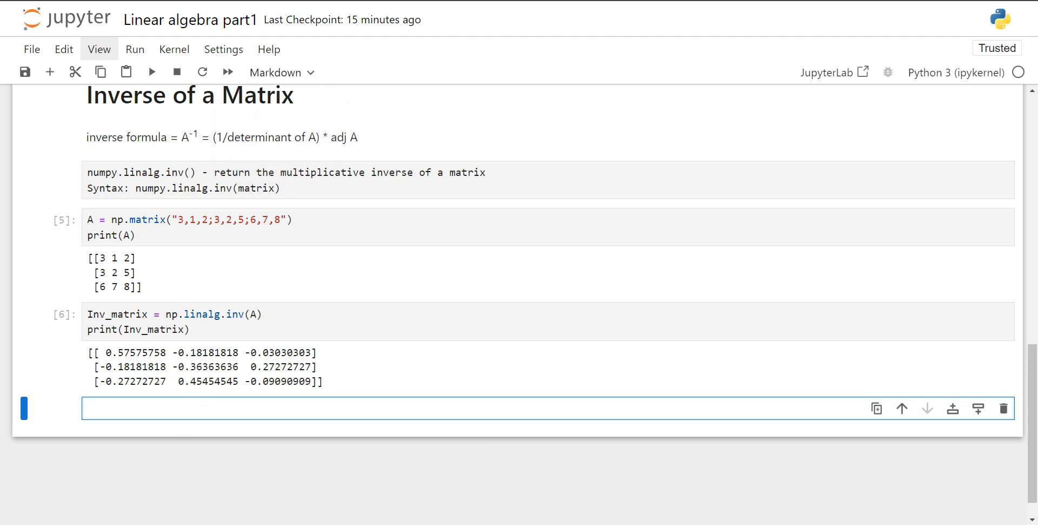
pyautogui.write('# System of linear equations')
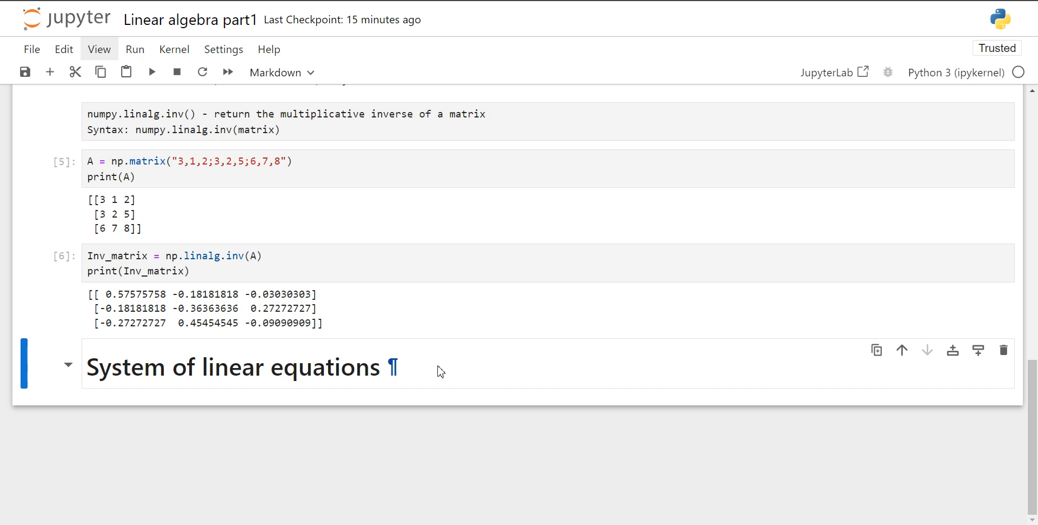
pyautogui.moveTo(315, 411)
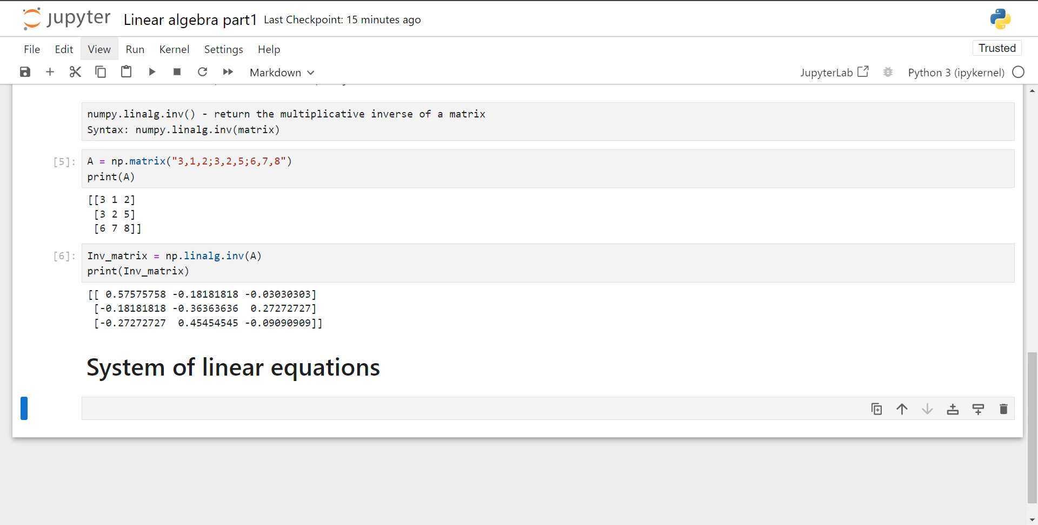
# List the equations starting with x+2y+3z=9 and the Ax=b matrix-form note
pyautogui.write('x+2y+3z=9')
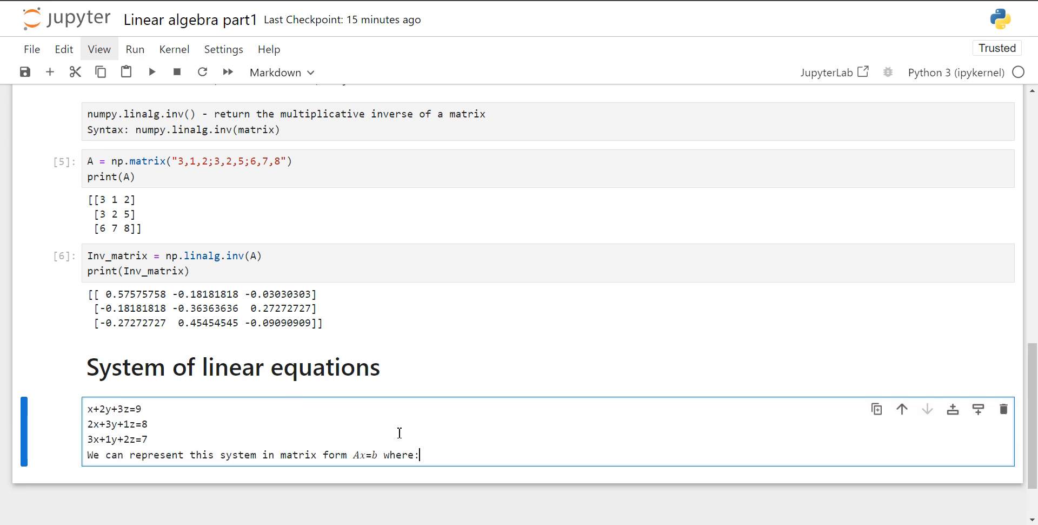
pyautogui.scroll(-3)
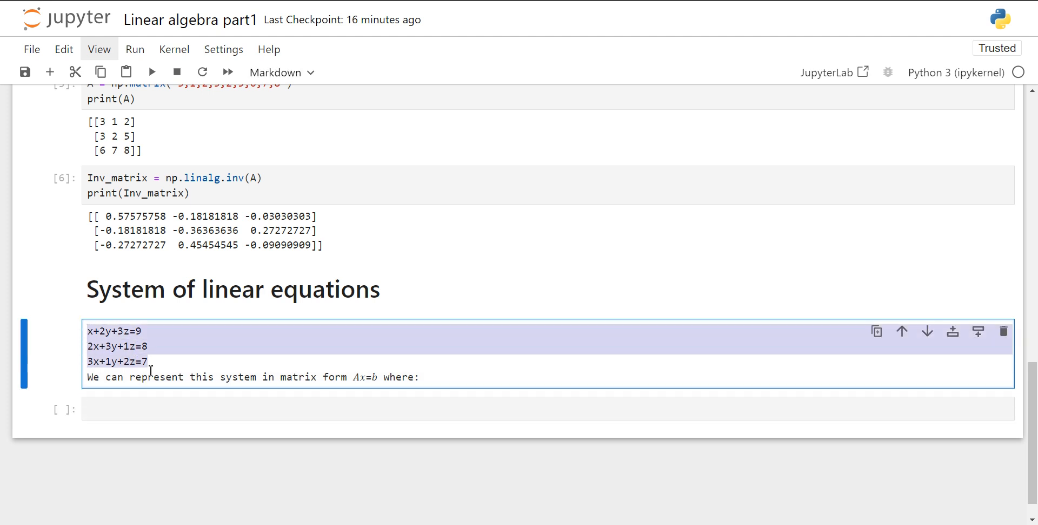
pyautogui.moveTo(165, 365)
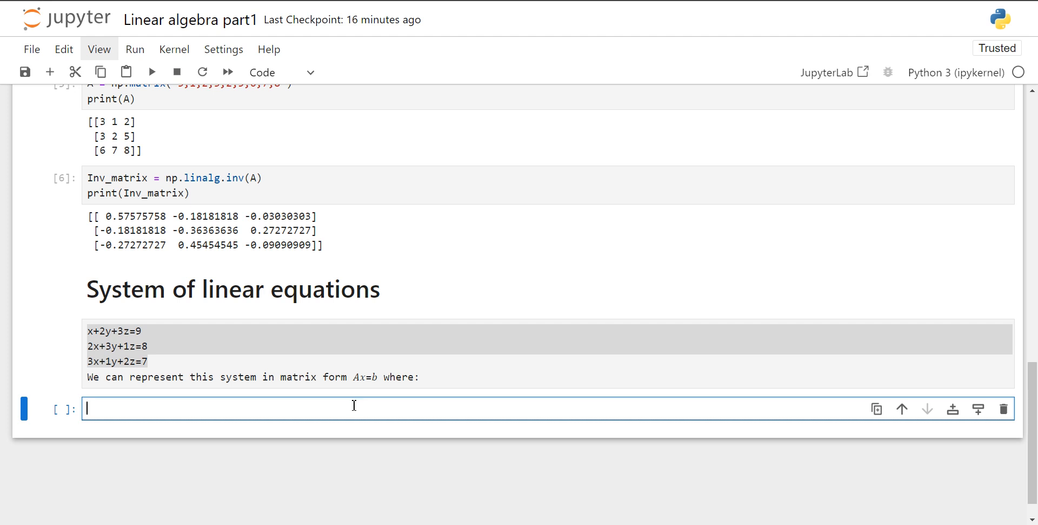
# Write that numpy.linalg.solve() returns the solution to the system Ax=b
pyautogui.write('numpy')
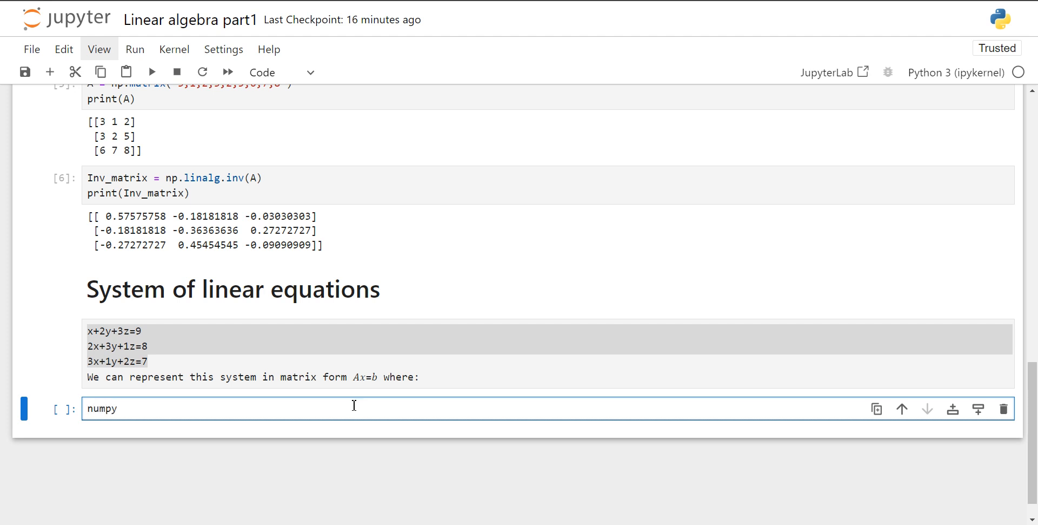
pyautogui.write('.linalg.')
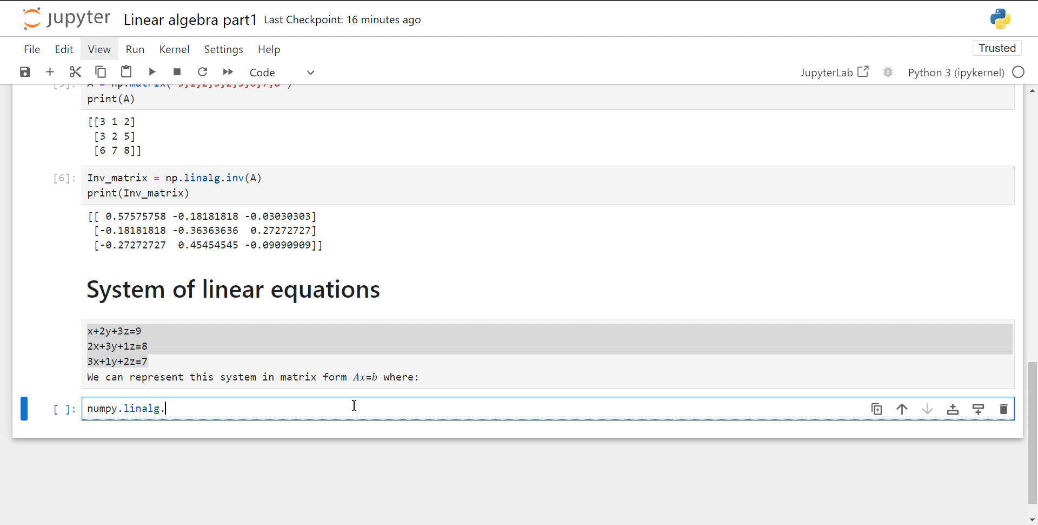
pyautogui.write('solve')
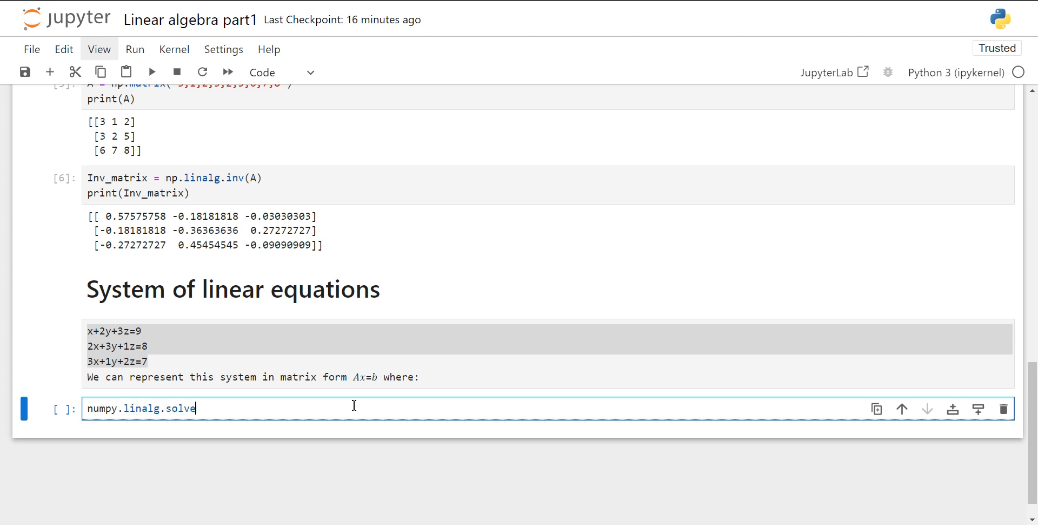
pyautogui.write('() - r')
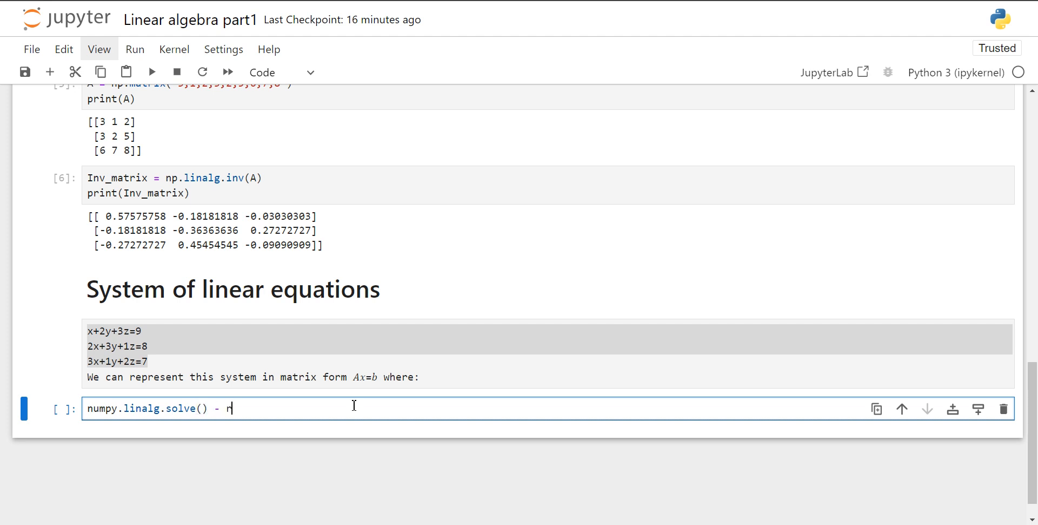
pyautogui.write('eturn th')
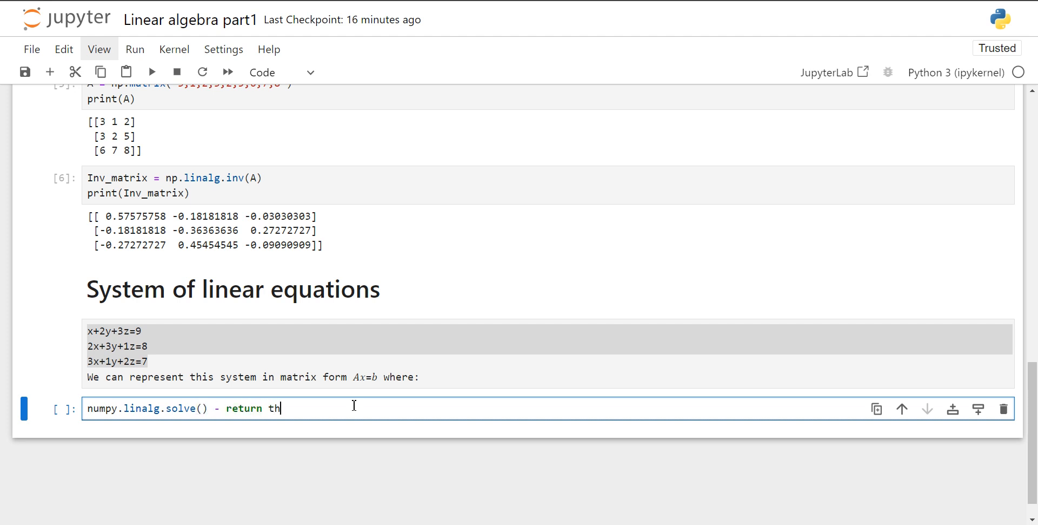
pyautogui.write('e solution')
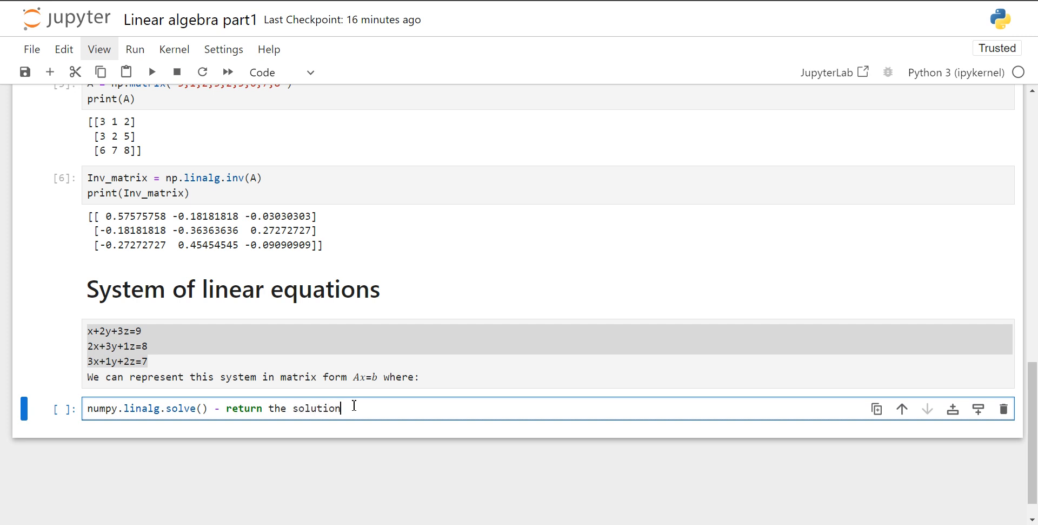
pyautogui.write('to he')
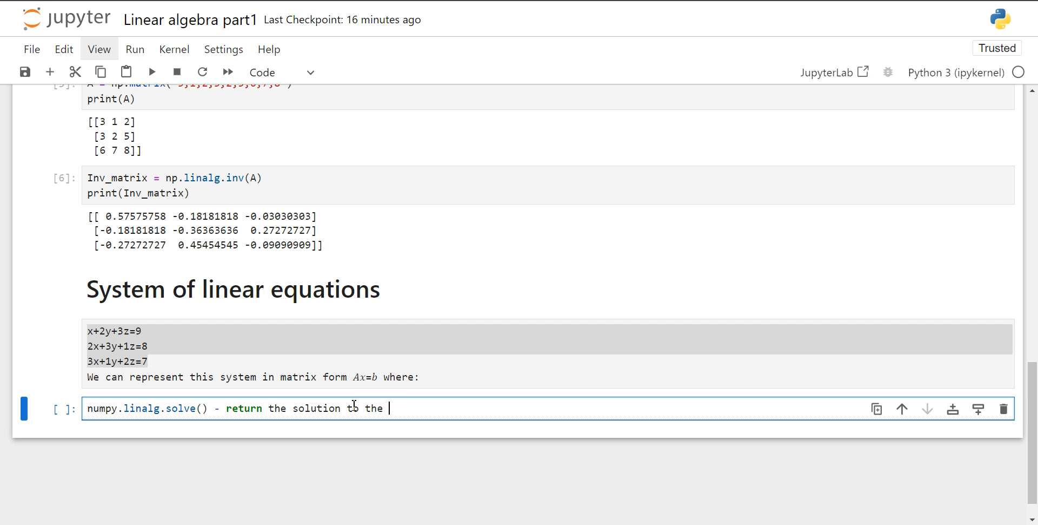
pyautogui.write('syst')
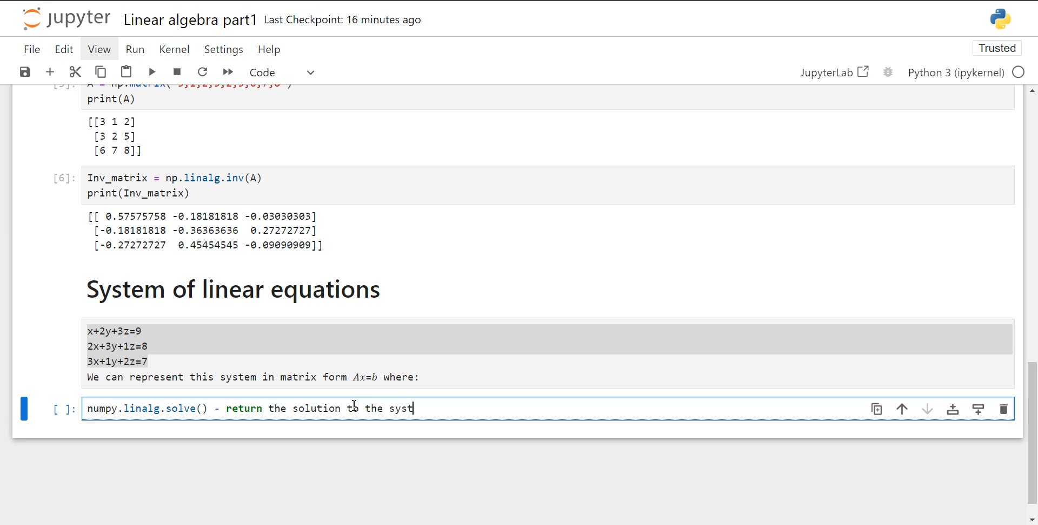
pyautogui.write('em')
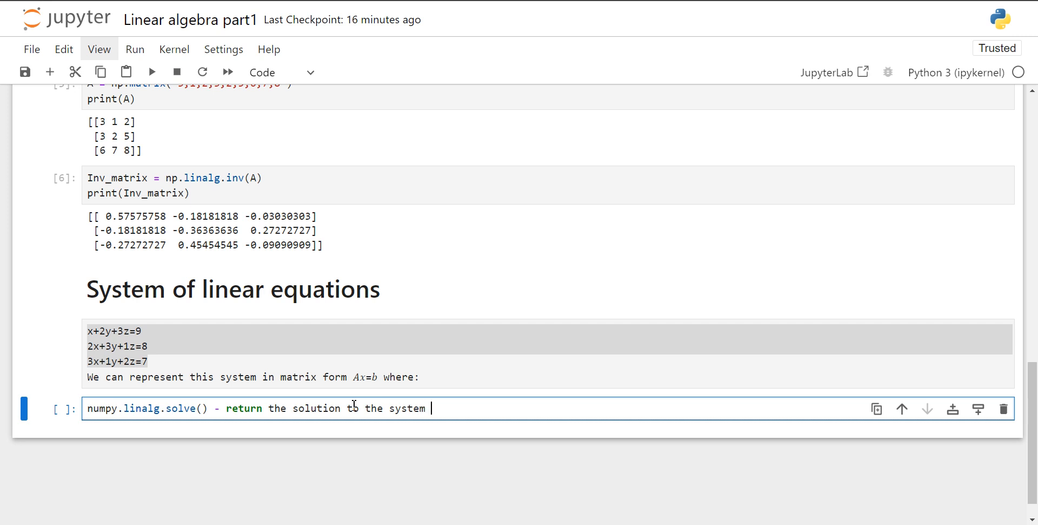
pyautogui.write('Ax=b')
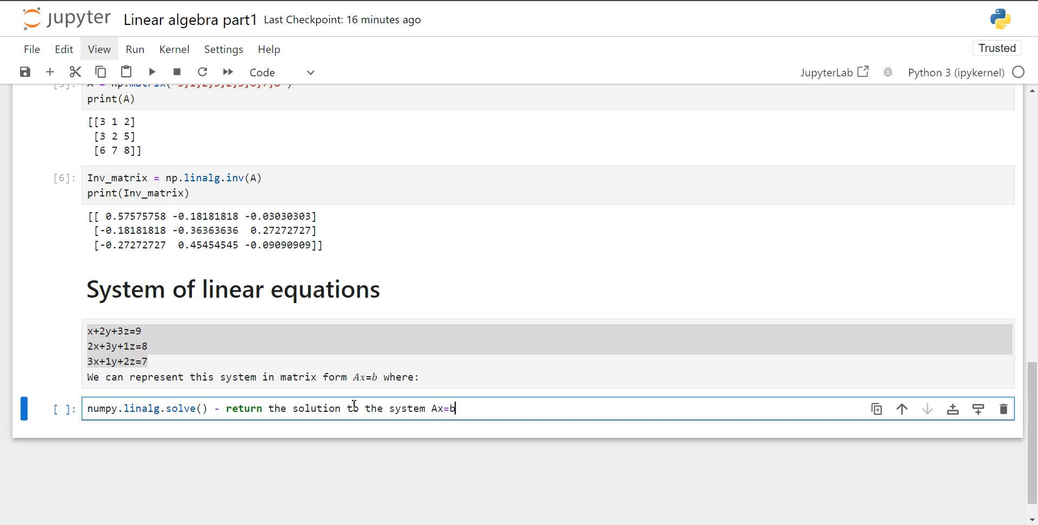
pyautogui.moveTo(207, 126)
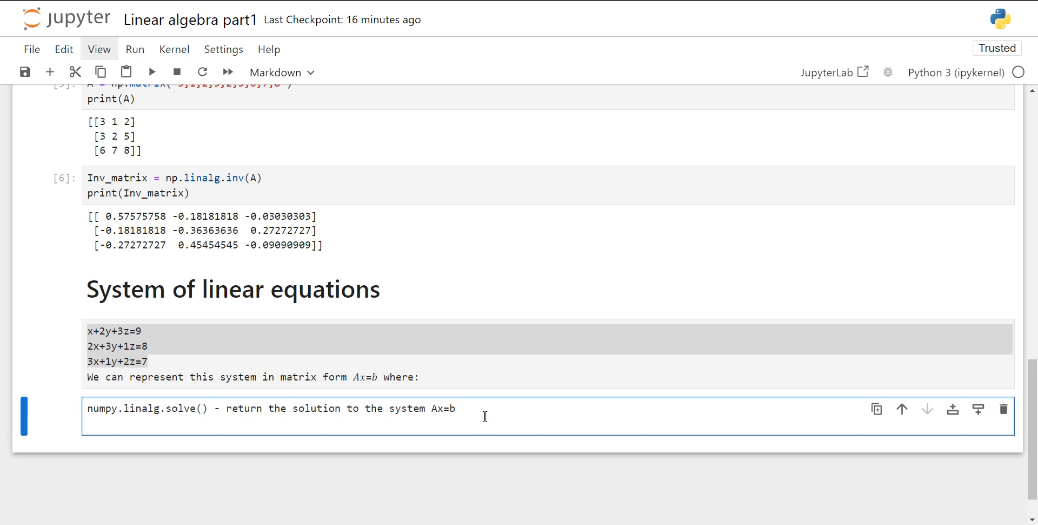
pyautogui.moveTo(234, 444)
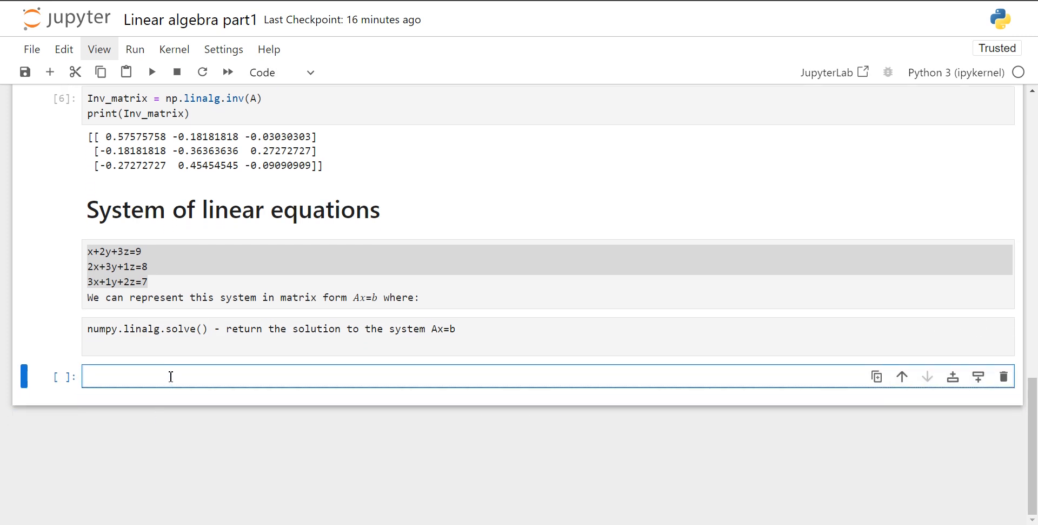
pyautogui.write('A')
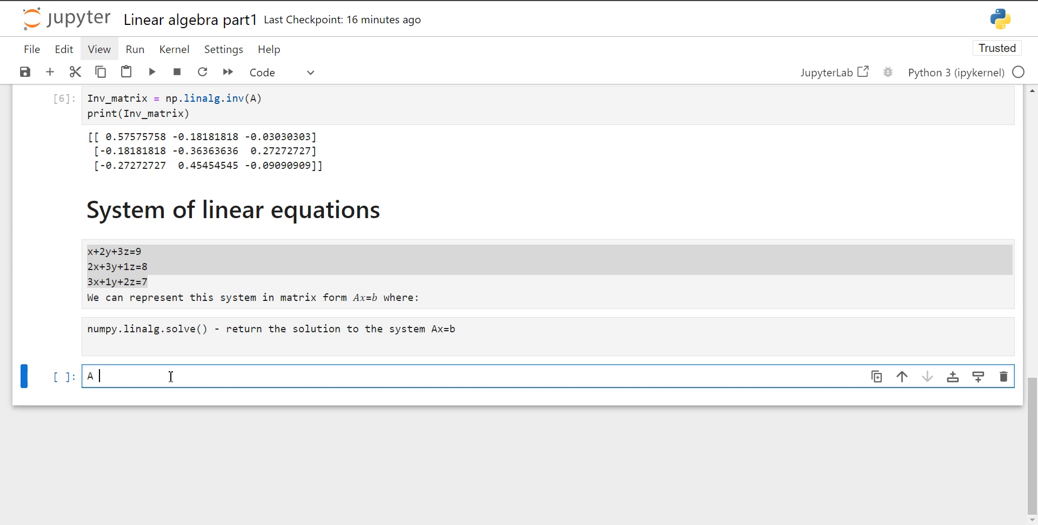
pyautogui.moveTo(183, 342)
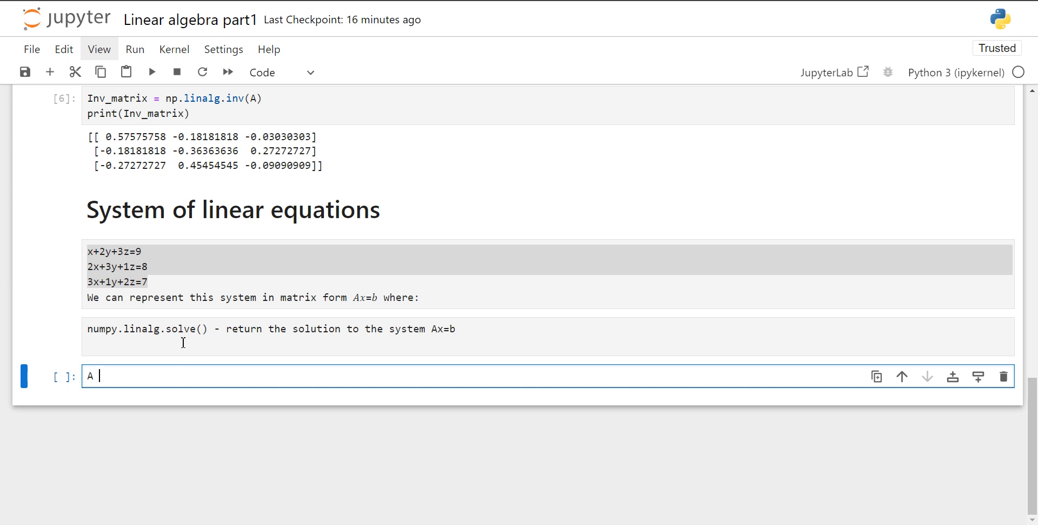
# Add the syntax line numpy.linalg.solve(A,b) and move to the code cell below
pyautogui.write('Syn')
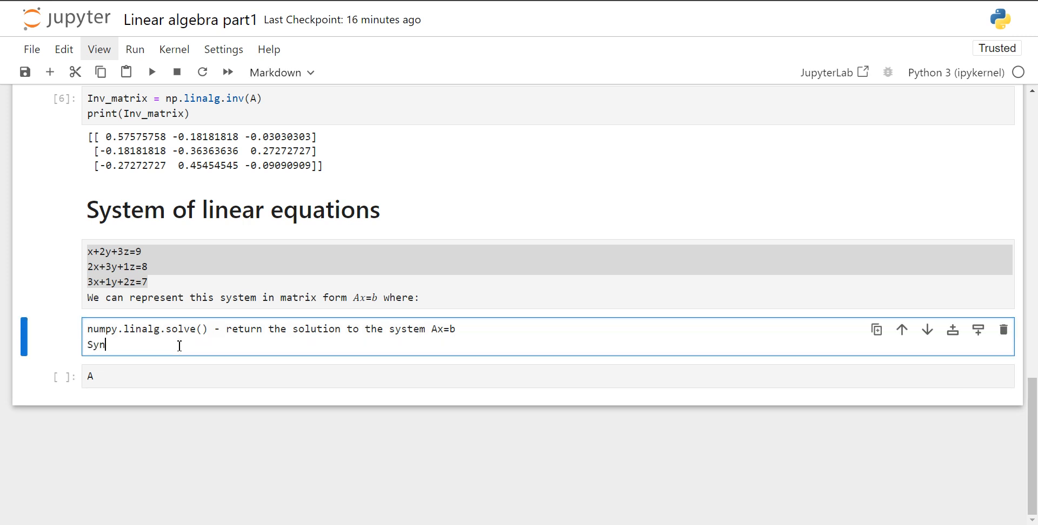
pyautogui.write('tax:')
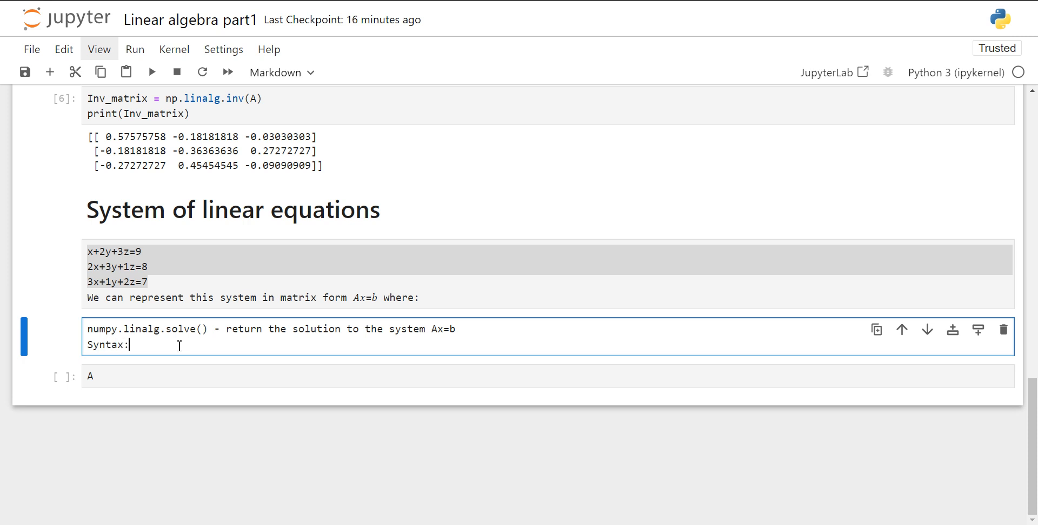
pyautogui.write('num')
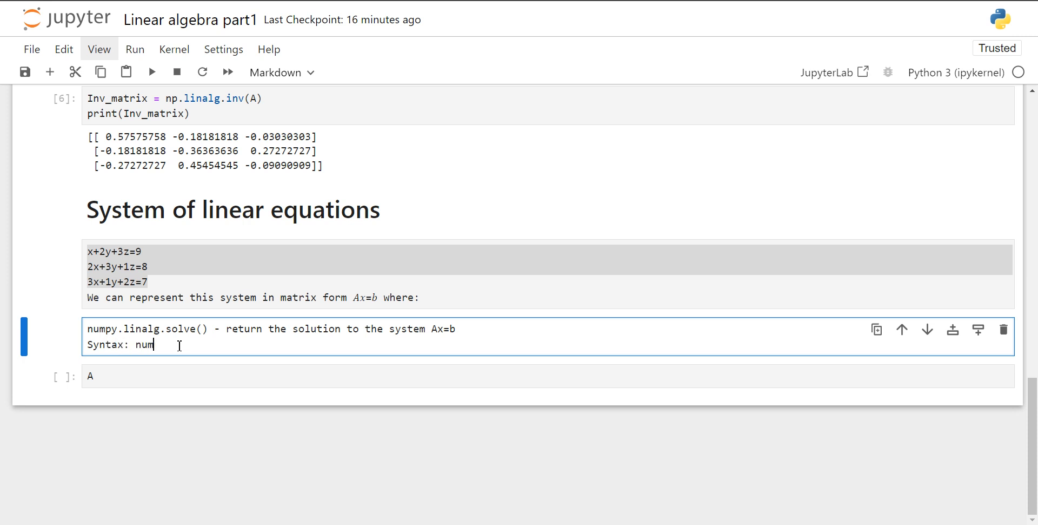
pyautogui.write('py.linalg')
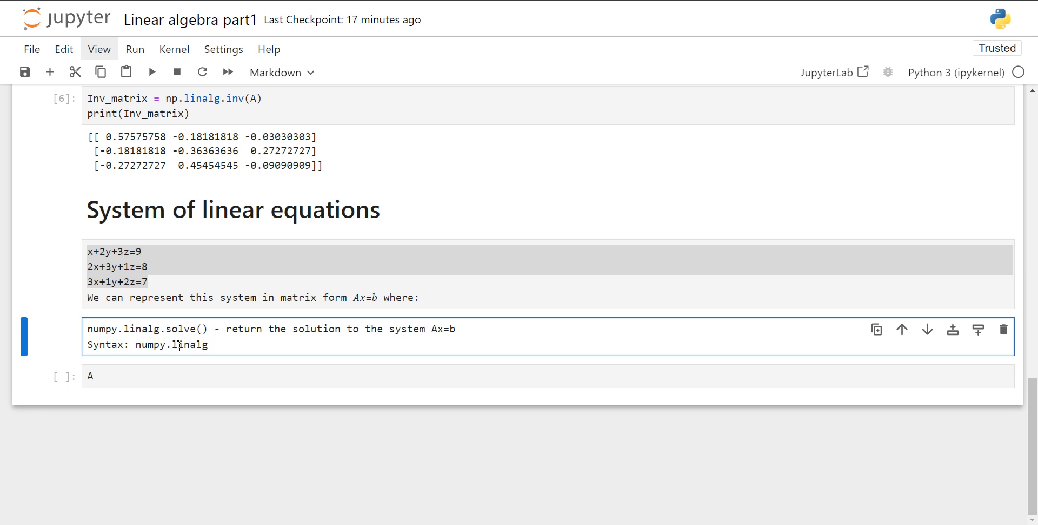
pyautogui.write('.solve')
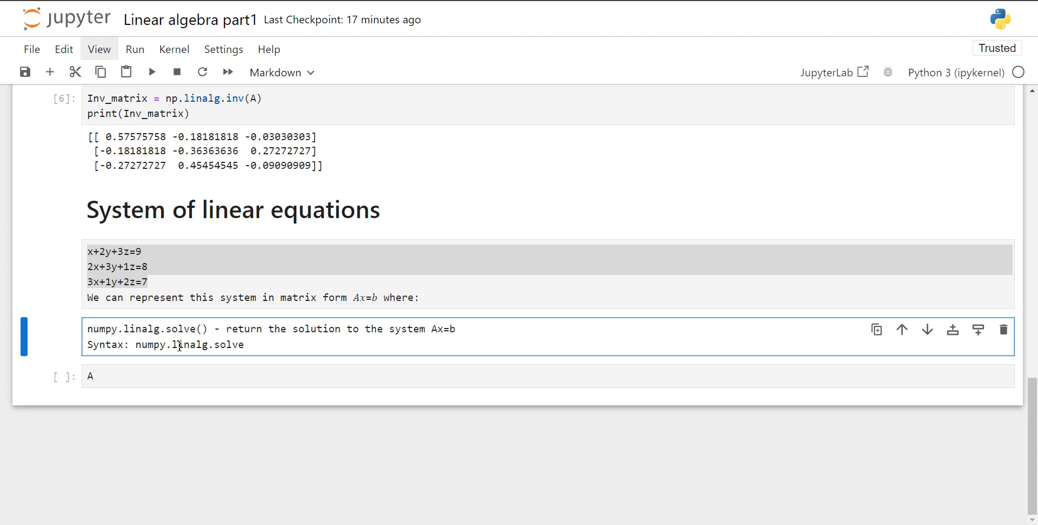
pyautogui.write('(A')
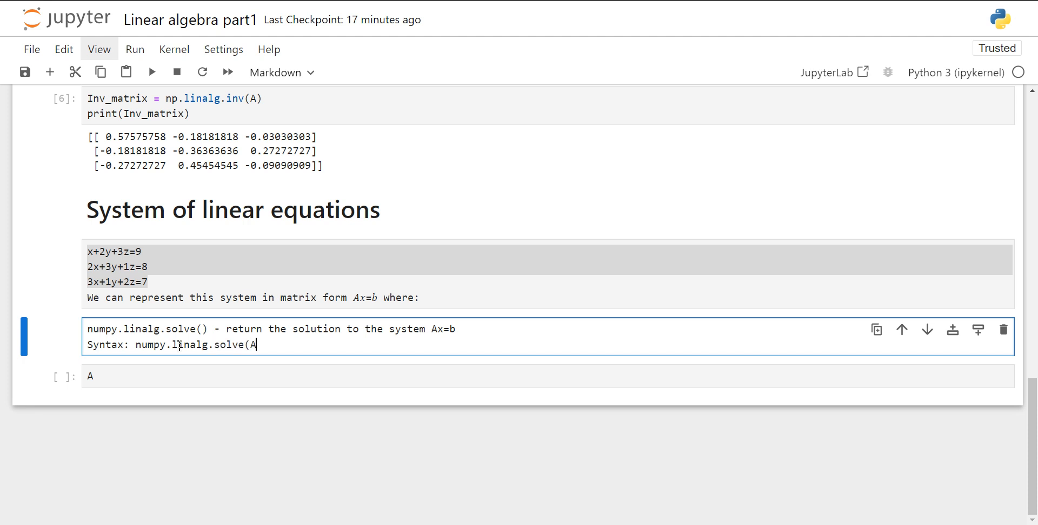
pyautogui.write(',b)')
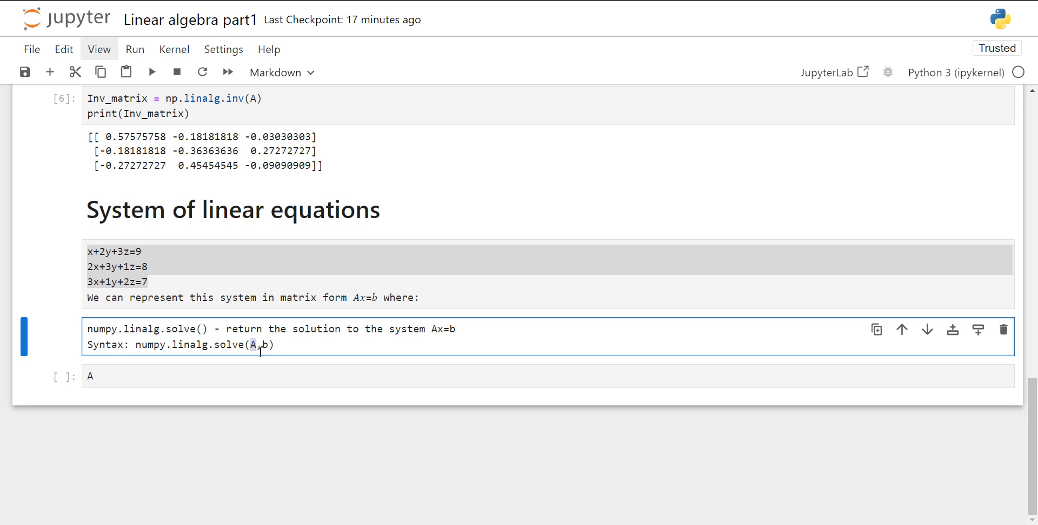
pyautogui.click(264, 375)
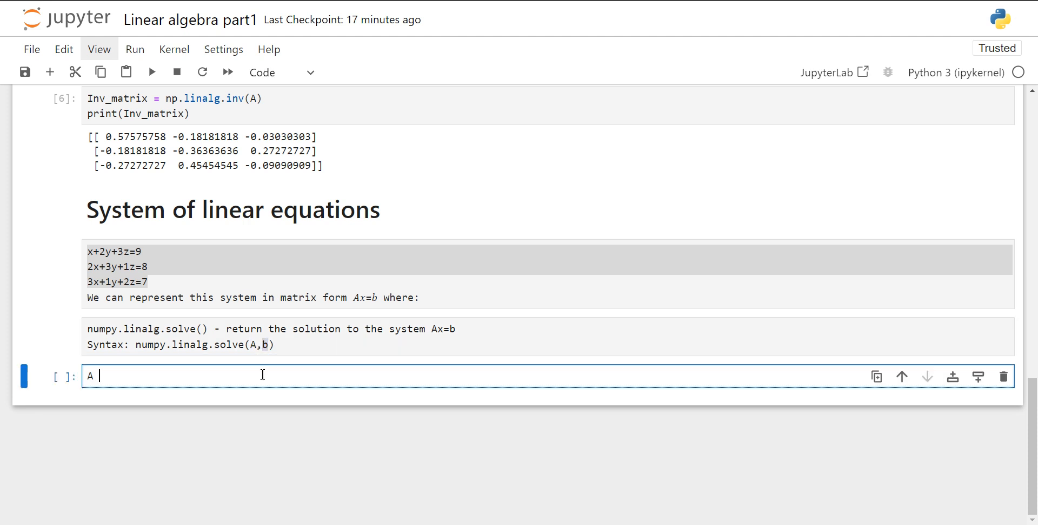
# Define coefficient matrix A = np.matrix("1,2,3;2,3,1;3,1,2")
pyautogui.write('=')
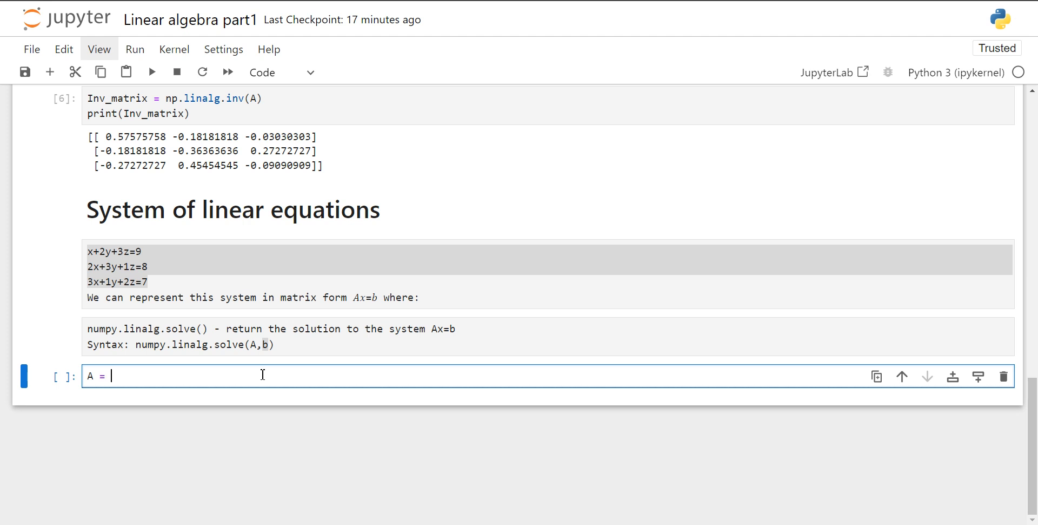
pyautogui.write('np')
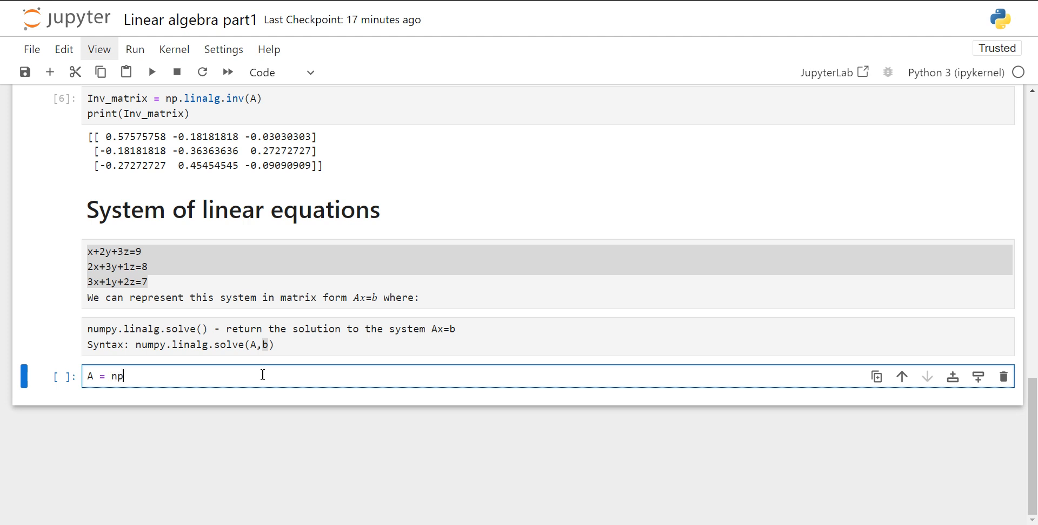
pyautogui.write('.matrix')
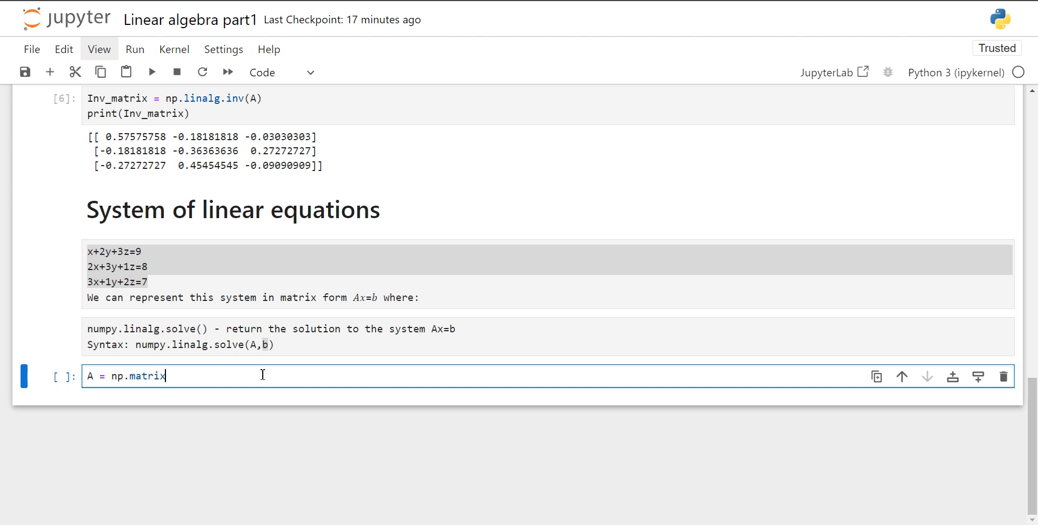
pyautogui.write('("')
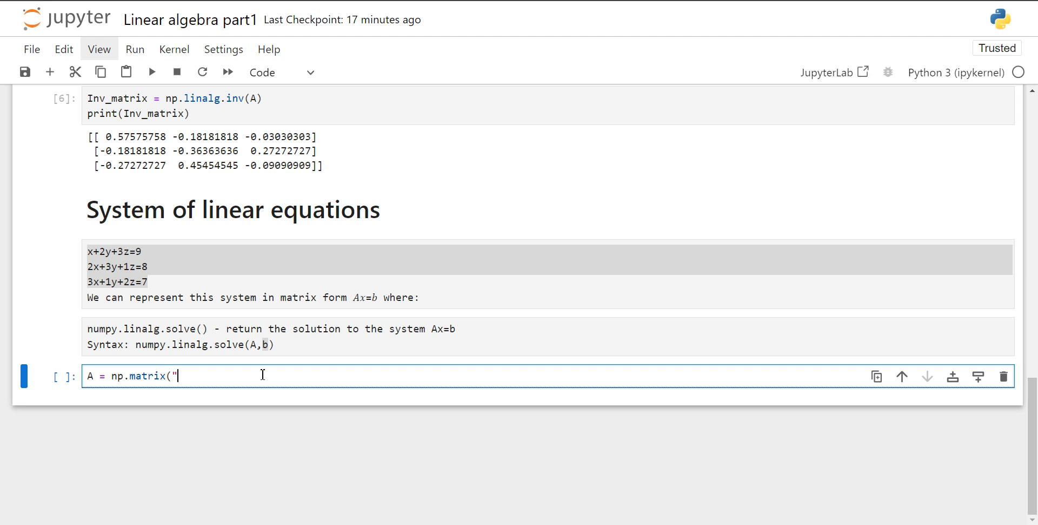
pyautogui.write('1,')
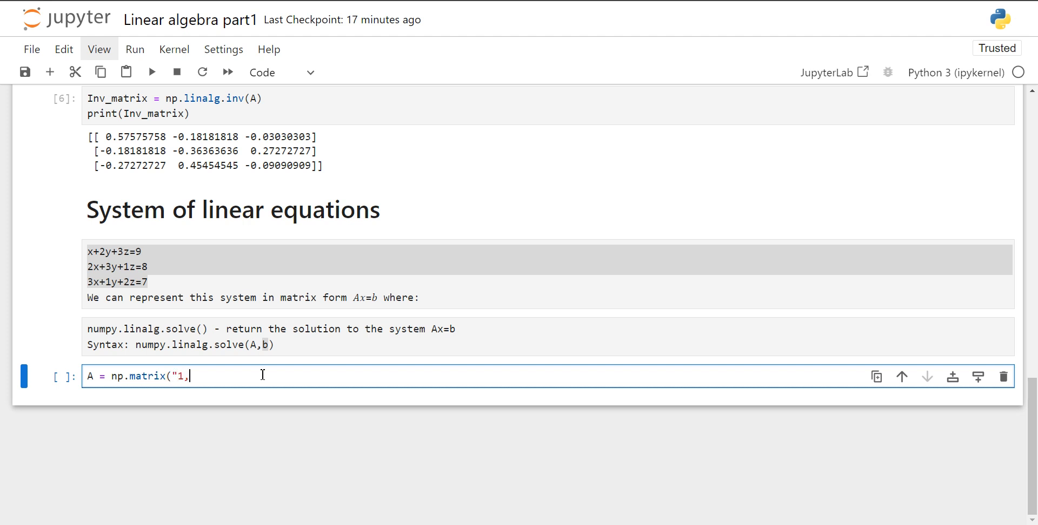
pyautogui.write('2,3')
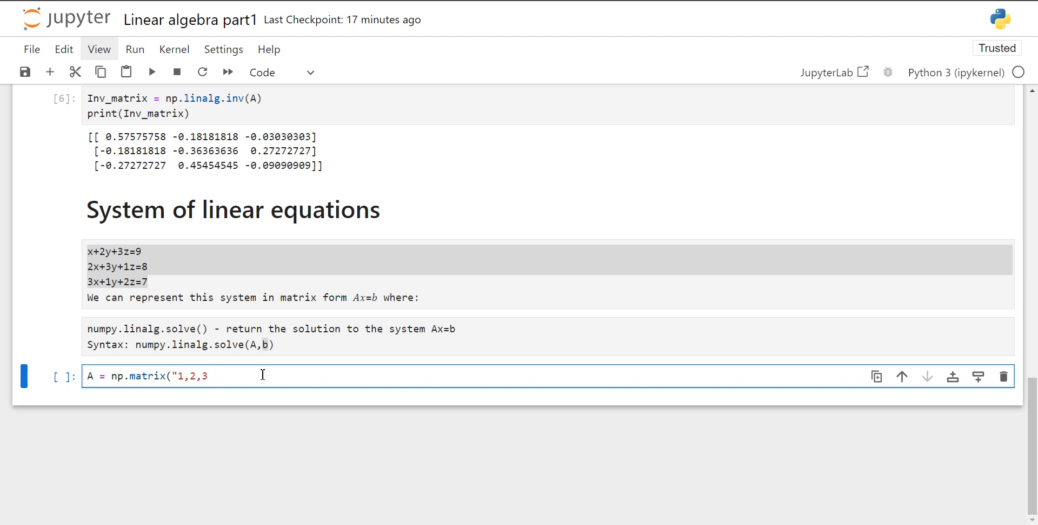
pyautogui.write(';')
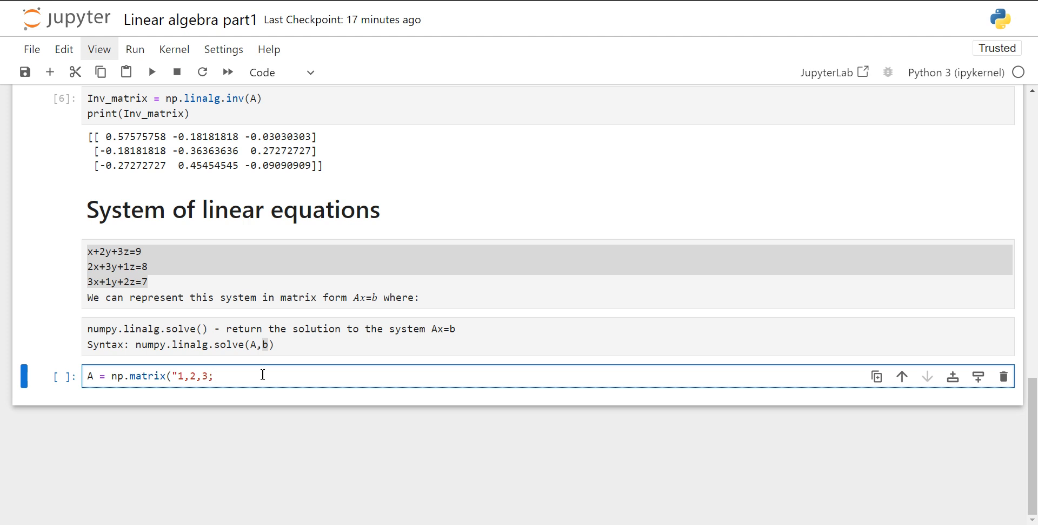
pyautogui.write('2')
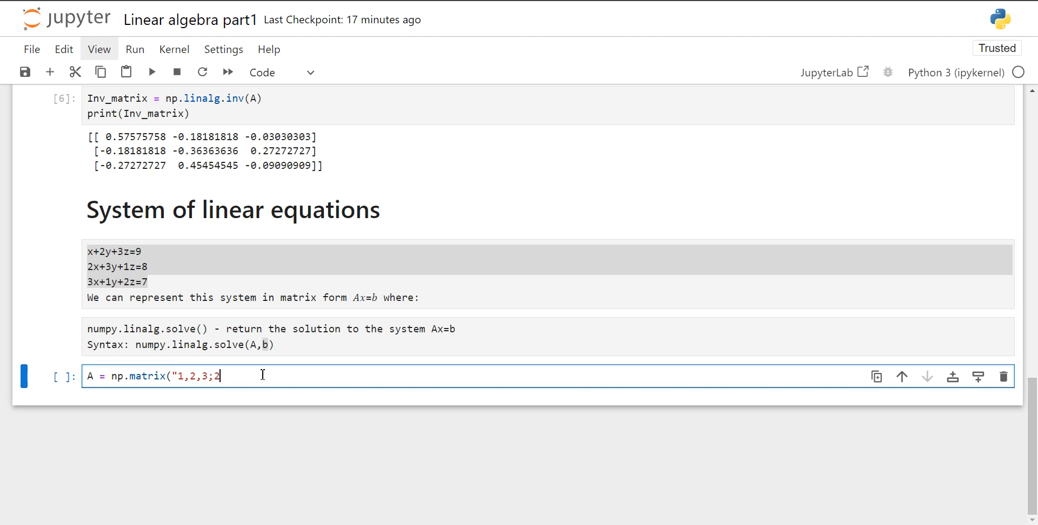
pyautogui.write(',3,1;,')
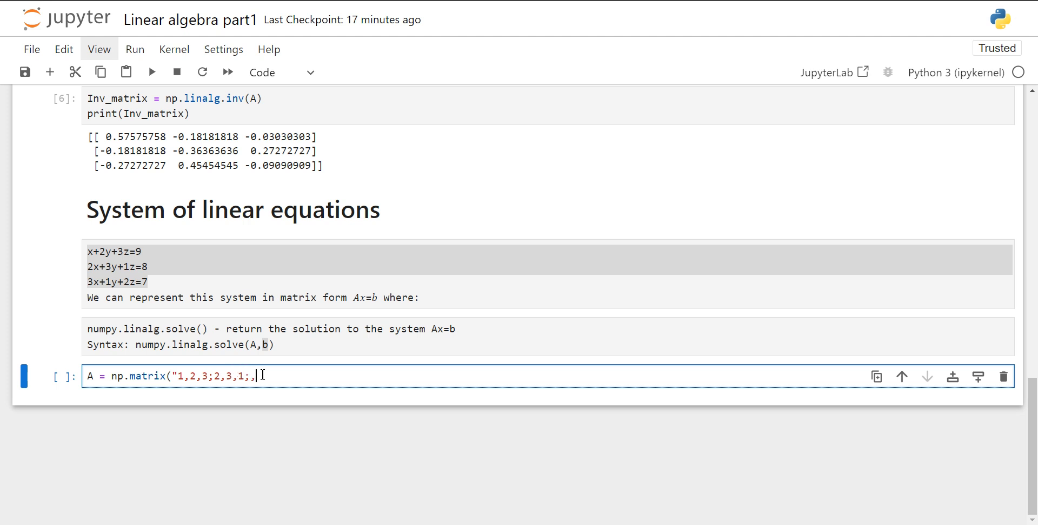
pyautogui.press('Backspace')
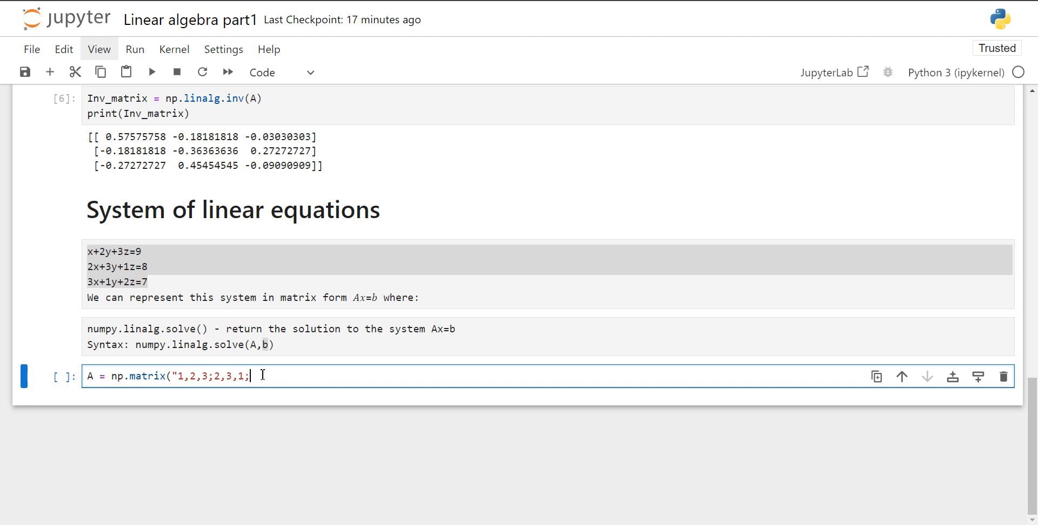
pyautogui.write('3,1,')
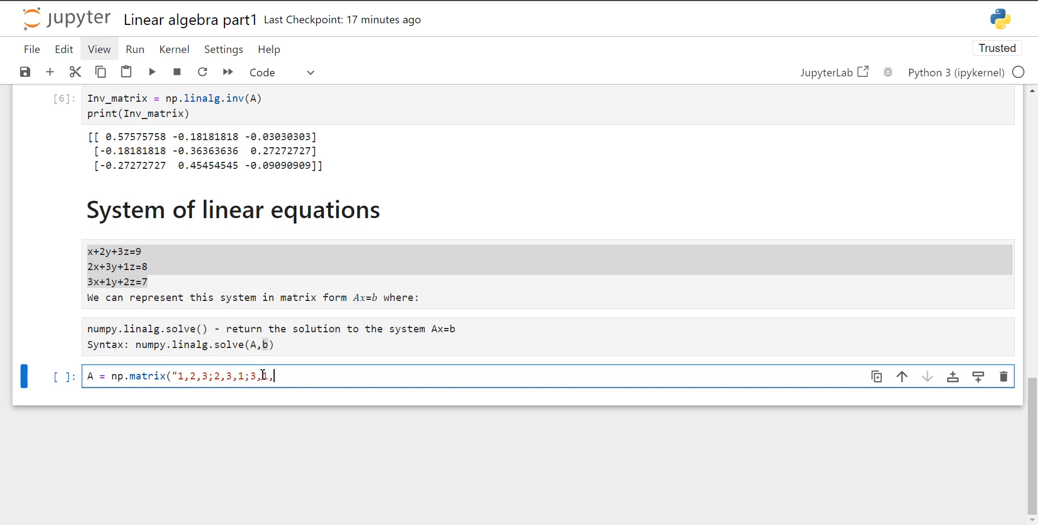
pyautogui.write('2')
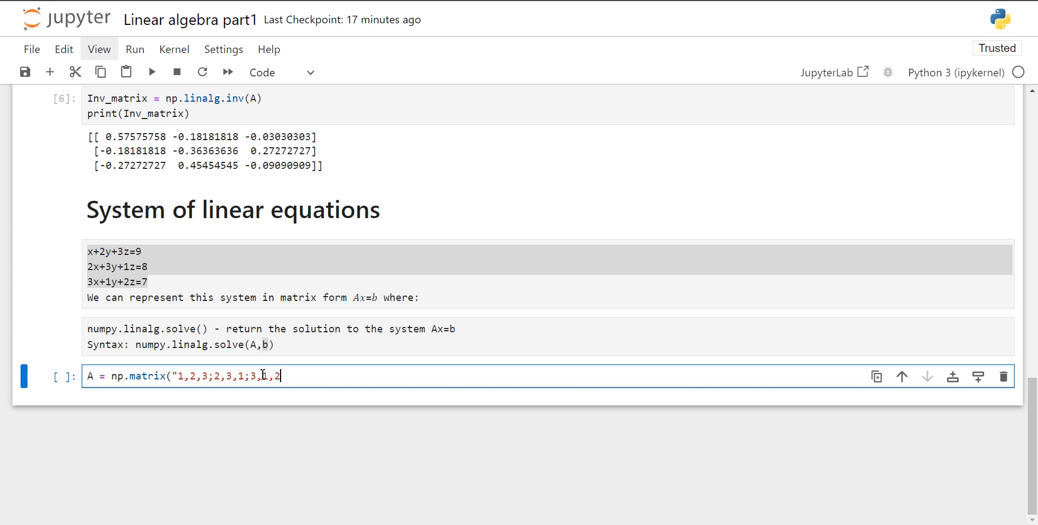
pyautogui.press('enter')
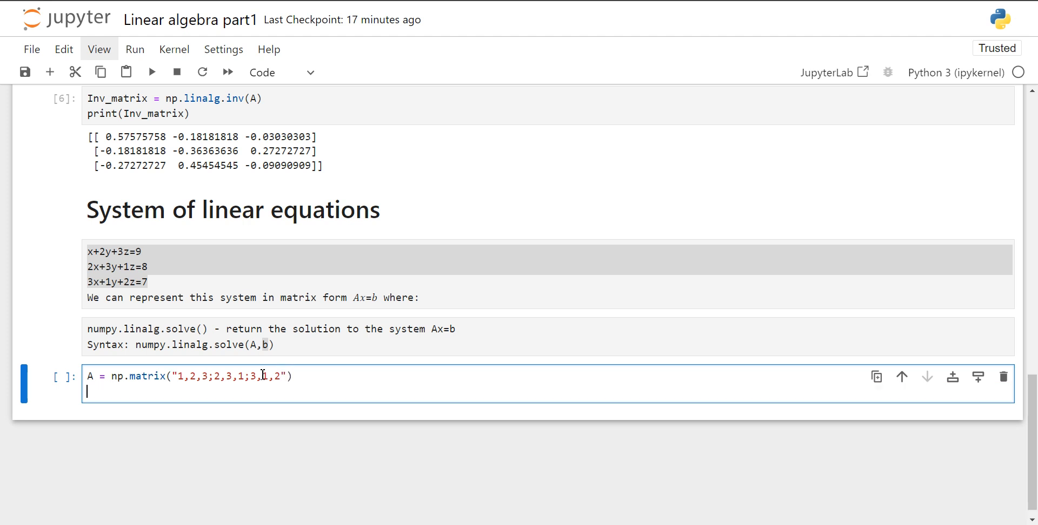
# Define b = np.matrix("9,8,7").transpose() as the right-hand-side column vector
pyautogui.write('b =')
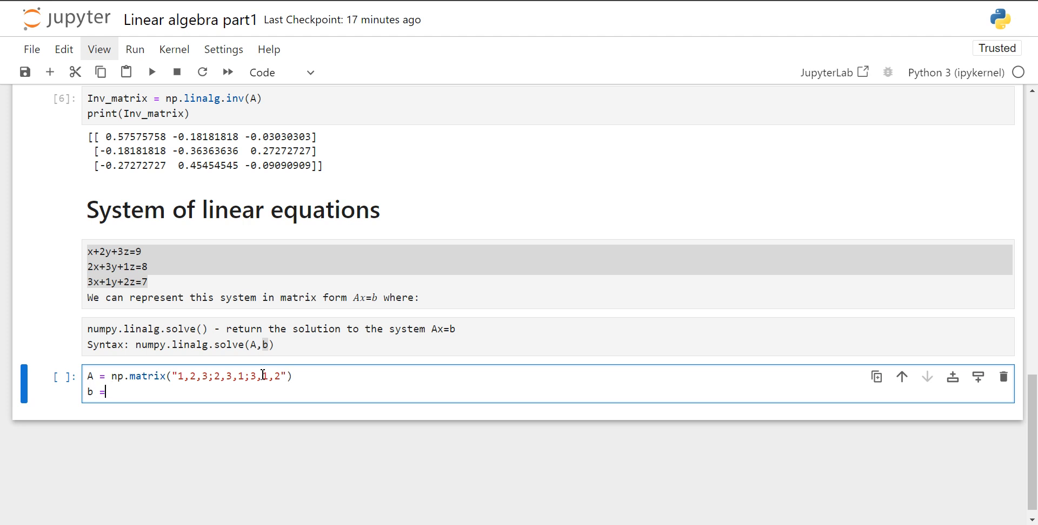
pyautogui.write('np.')
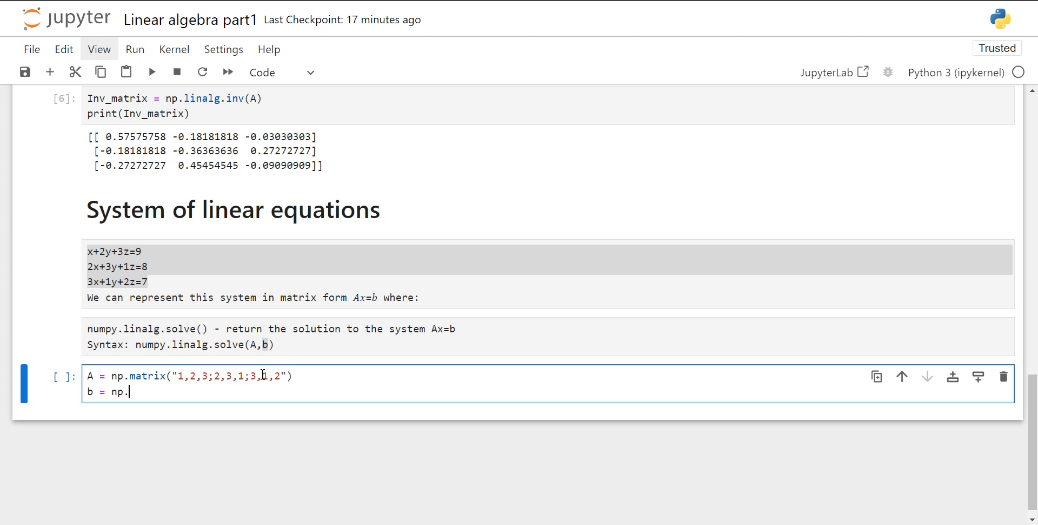
pyautogui.write('matr')
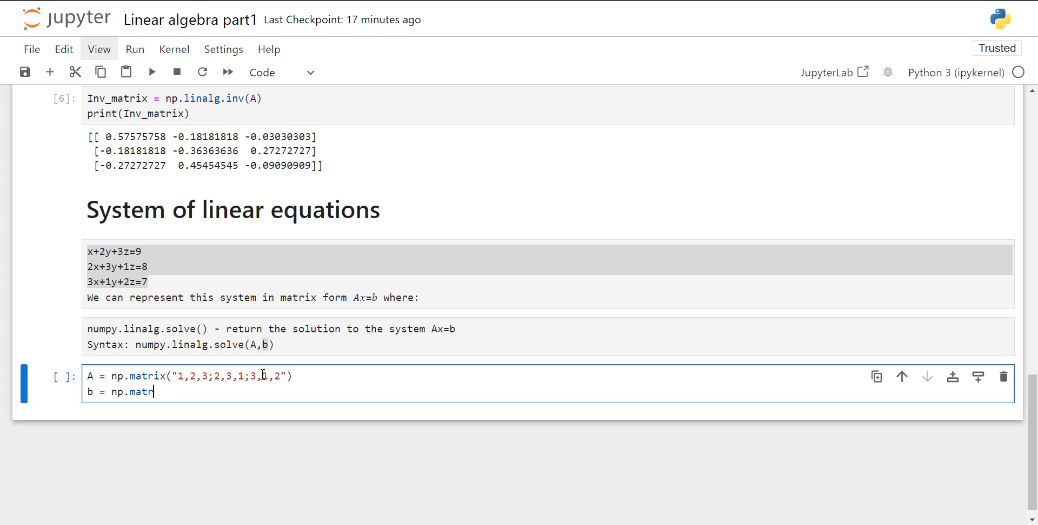
pyautogui.write('ix')
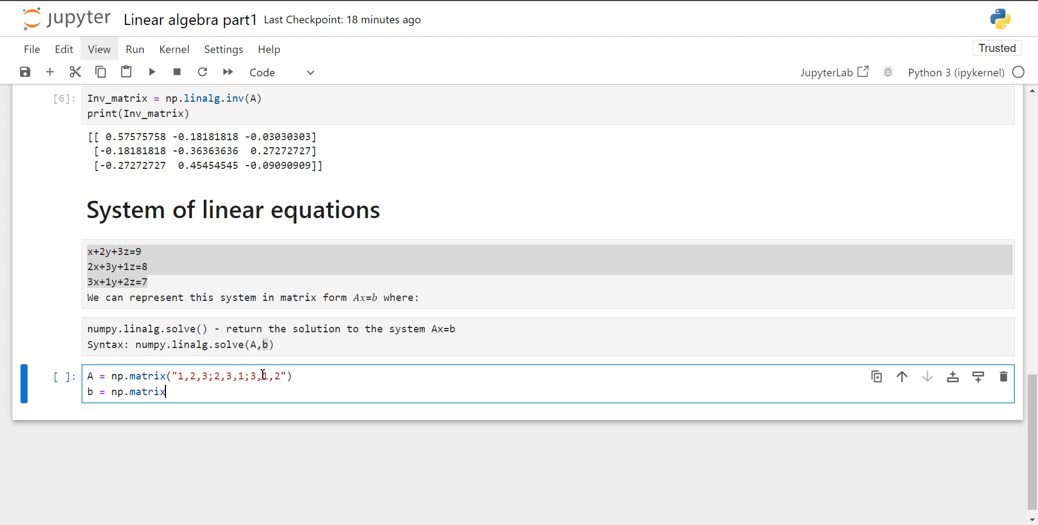
pyautogui.write('(')
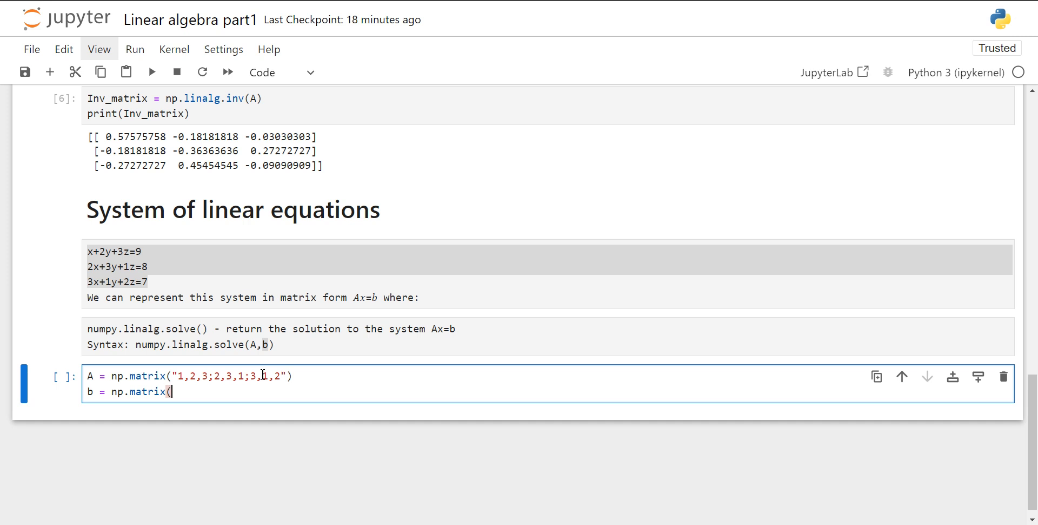
pyautogui.write('"9')
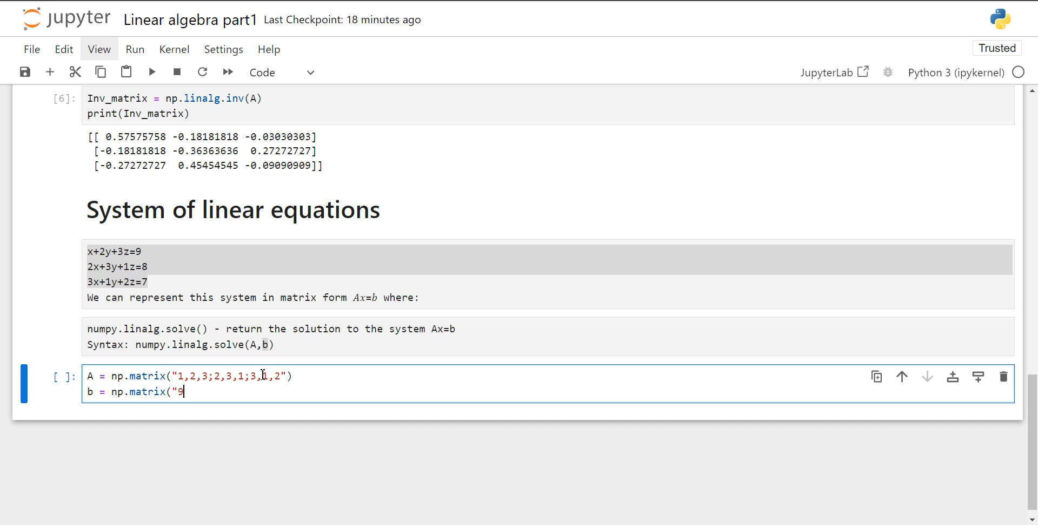
pyautogui.write(',8,')
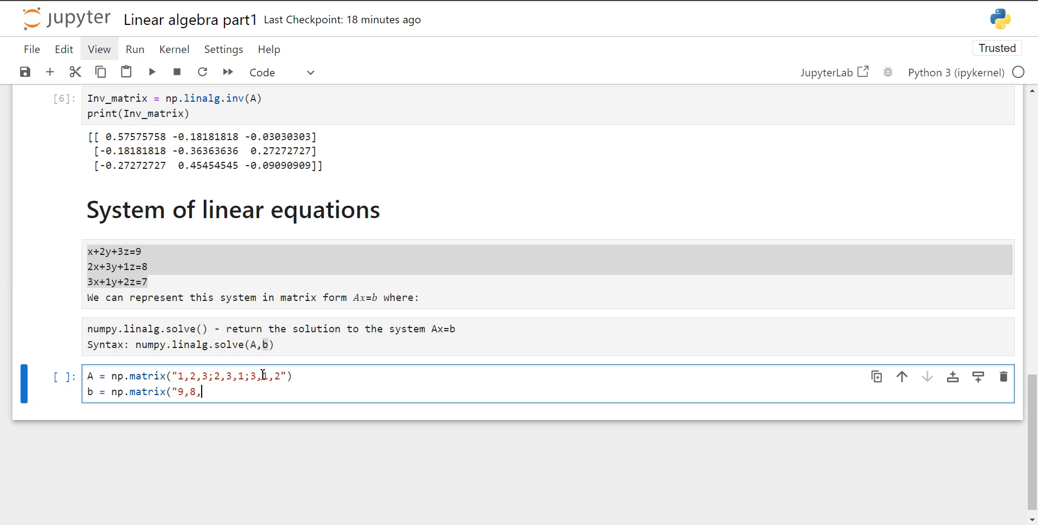
pyautogui.write('7"')
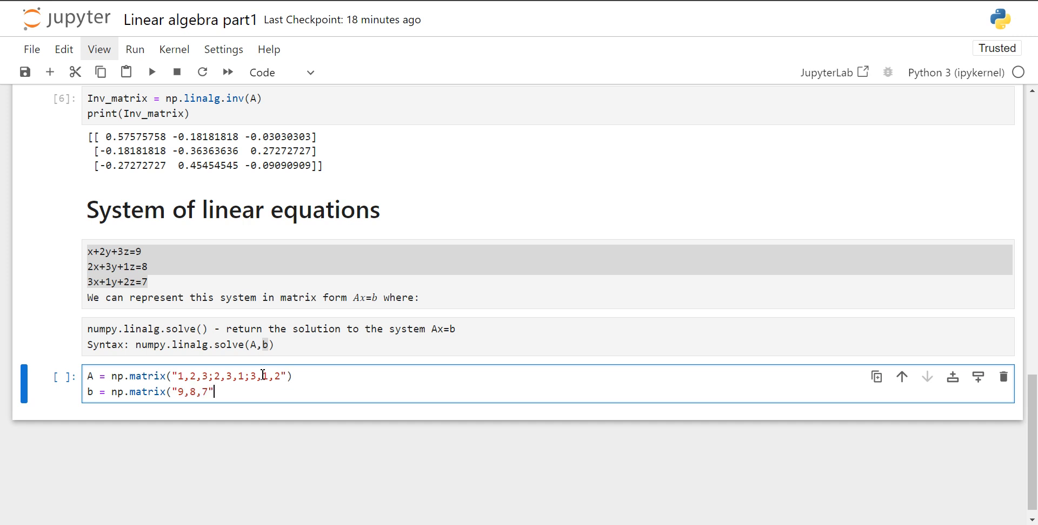
pyautogui.write('.')
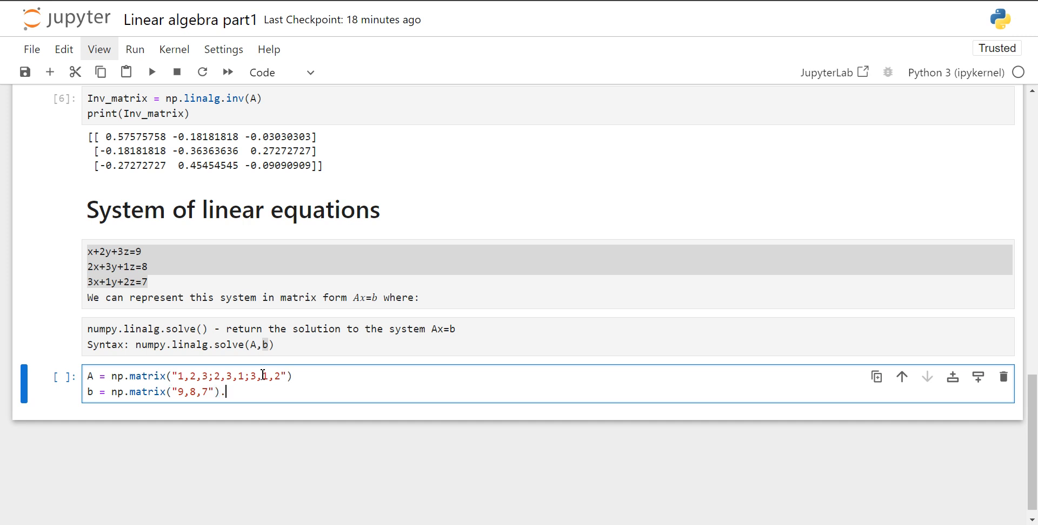
pyautogui.write('trans')
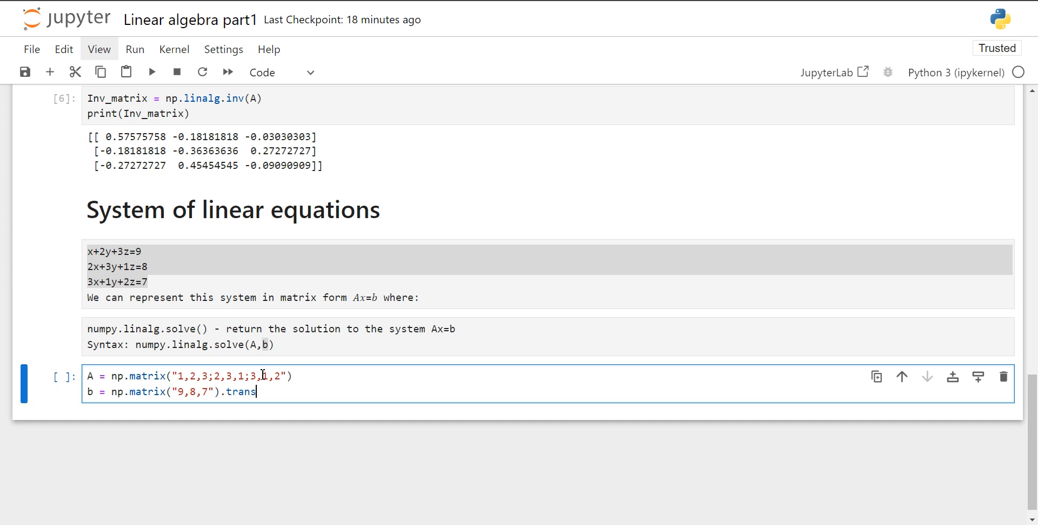
pyautogui.write('pose')
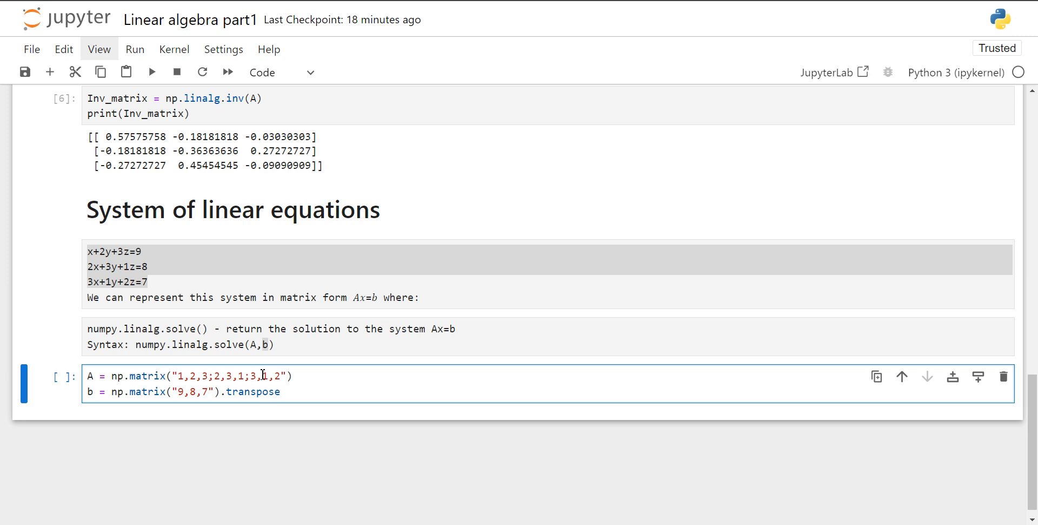
pyautogui.write('()')
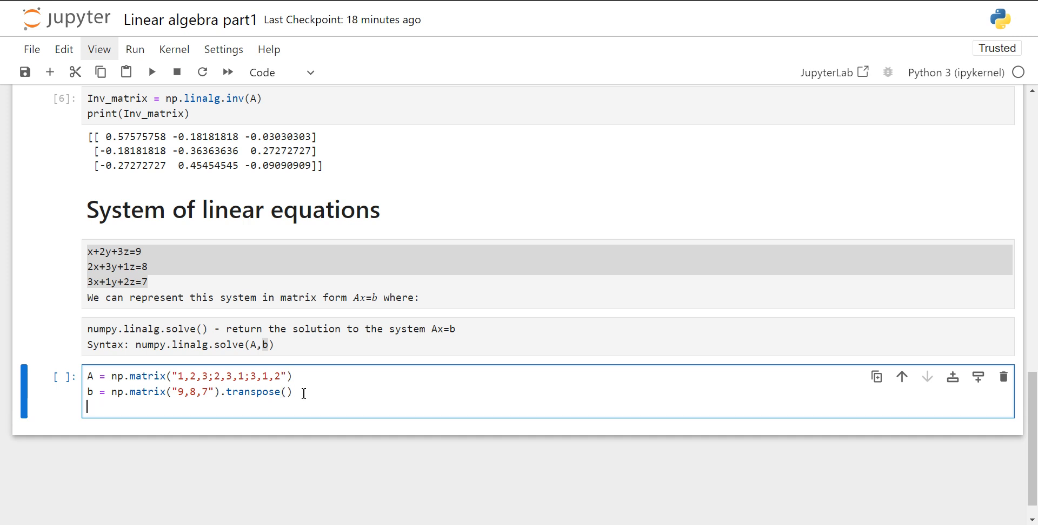
# Add solution = np.linalg.solve(A,b) and print(solution) to the cell
pyautogui.write('soluti')
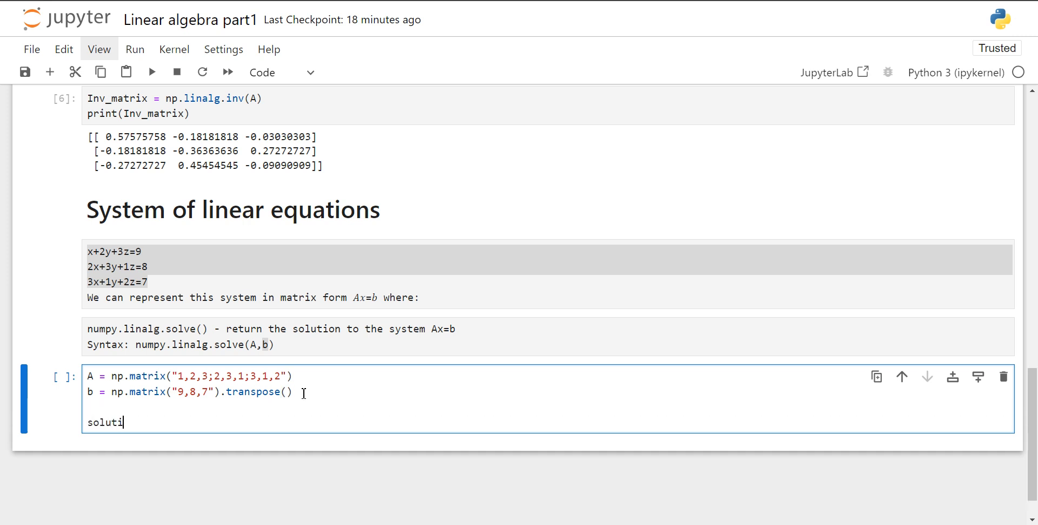
pyautogui.write('on =')
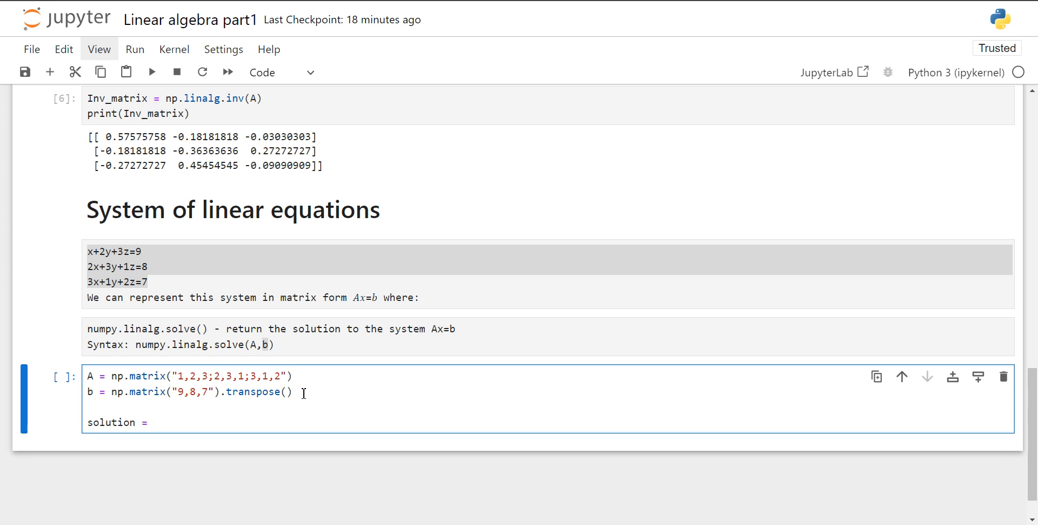
pyautogui.write('np.li')
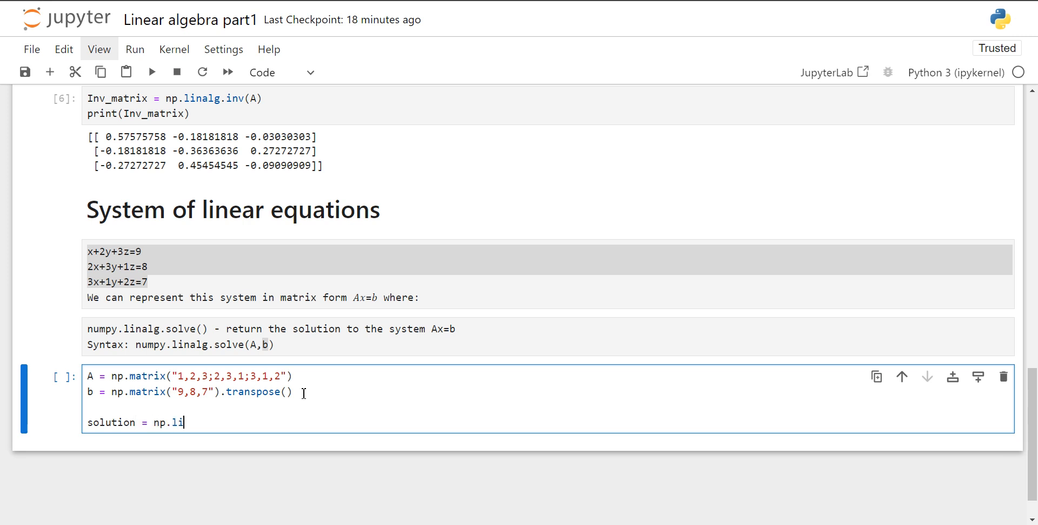
pyautogui.write('nalg')
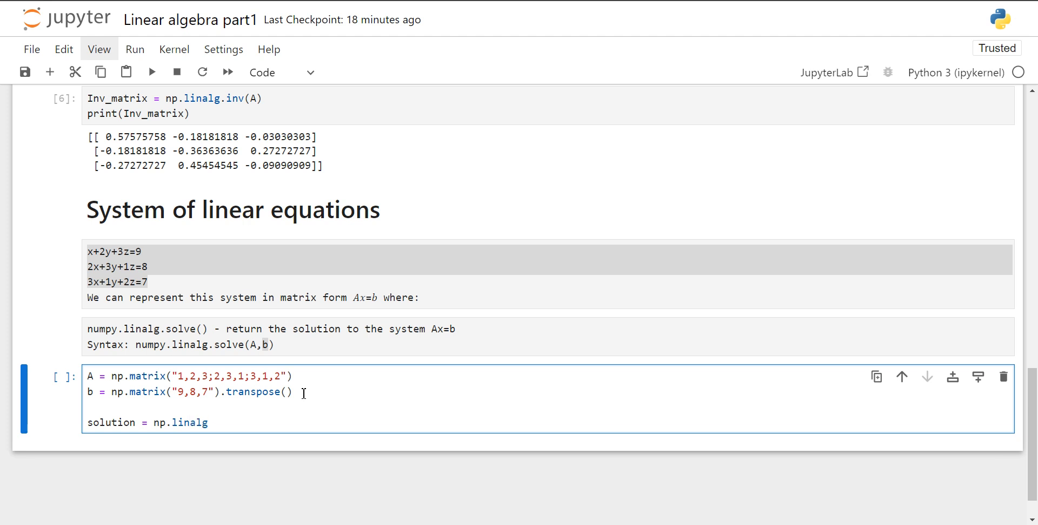
pyautogui.write('.sol')
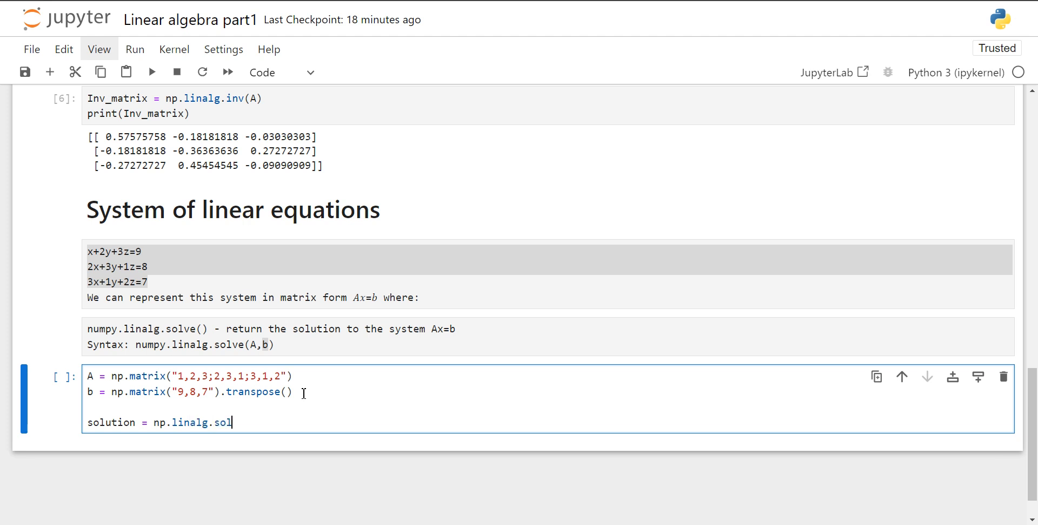
pyautogui.write('ve(')
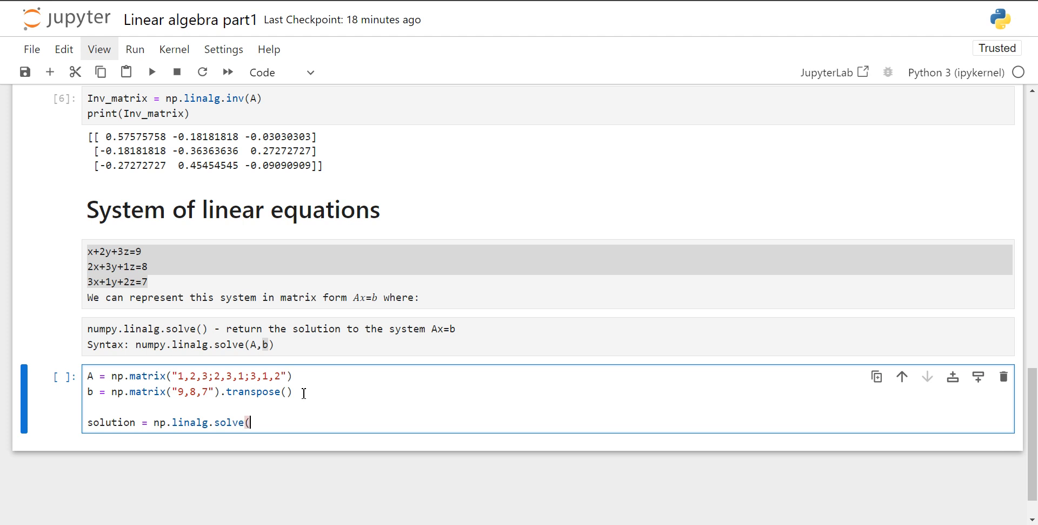
pyautogui.write('A,')
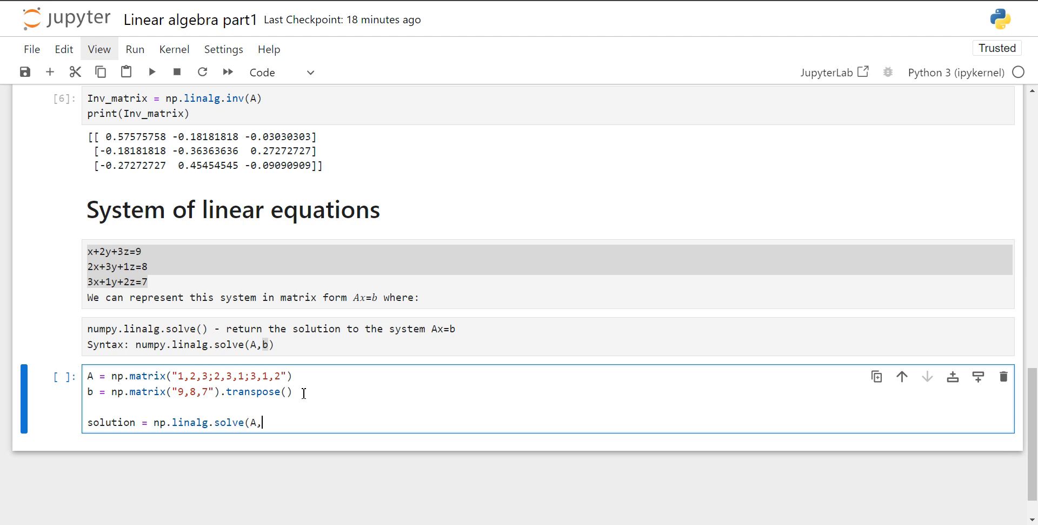
pyautogui.write('b)')
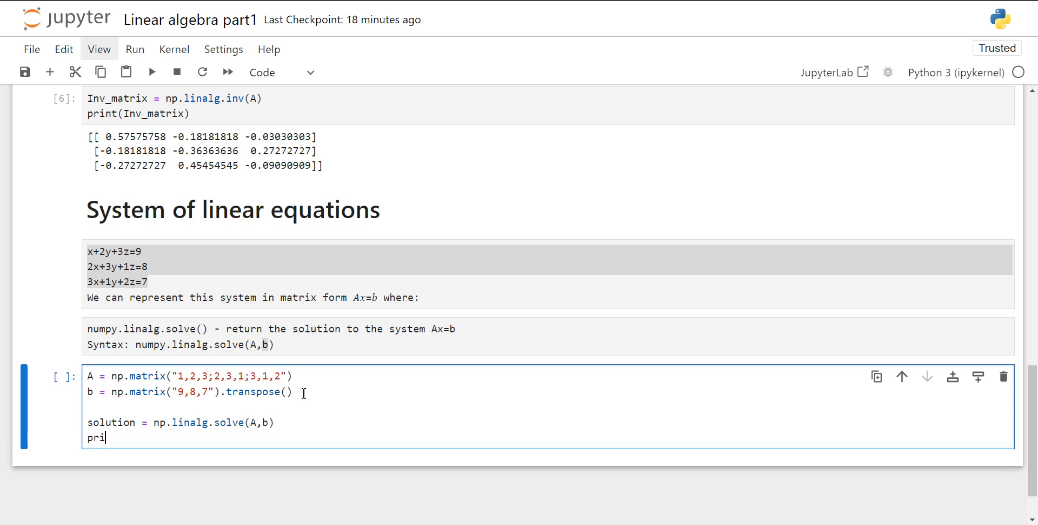
pyautogui.write('nt(s')
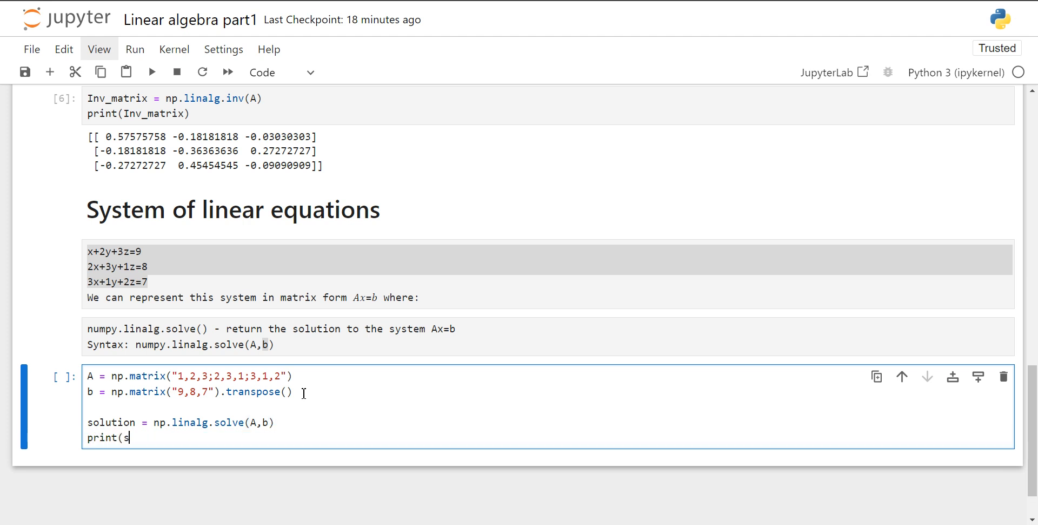
pyautogui.write('olution)')
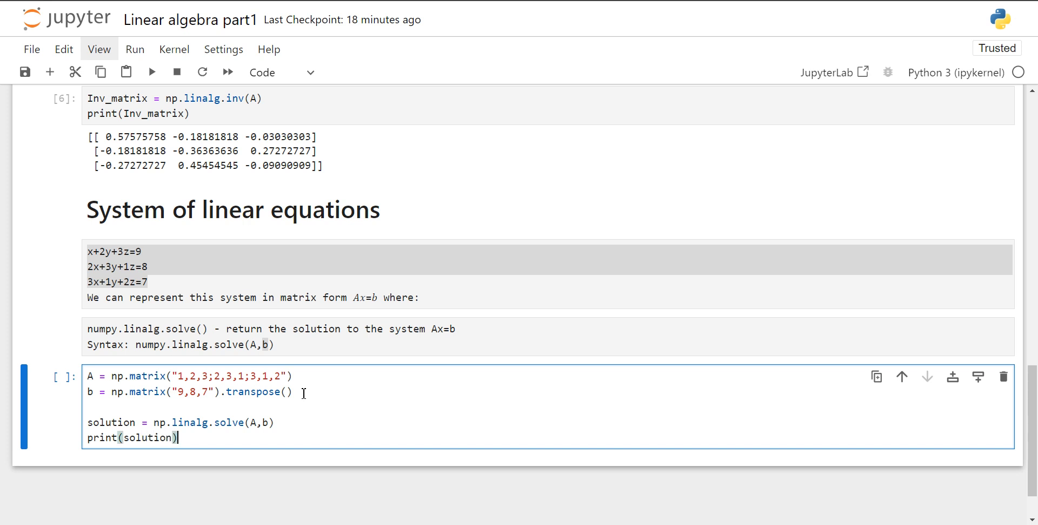
pyautogui.scroll(-3)
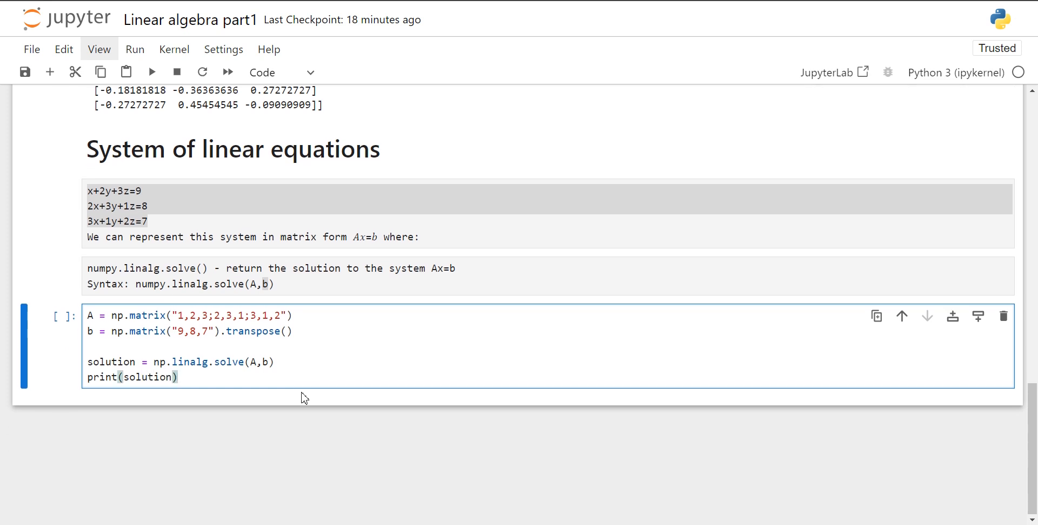
# Run the solver cell to print the solution vector 0.66666667, 1.66666667, 1.66666667
pyautogui.click(152, 71)
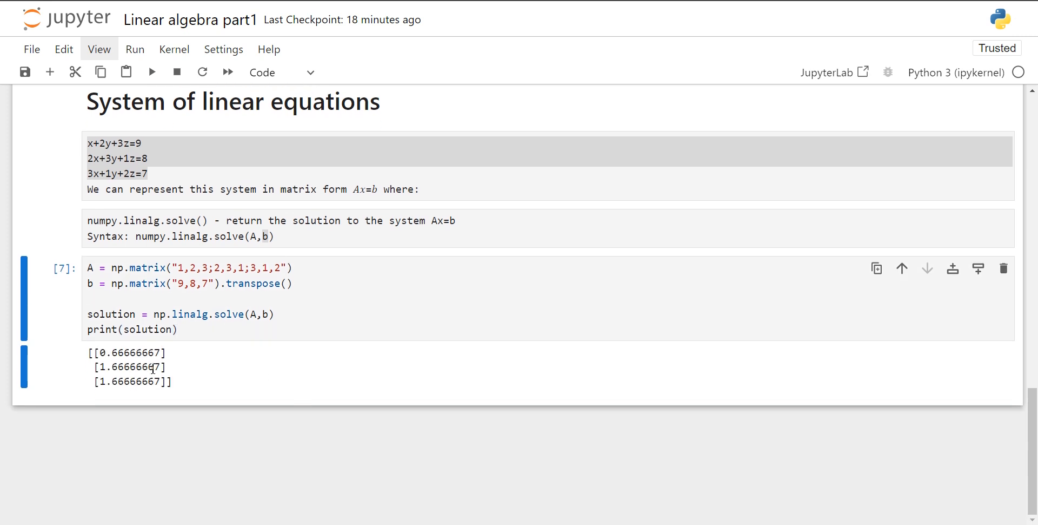
pyautogui.moveTo(163, 388)
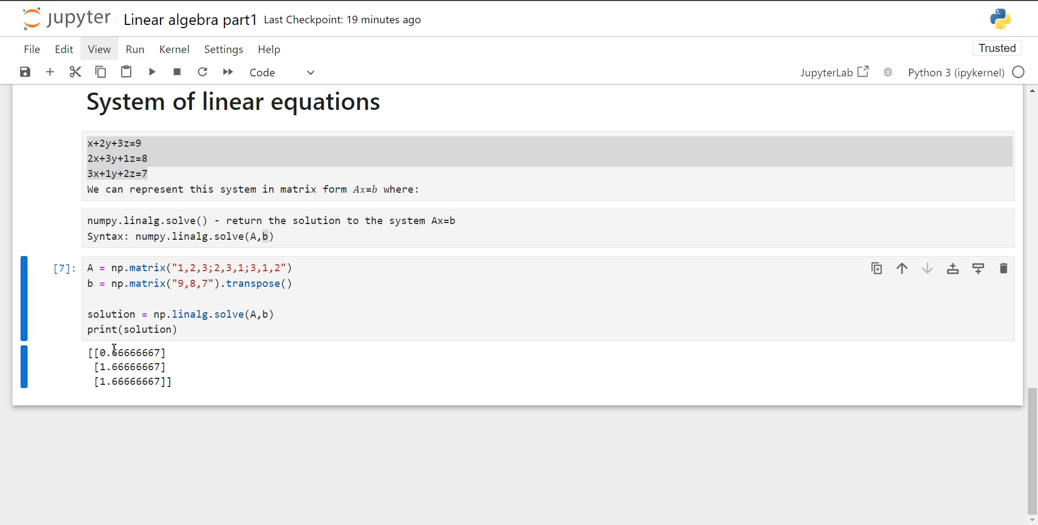
# Rewrite the print as f"x: {solution[0]} y : {solution[1]} z : {solution[2]}"
pyautogui.click(128, 329)
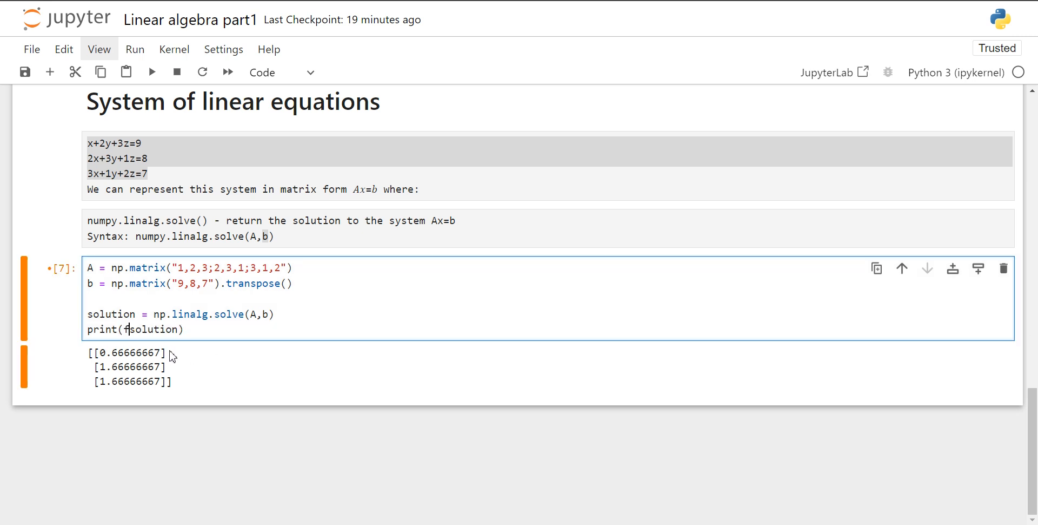
pyautogui.write('f"')
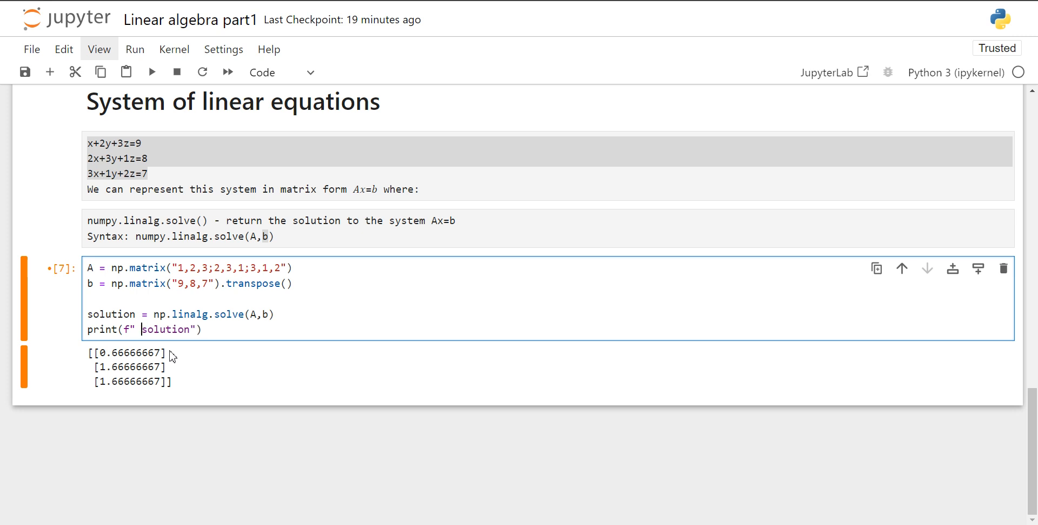
pyautogui.write('{')
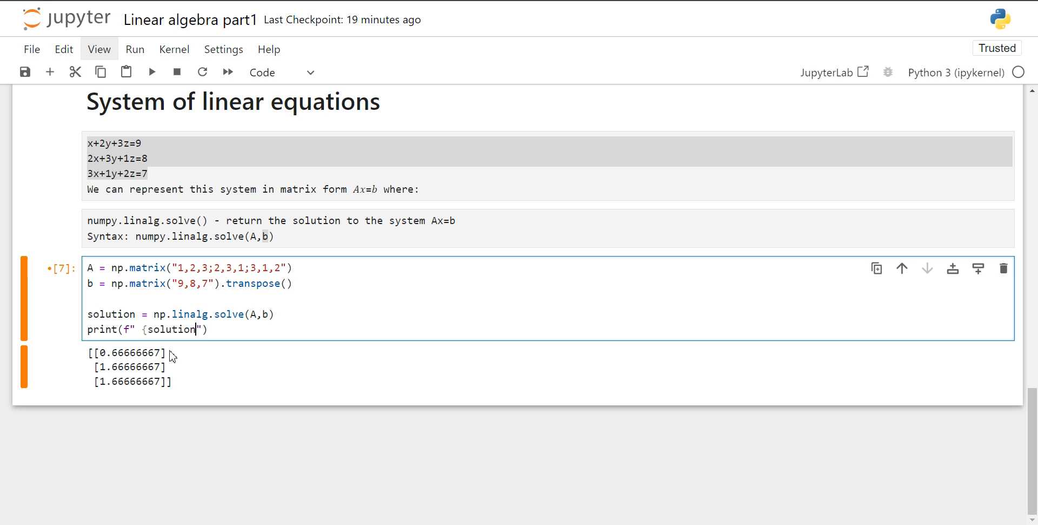
pyautogui.write('[1]')
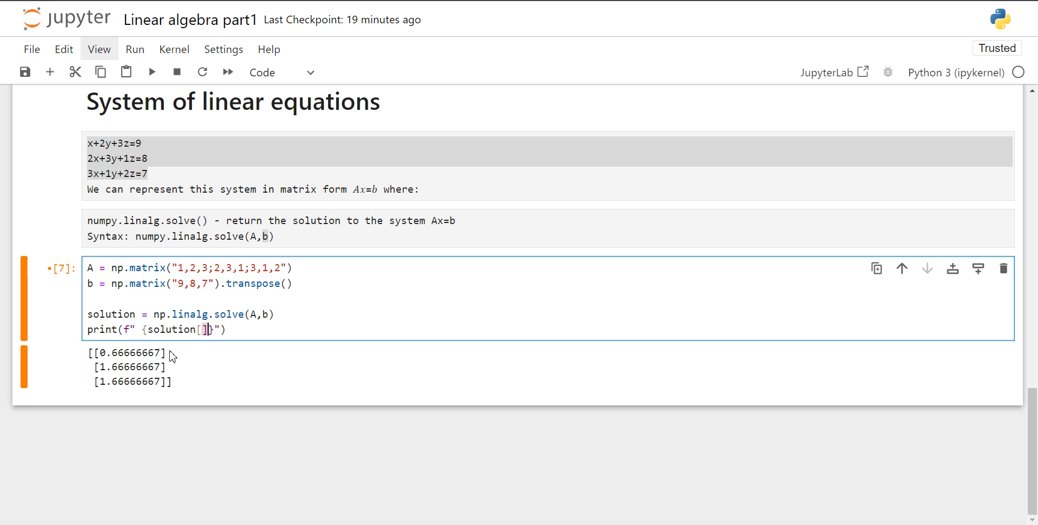
pyautogui.write('0')
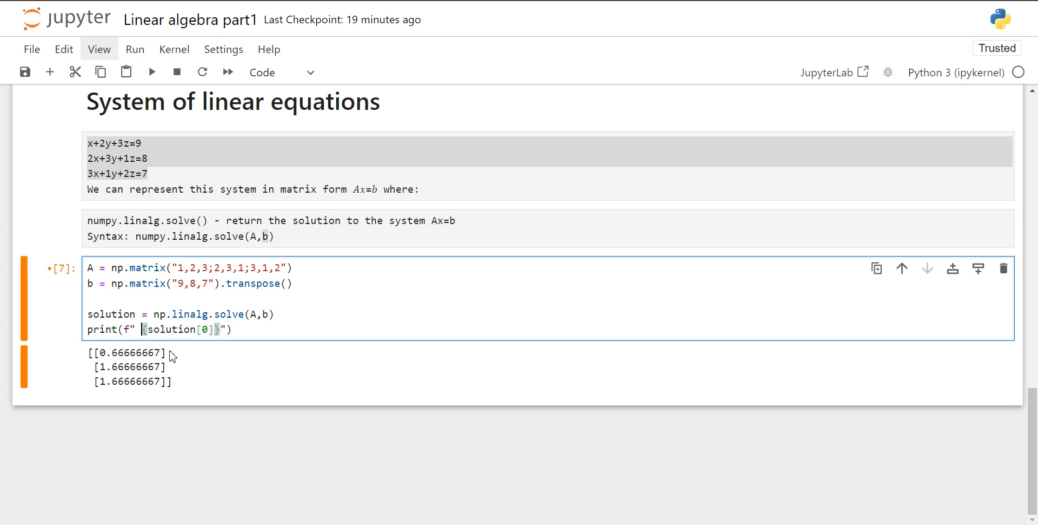
pyautogui.write('x:')
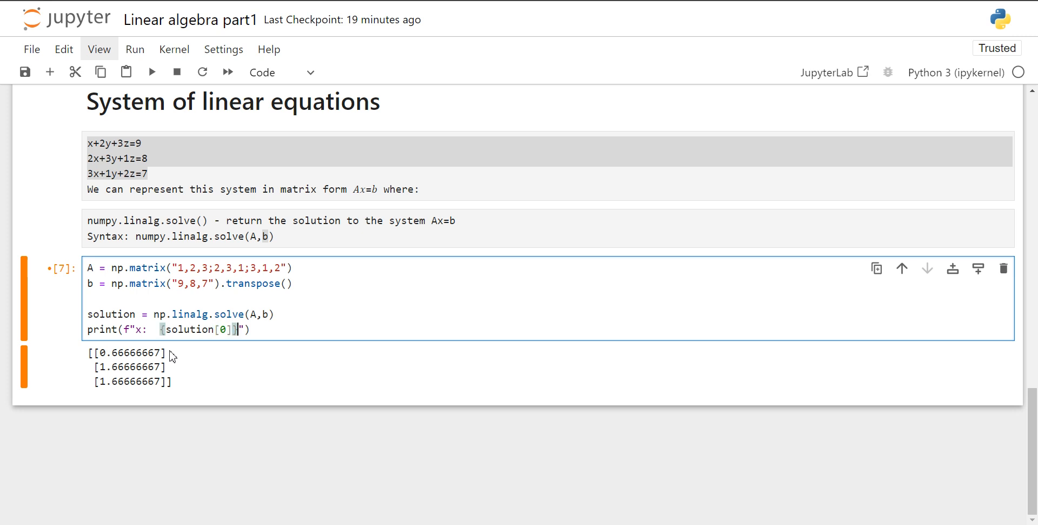
pyautogui.write('y :')
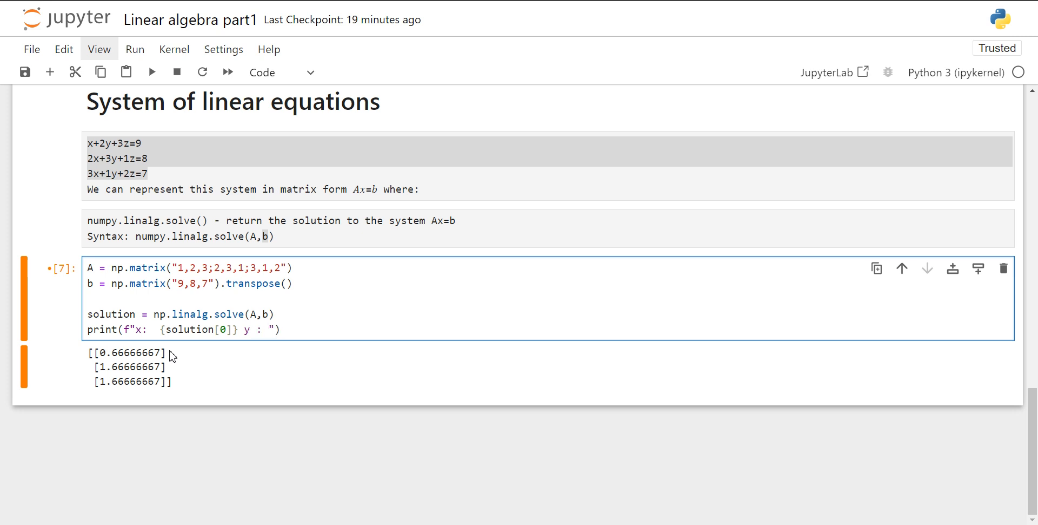
pyautogui.write('{s')
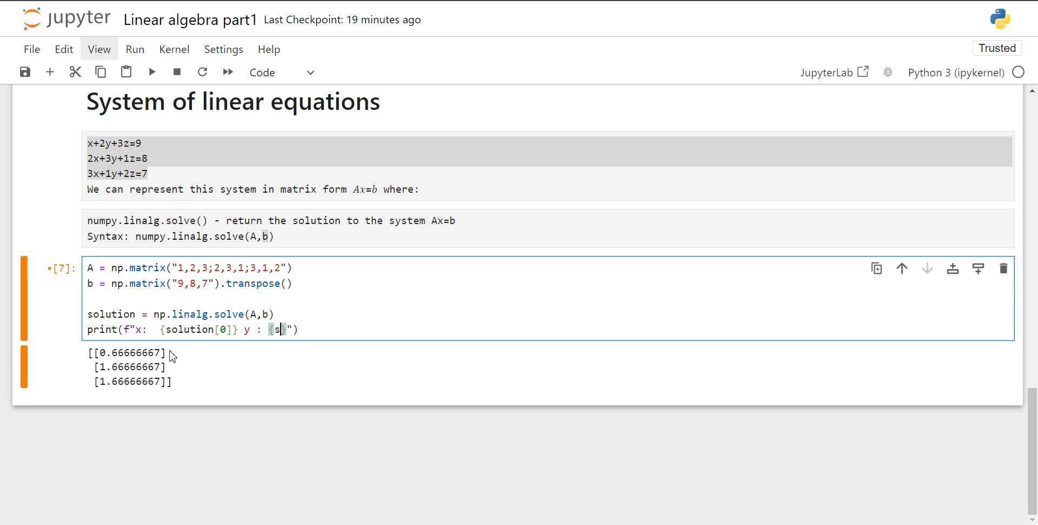
pyautogui.write('olution[1')
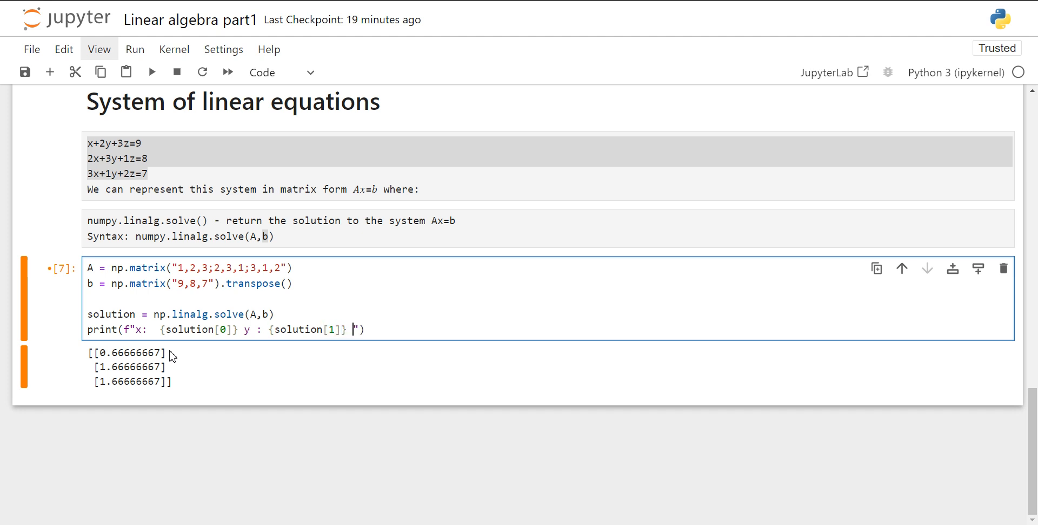
pyautogui.write('z :')
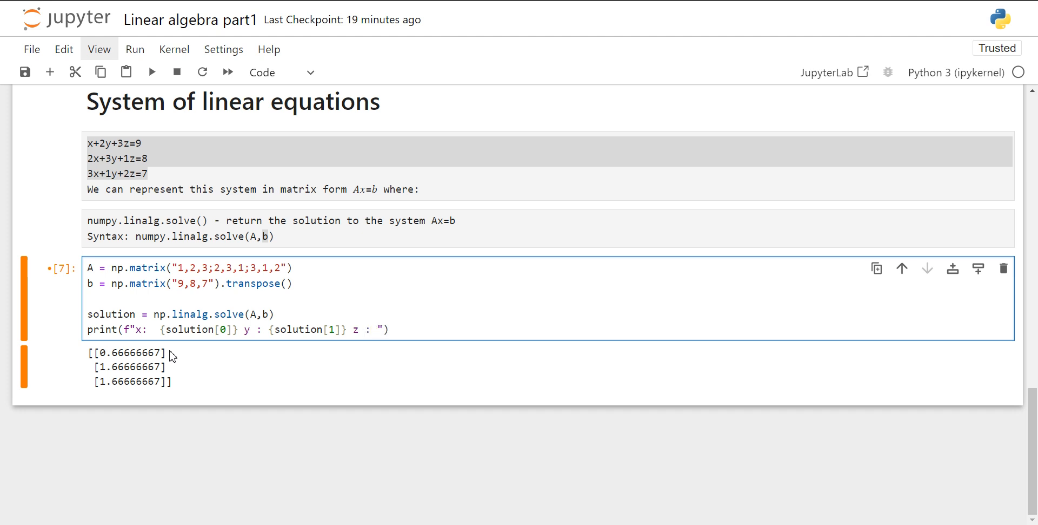
pyautogui.write('{solution[')
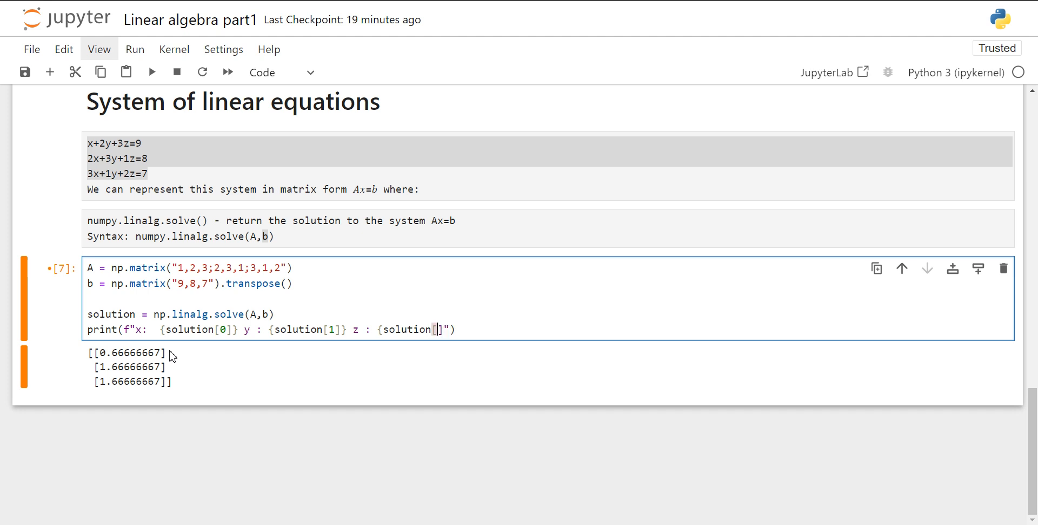
pyautogui.write('2')
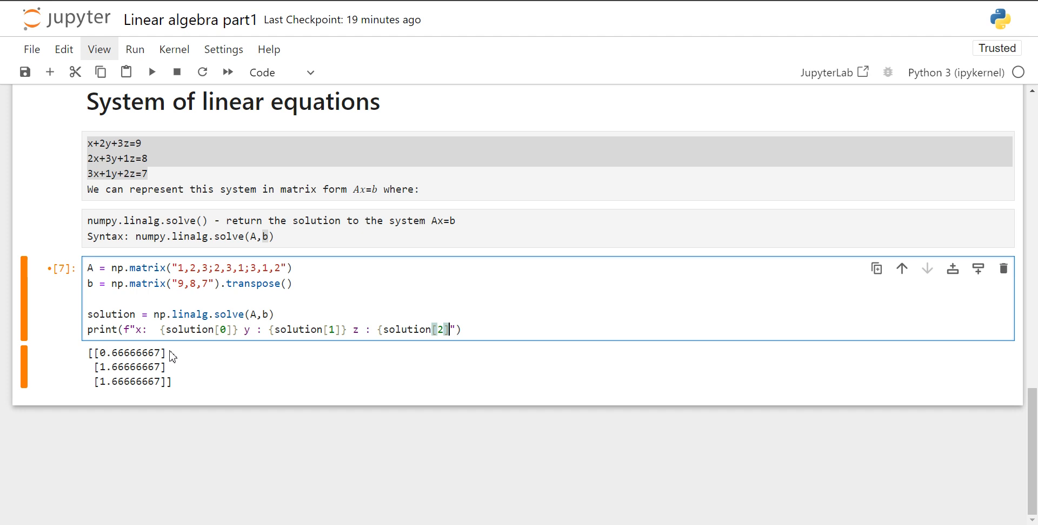
# Rerun the solve cell to print labelled x, y, z values, then select the equations cell
pyautogui.click(151, 71)
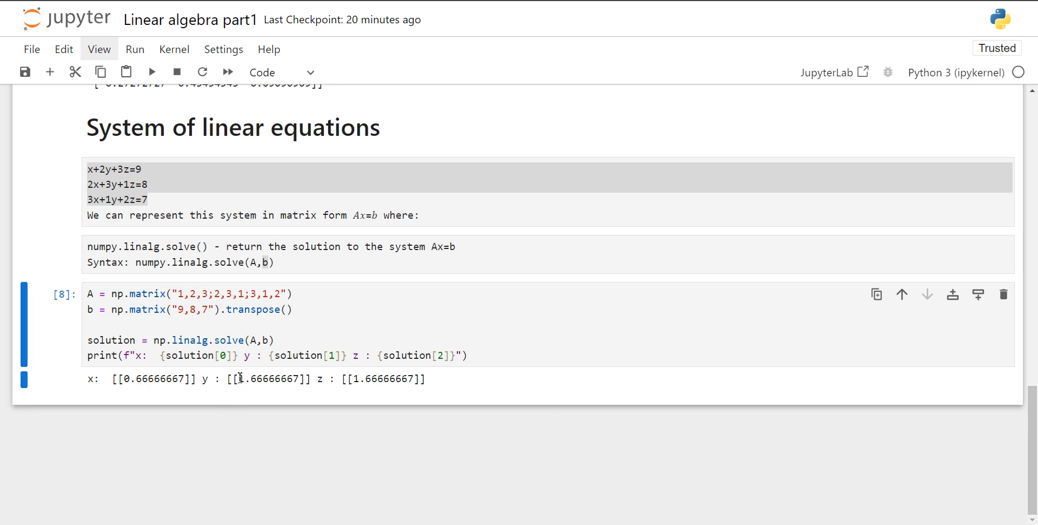
pyautogui.moveTo(425, 352)
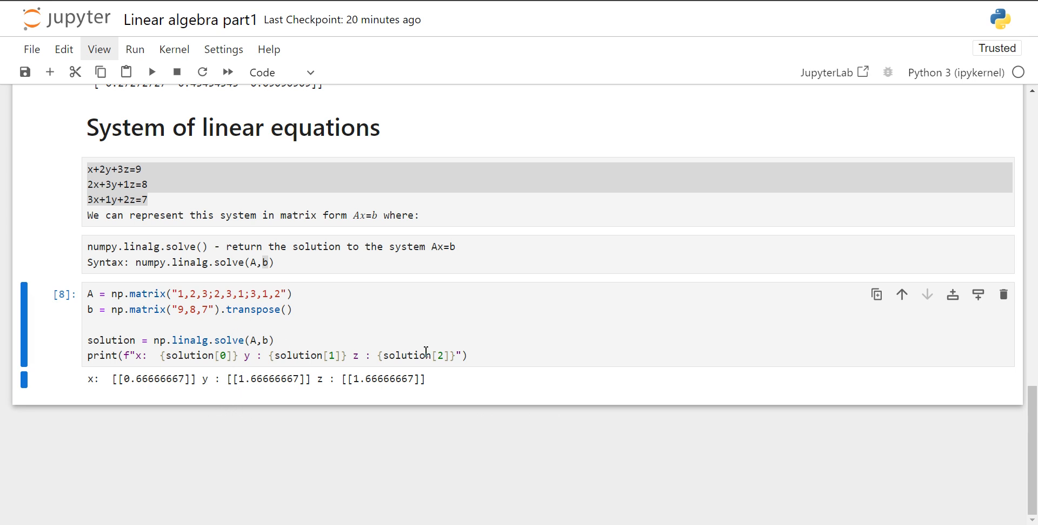
pyautogui.click(232, 192)
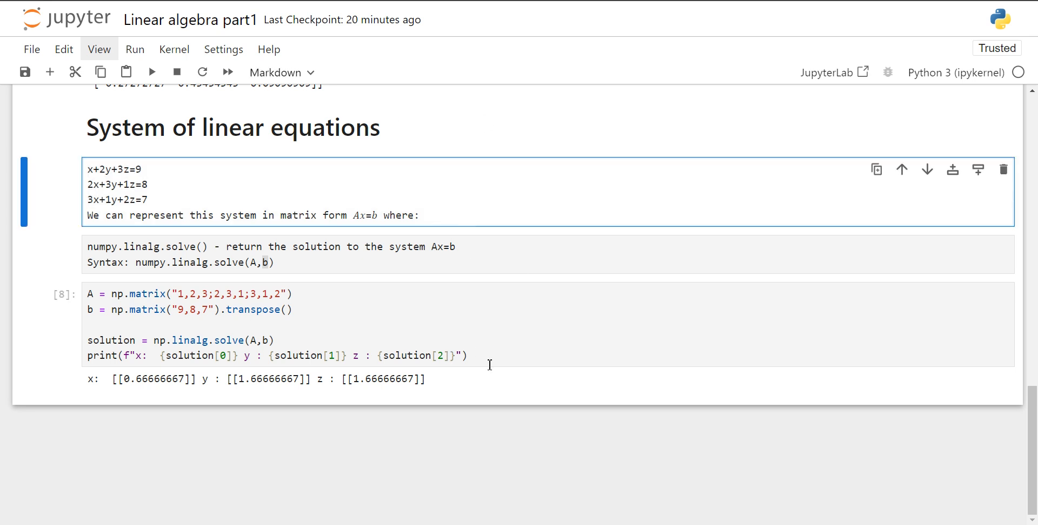